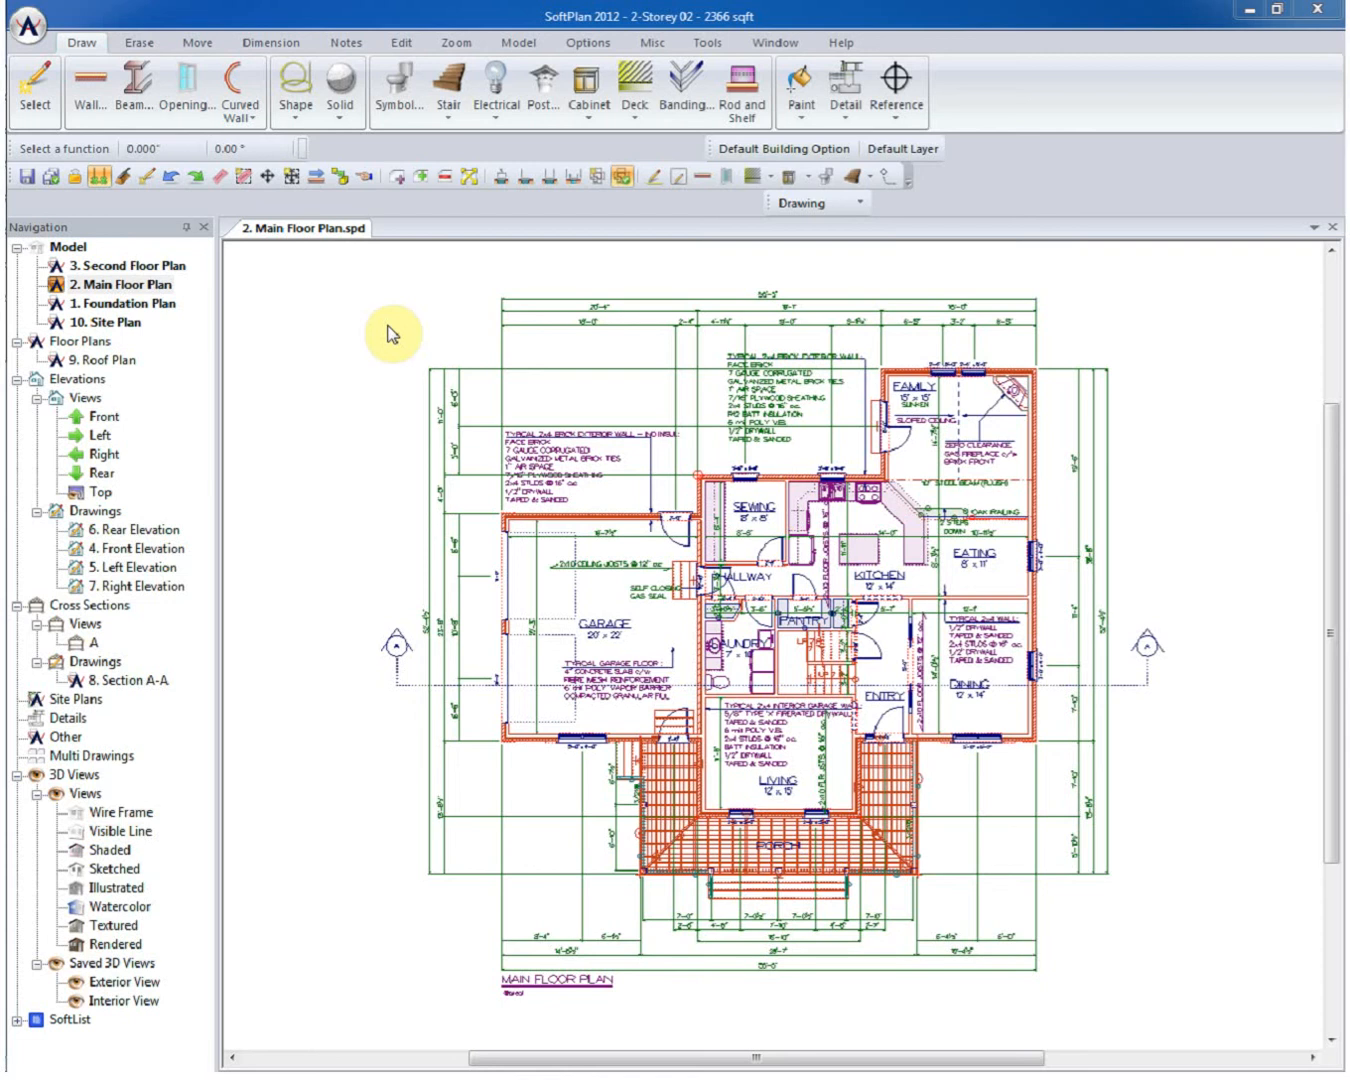
mouse_move(572, 412)
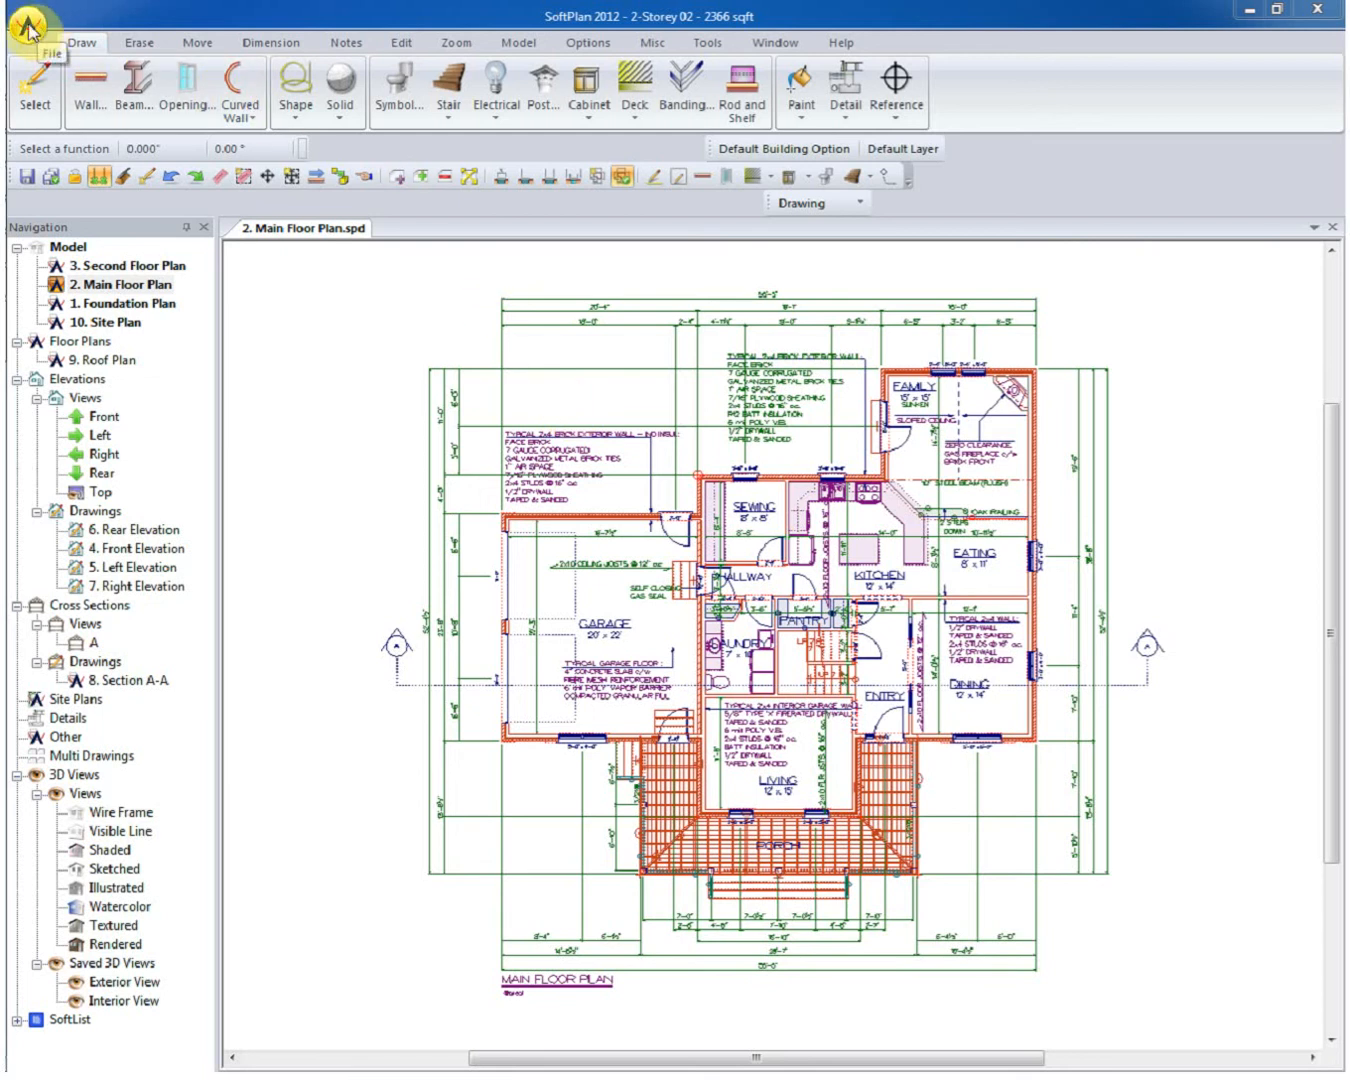
Show the reView export and import options from SoftPlan's application menu.
click(32, 28)
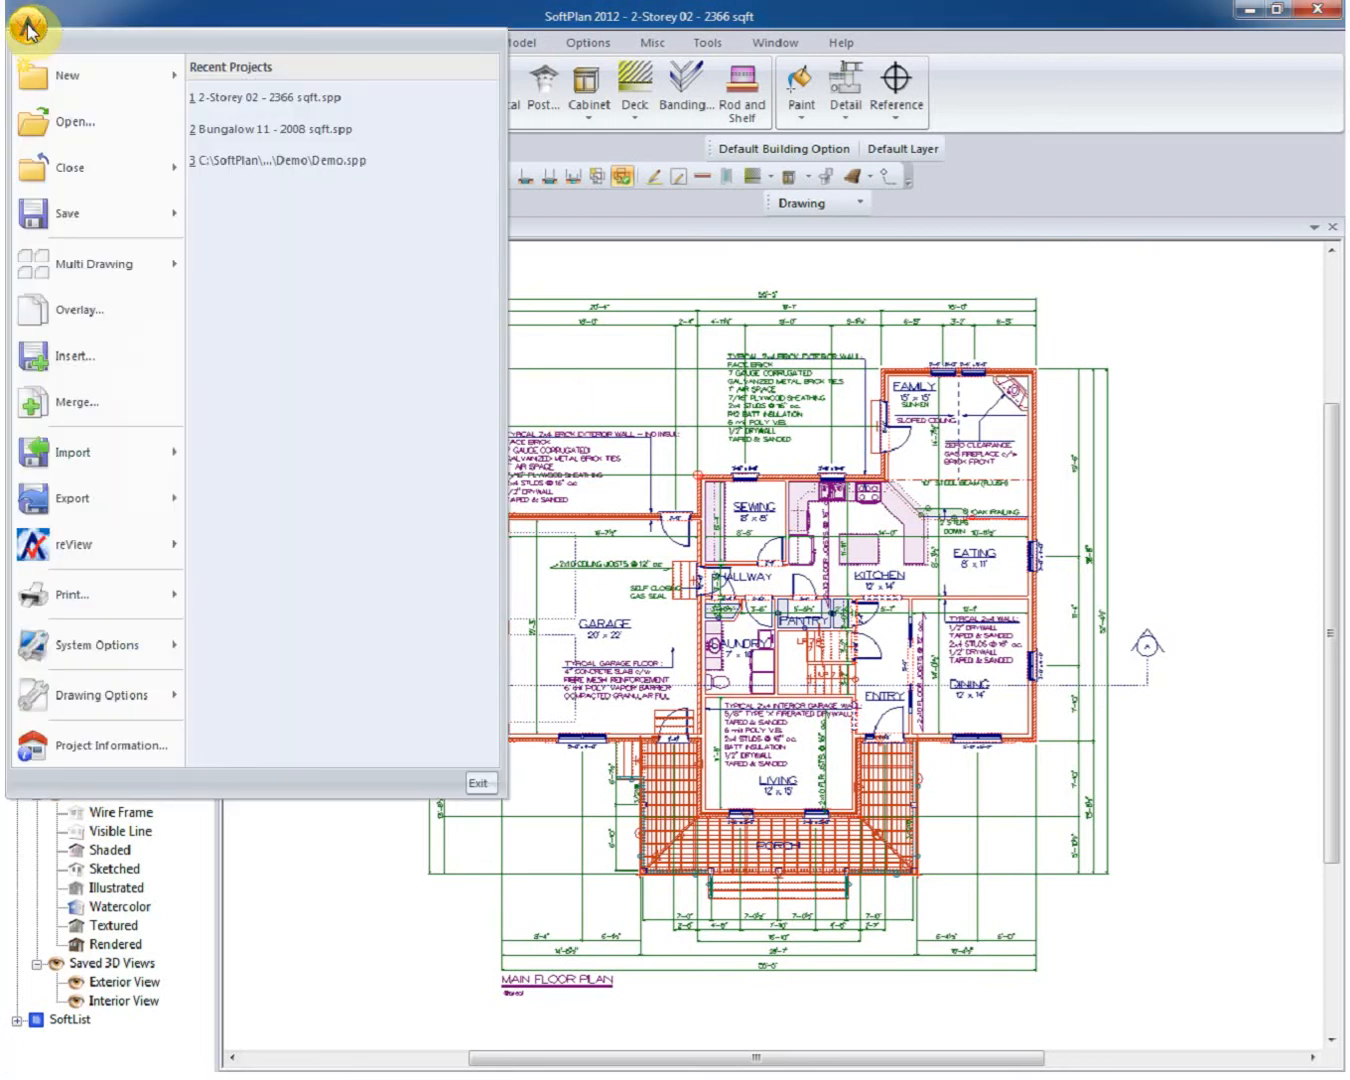
click(72, 500)
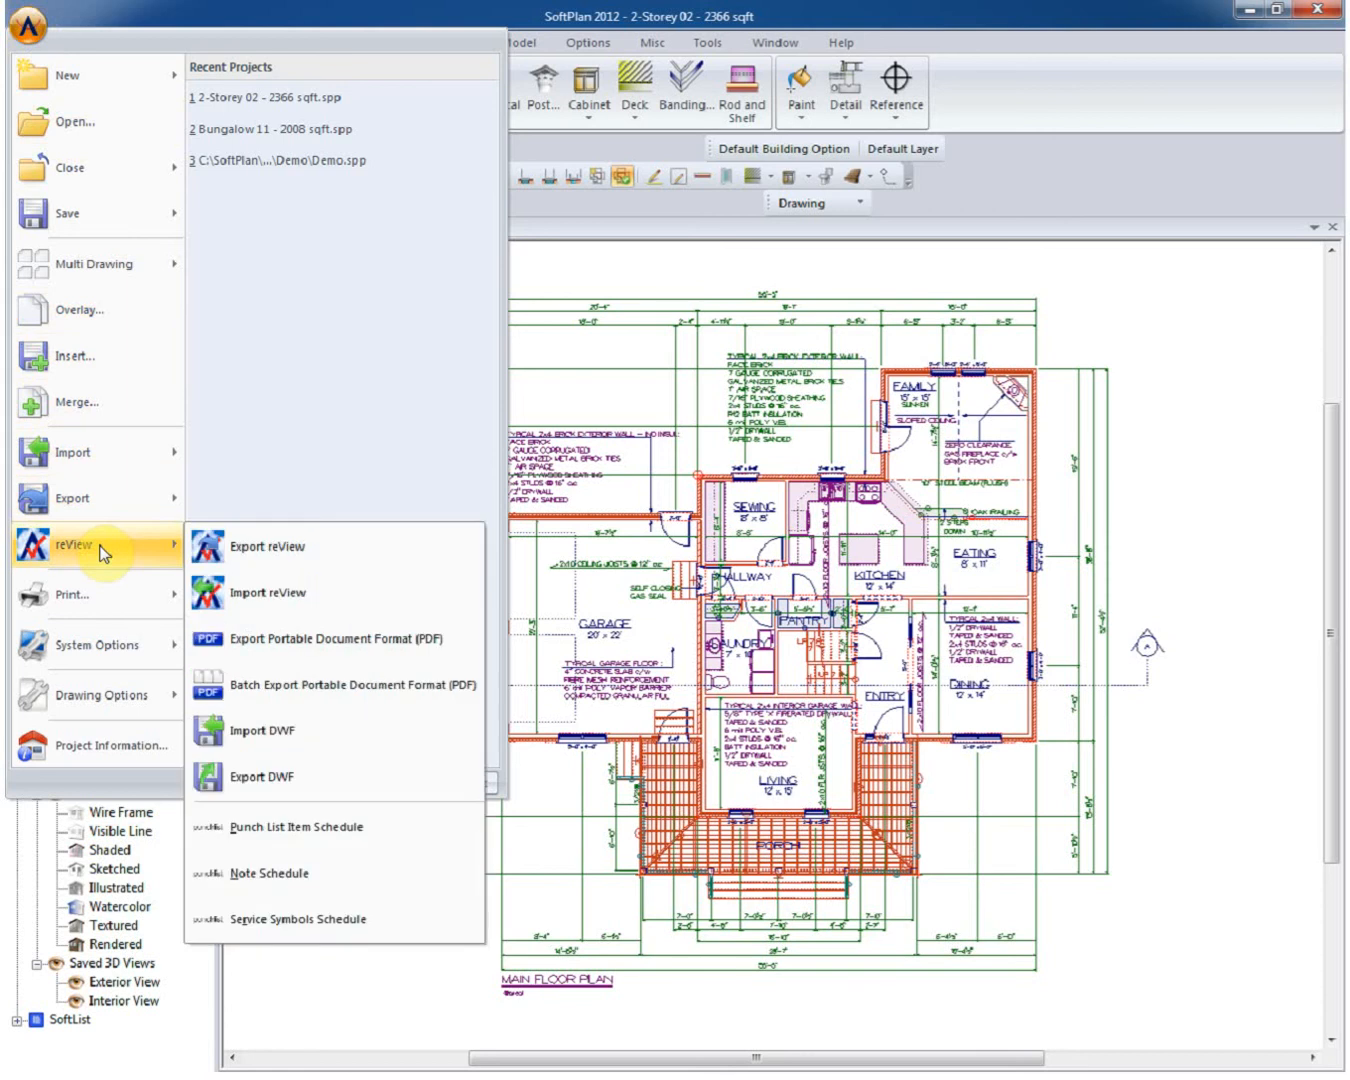
mouse_move(304, 548)
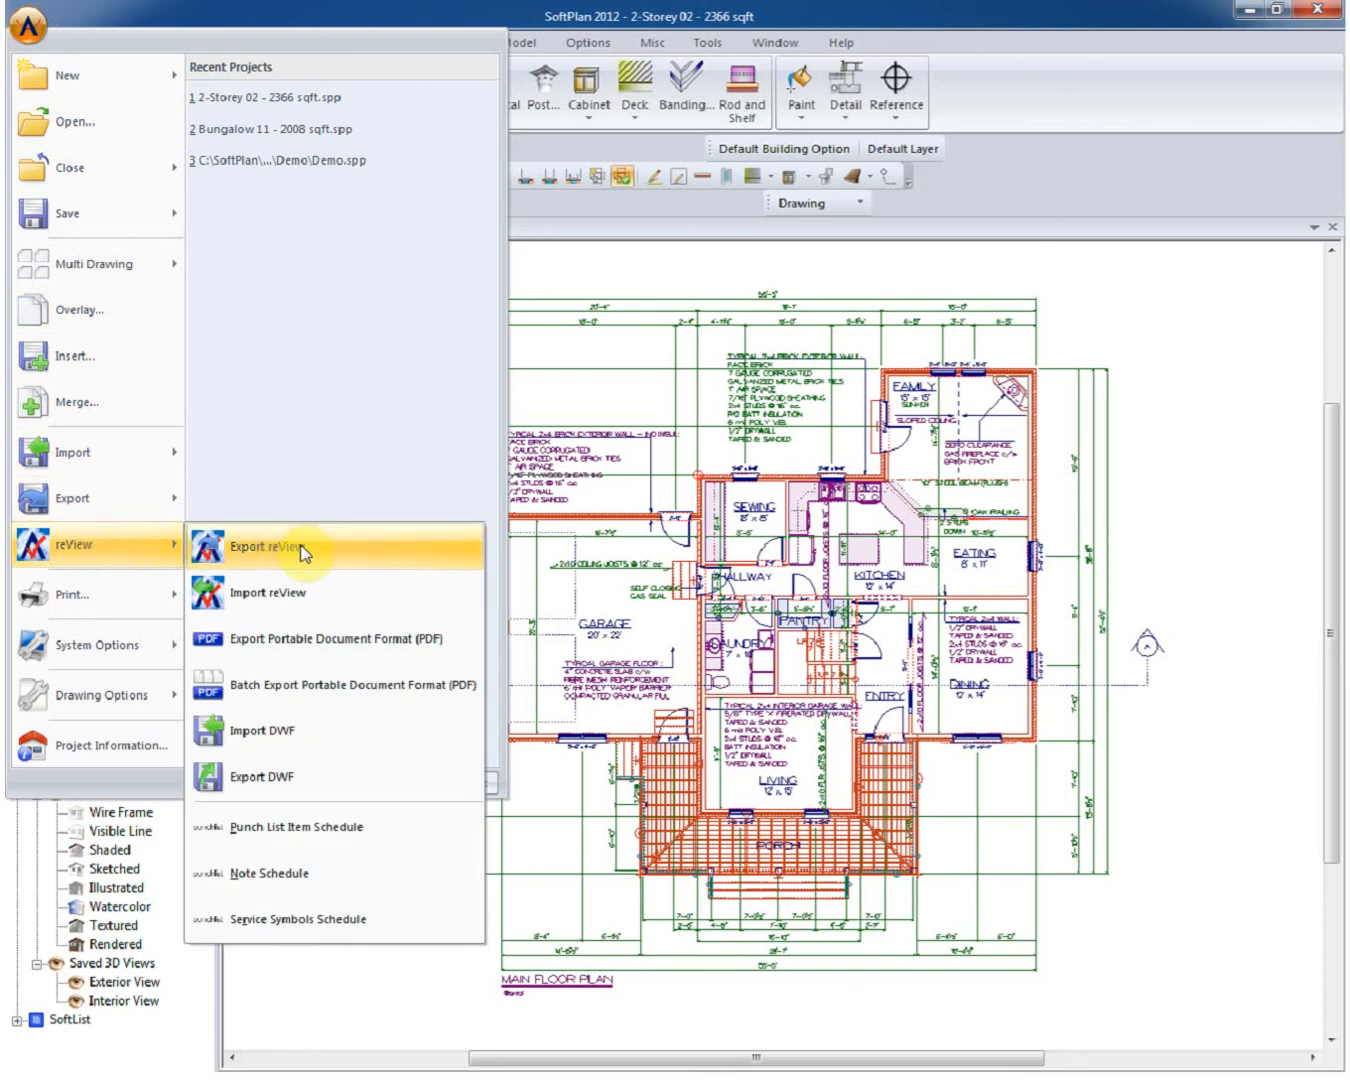
Export the Main Floor Plan as a reView file, adding it to the batch and saving it.
click(268, 548)
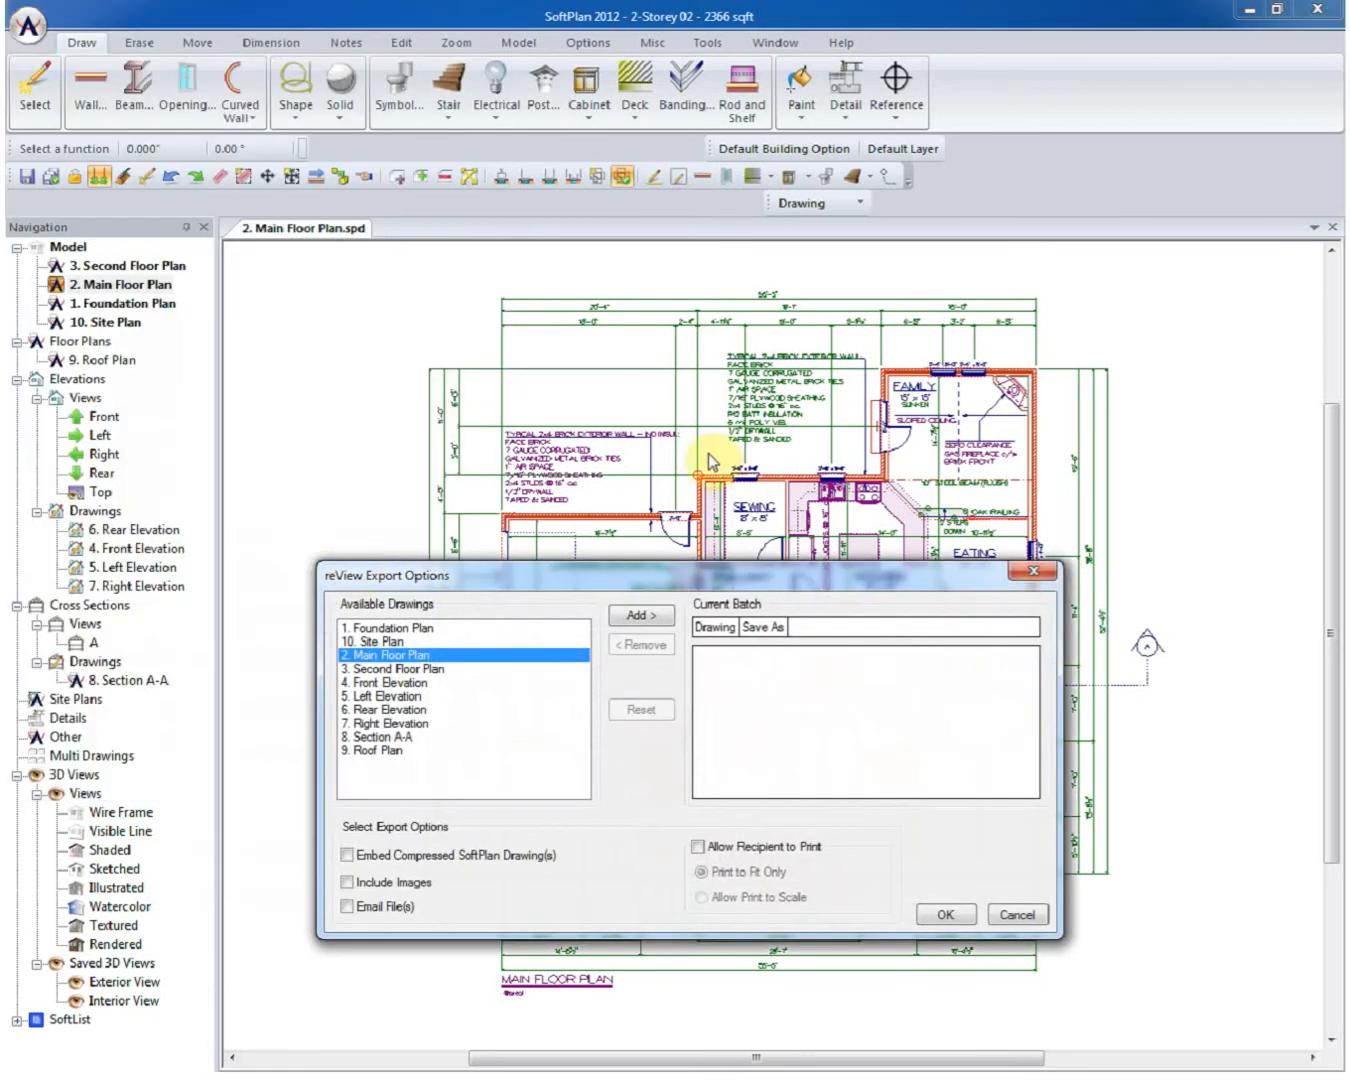
mouse_move(424, 632)
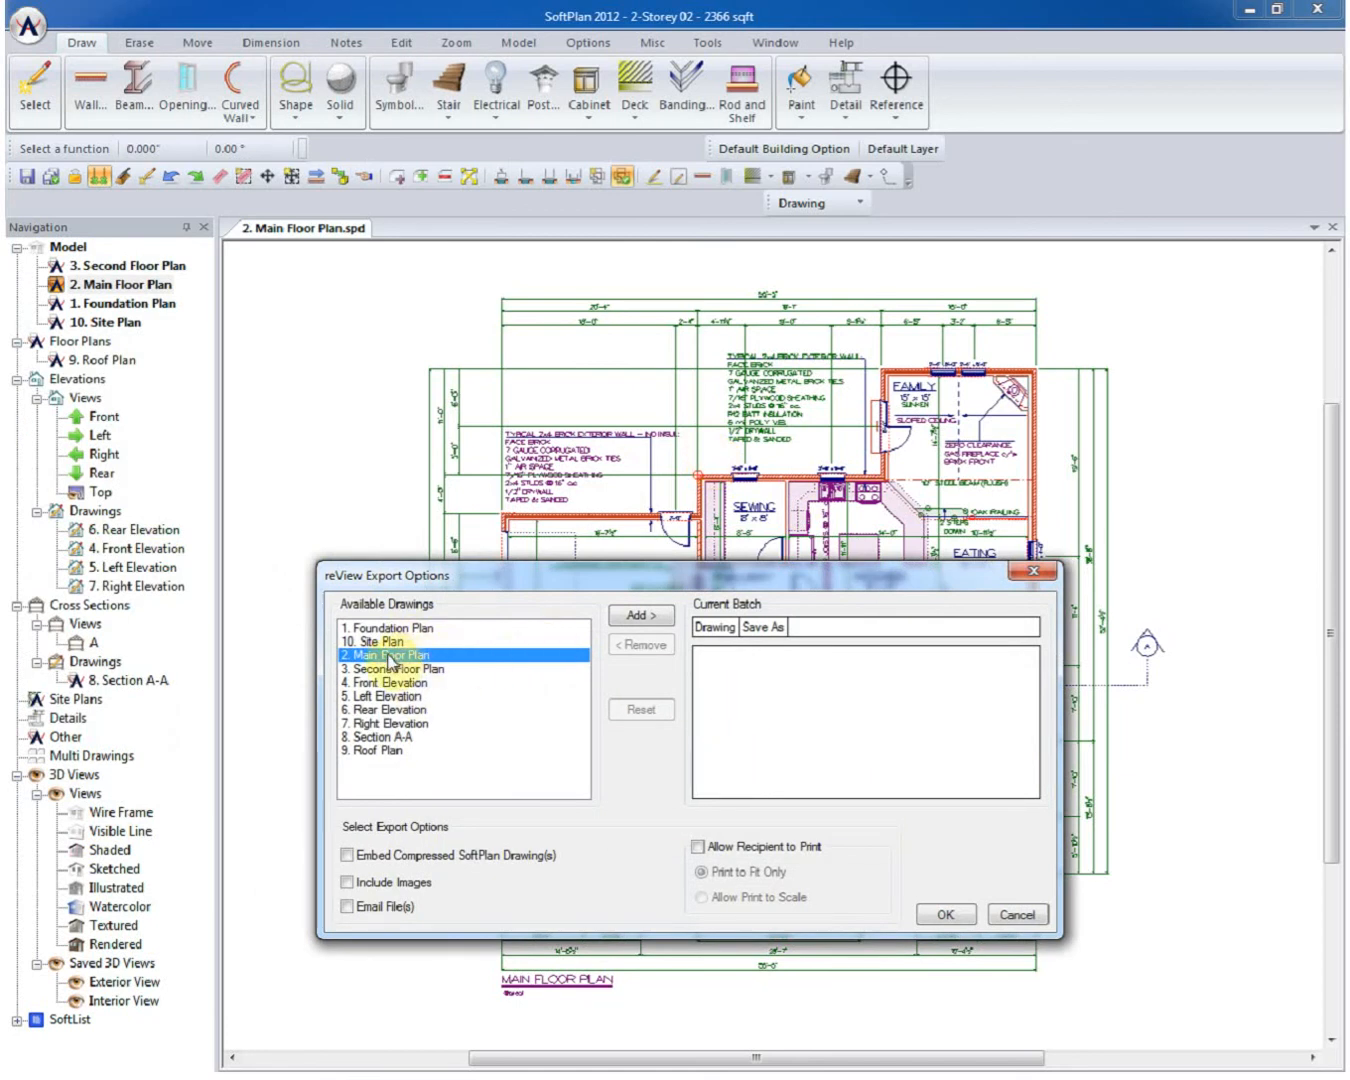
click(944, 914)
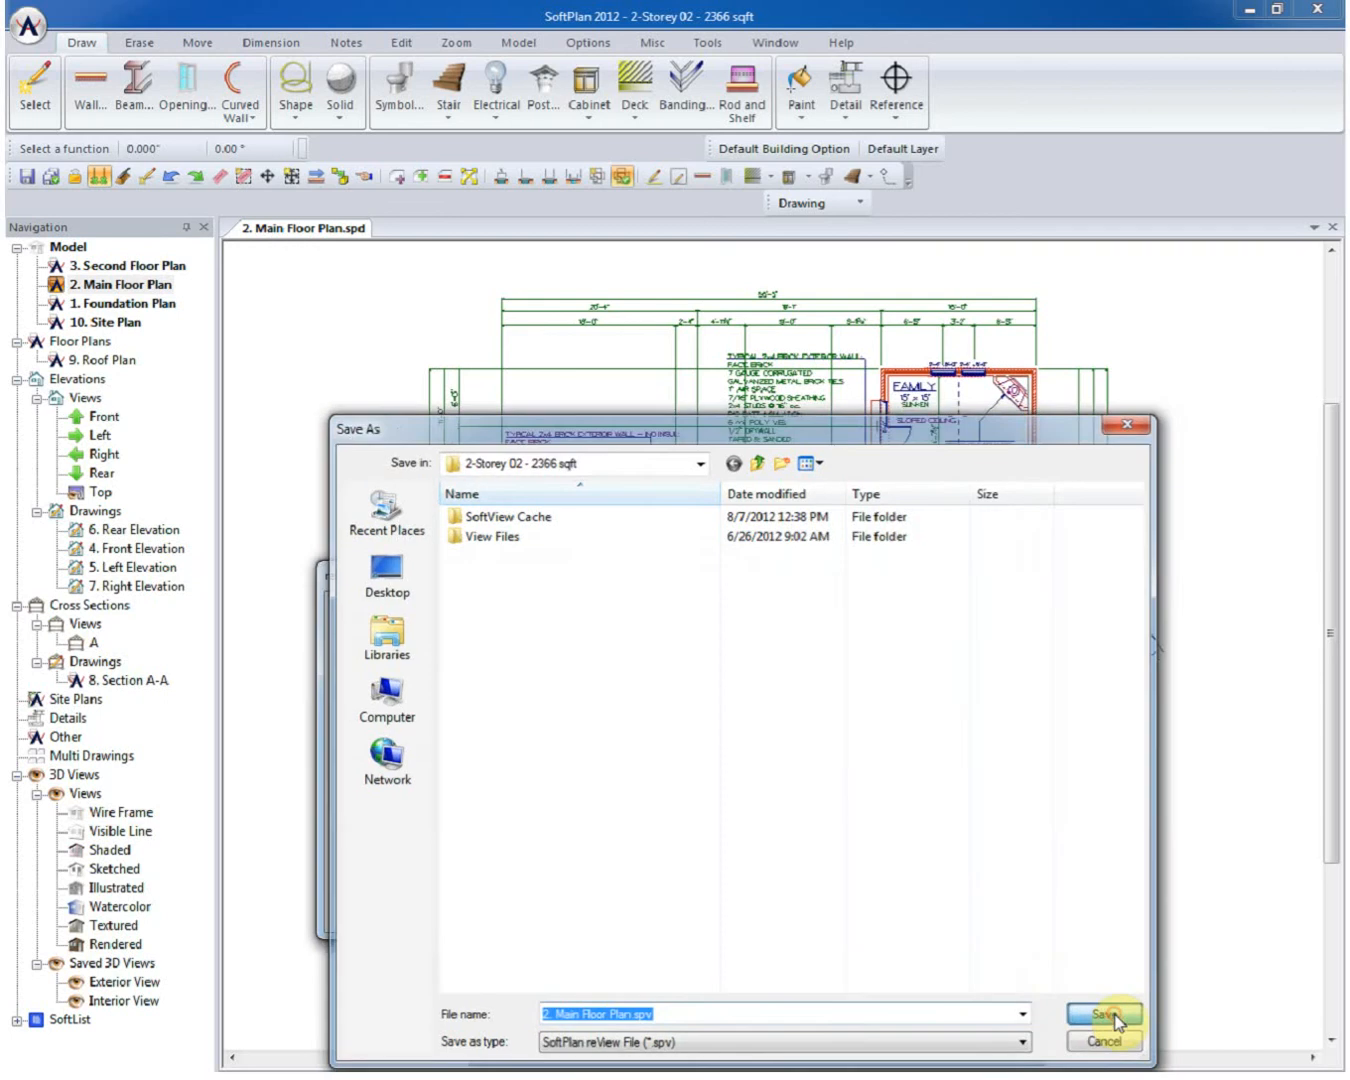
click(1102, 1012)
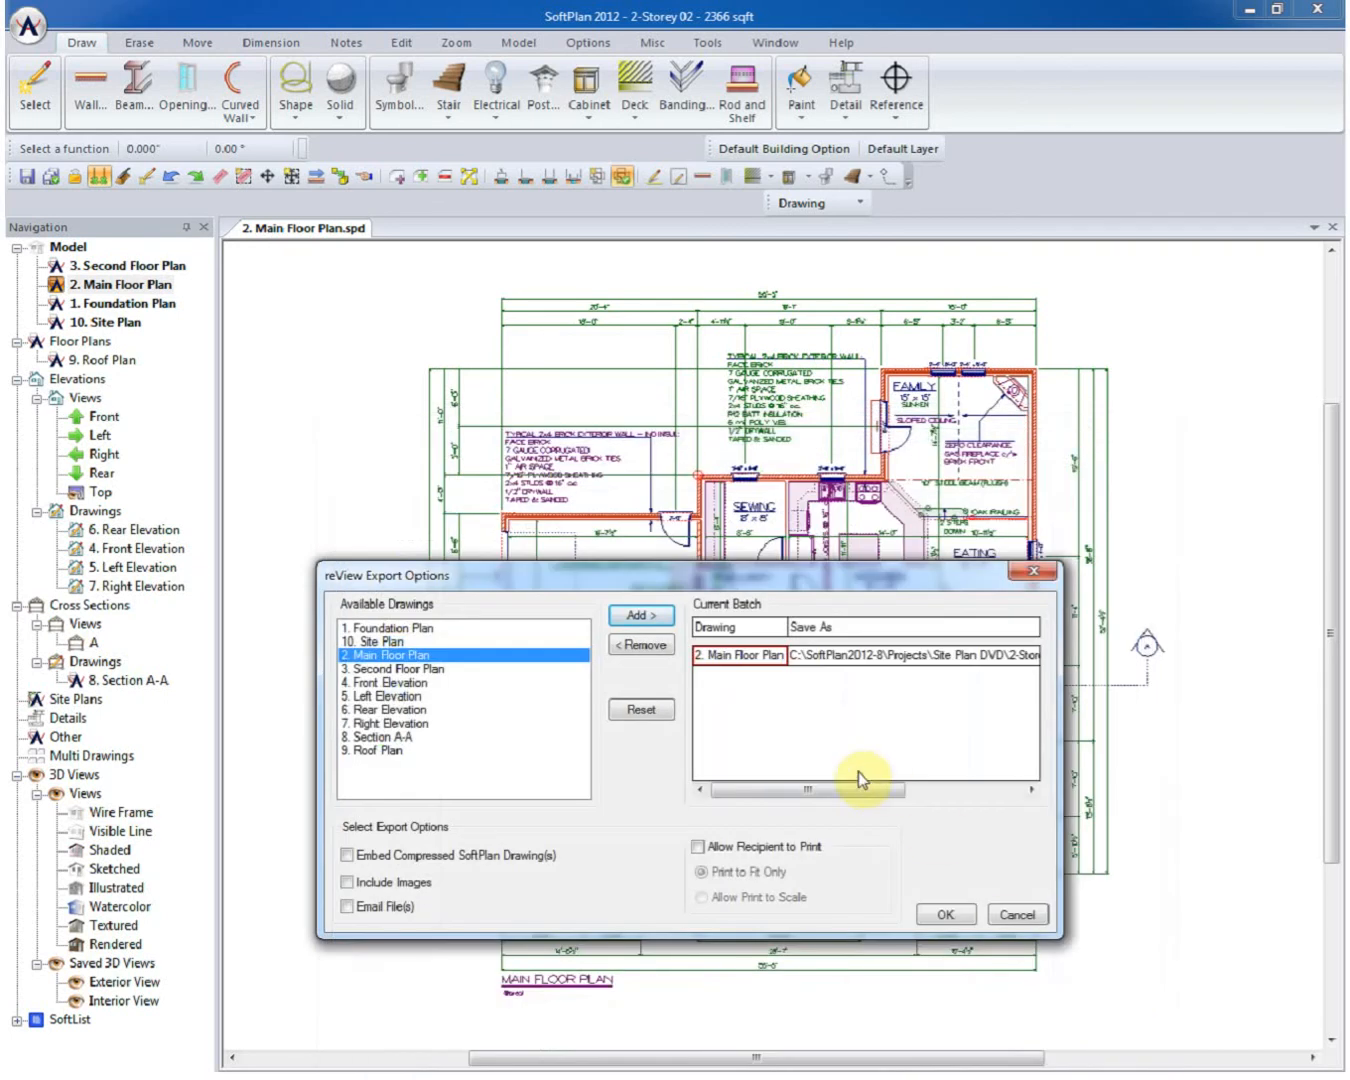
mouse_move(410, 842)
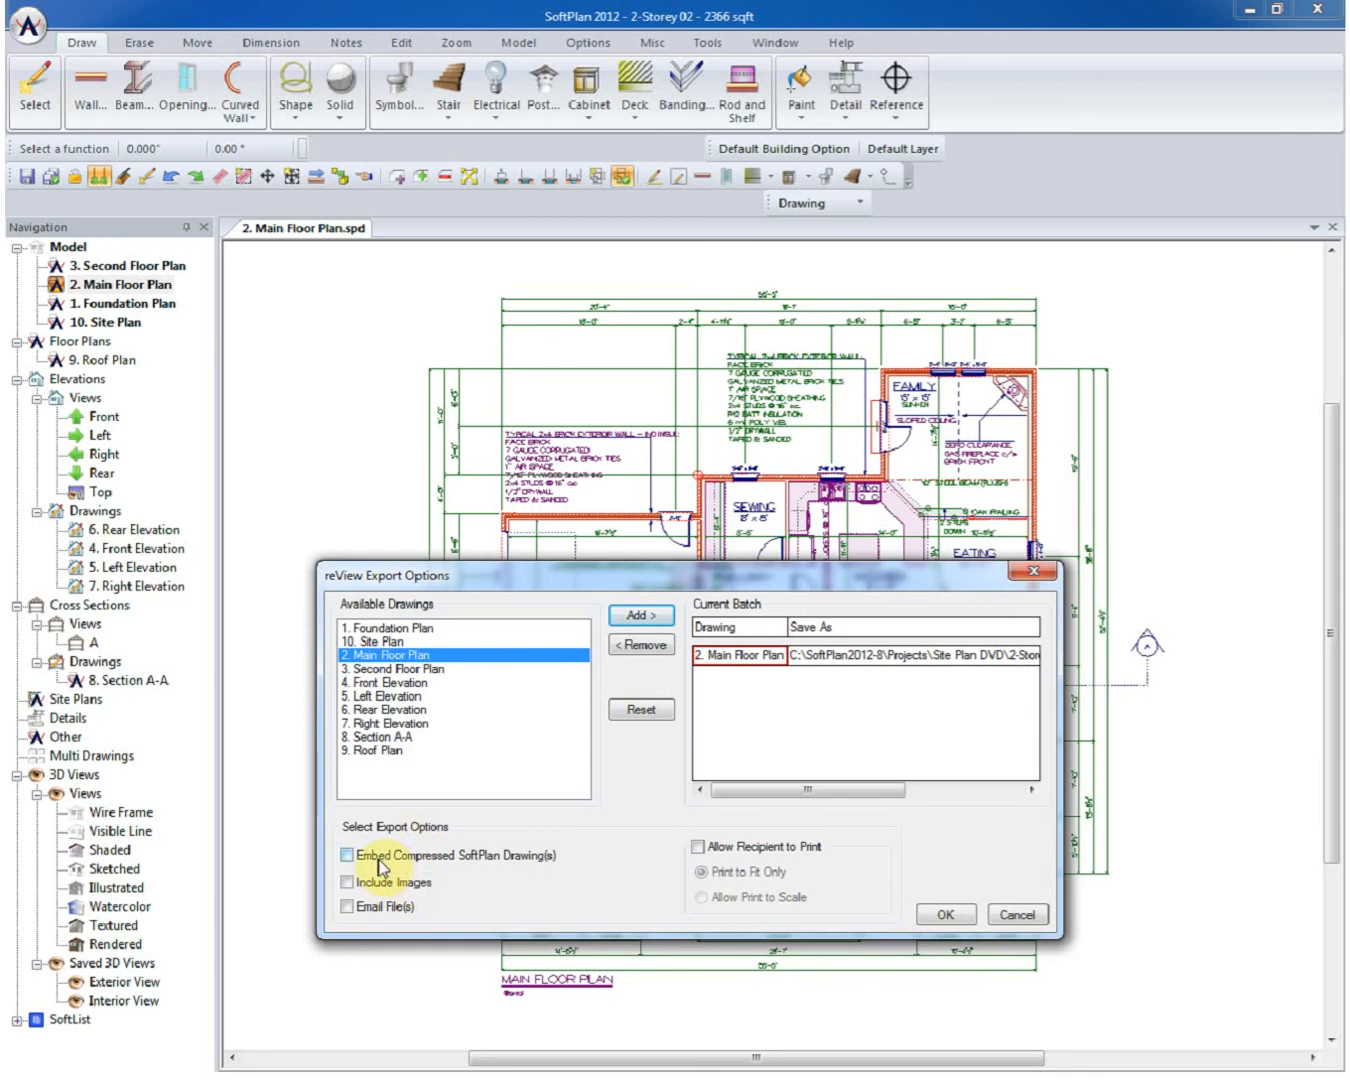
mouse_move(496, 876)
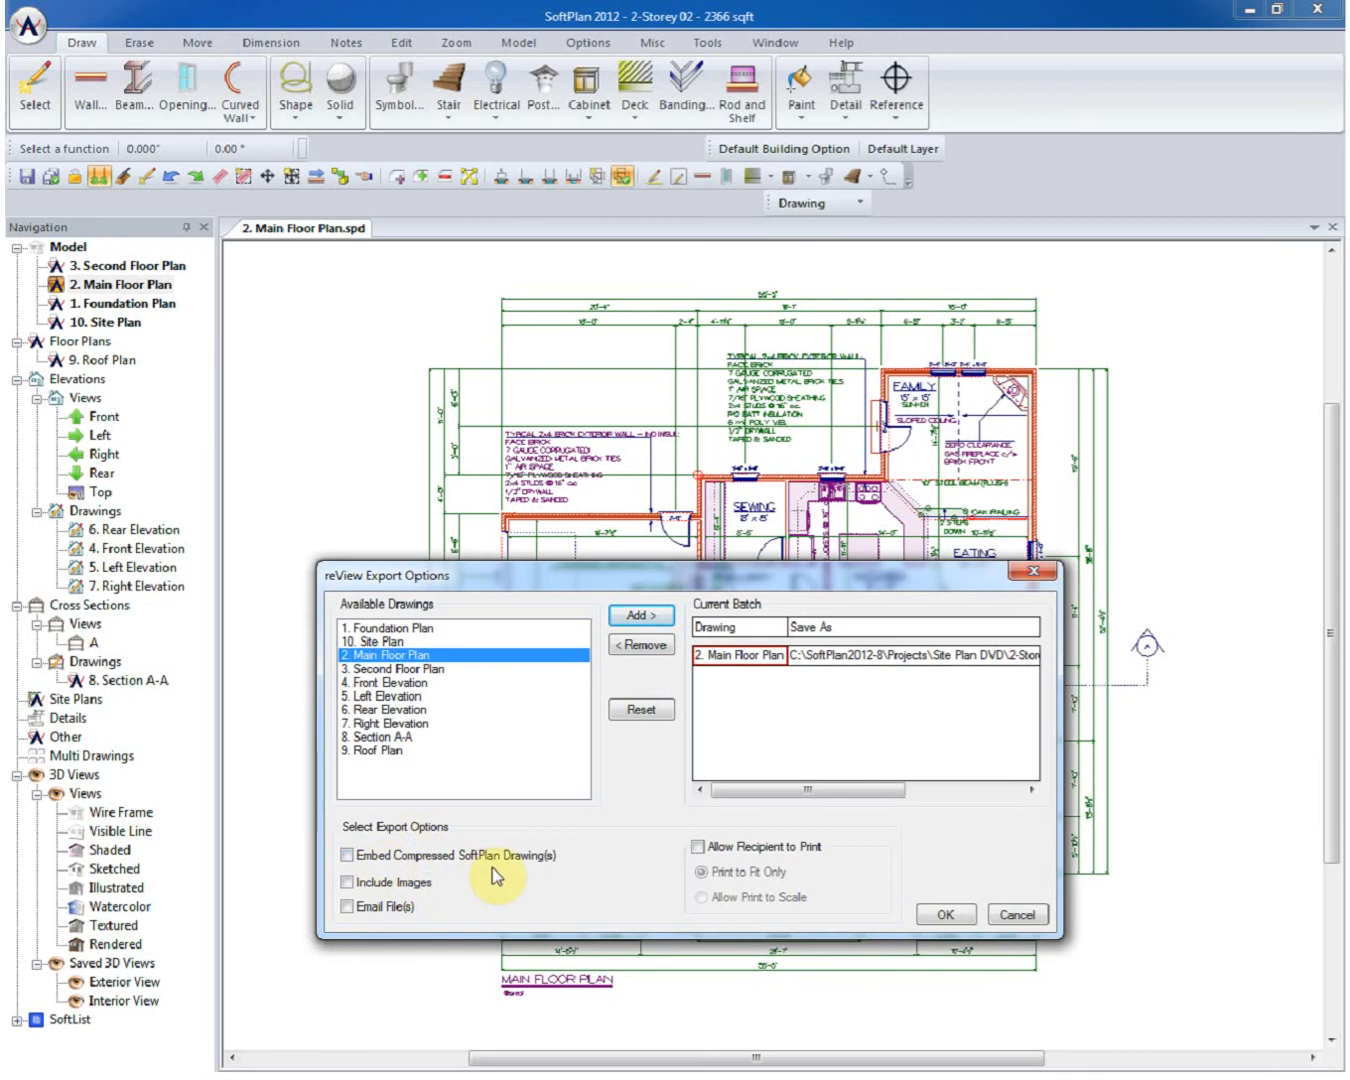
Enable Email File(s) and Allow Recipient to Print, then finish the export into a new email.
click(348, 908)
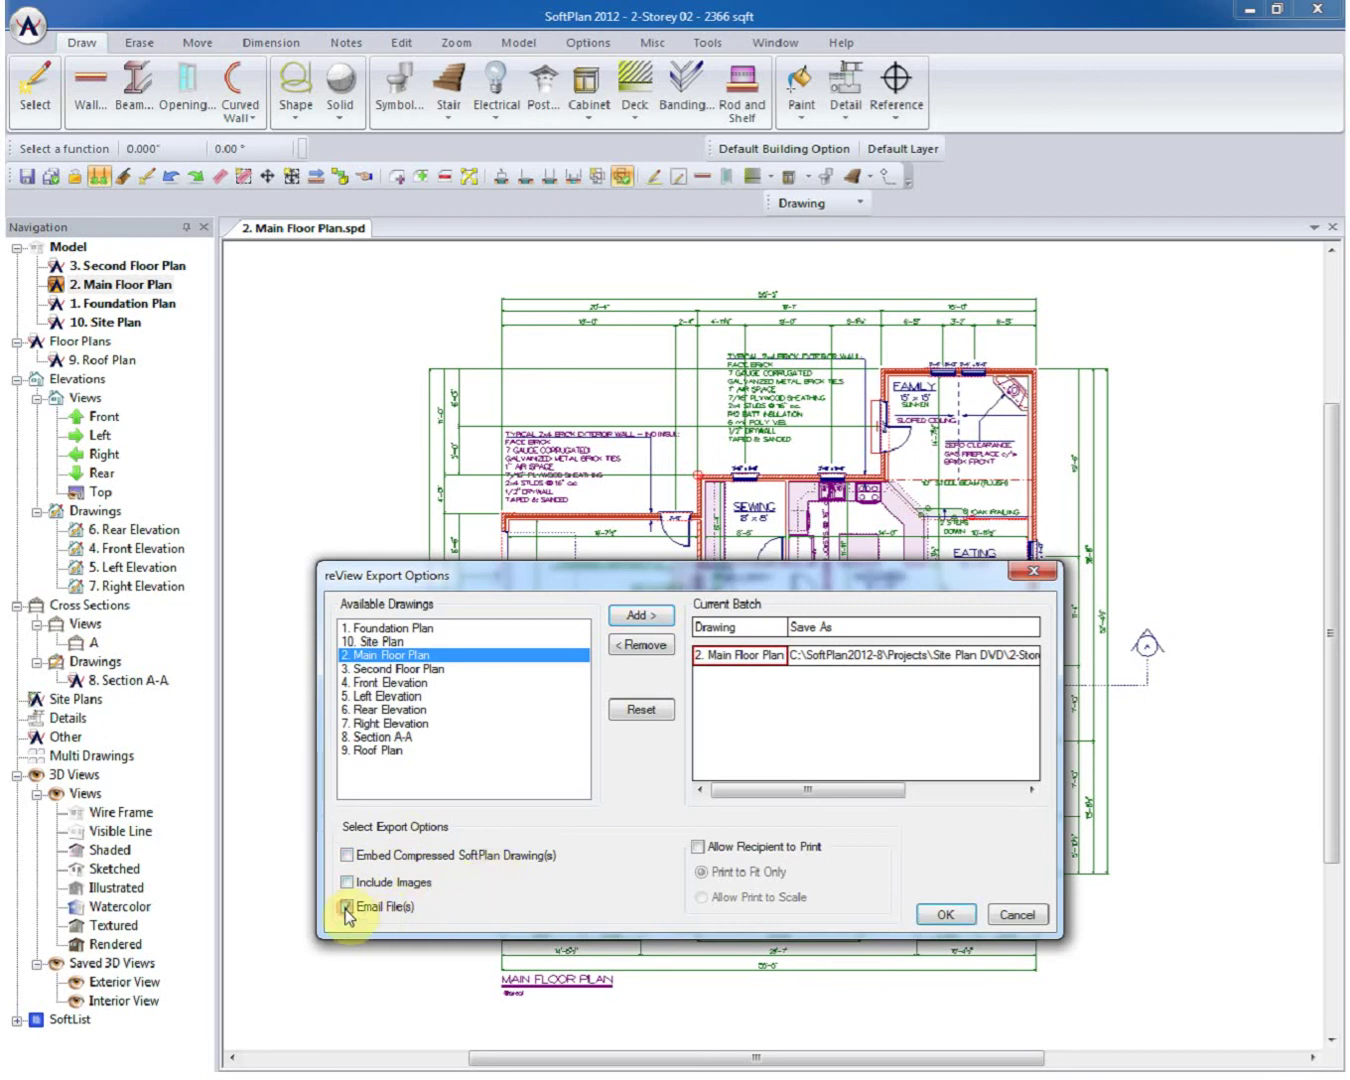
click(692, 846)
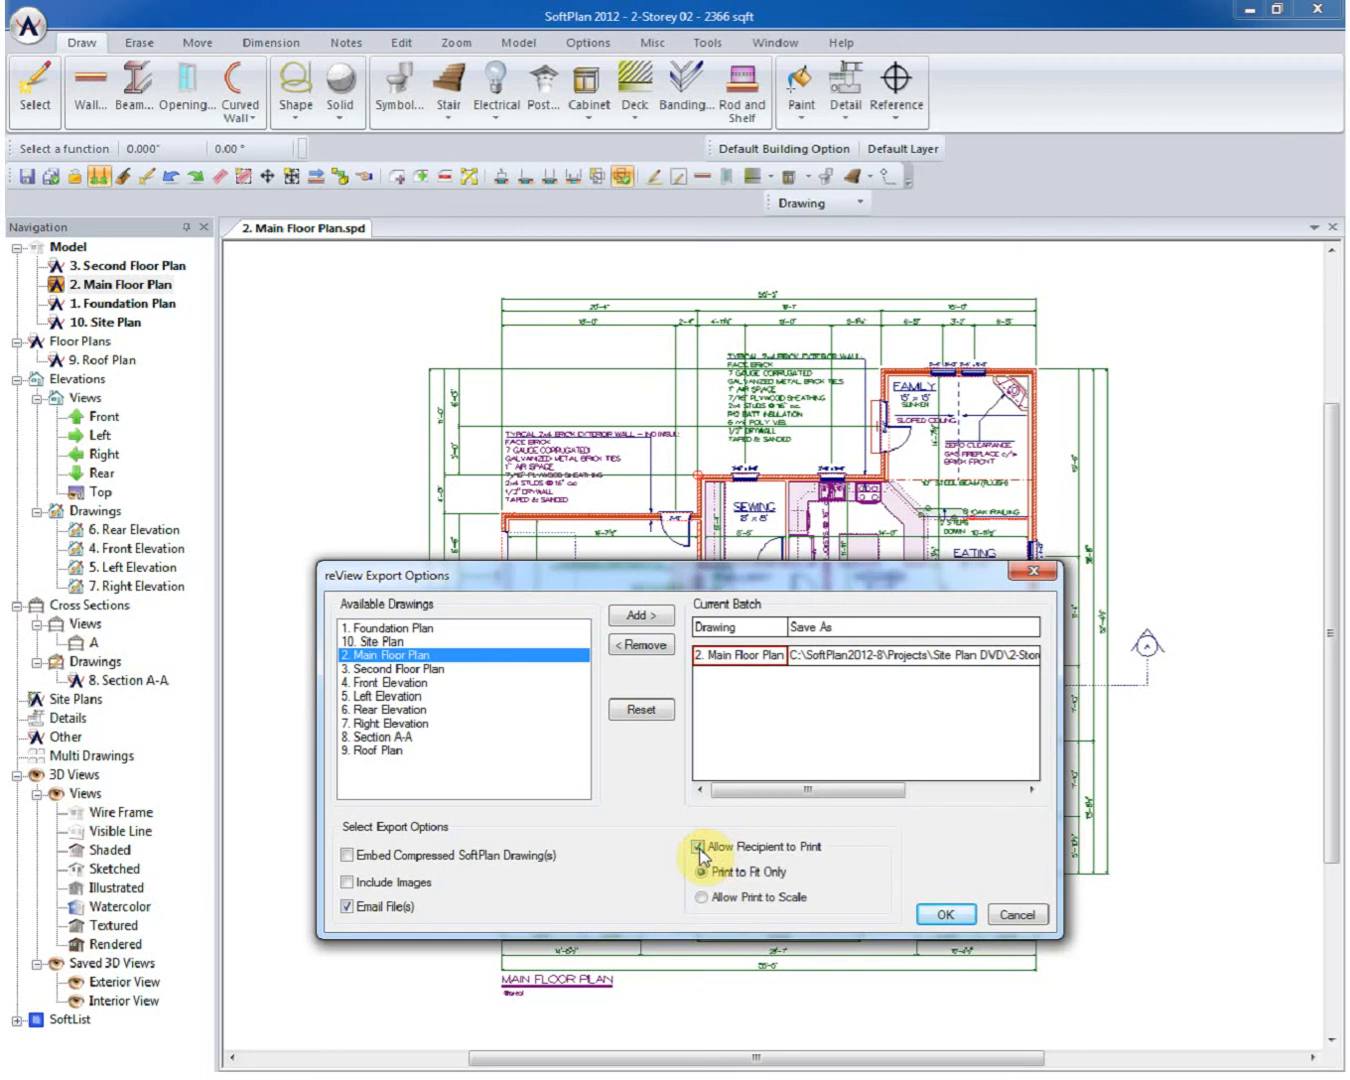
click(944, 912)
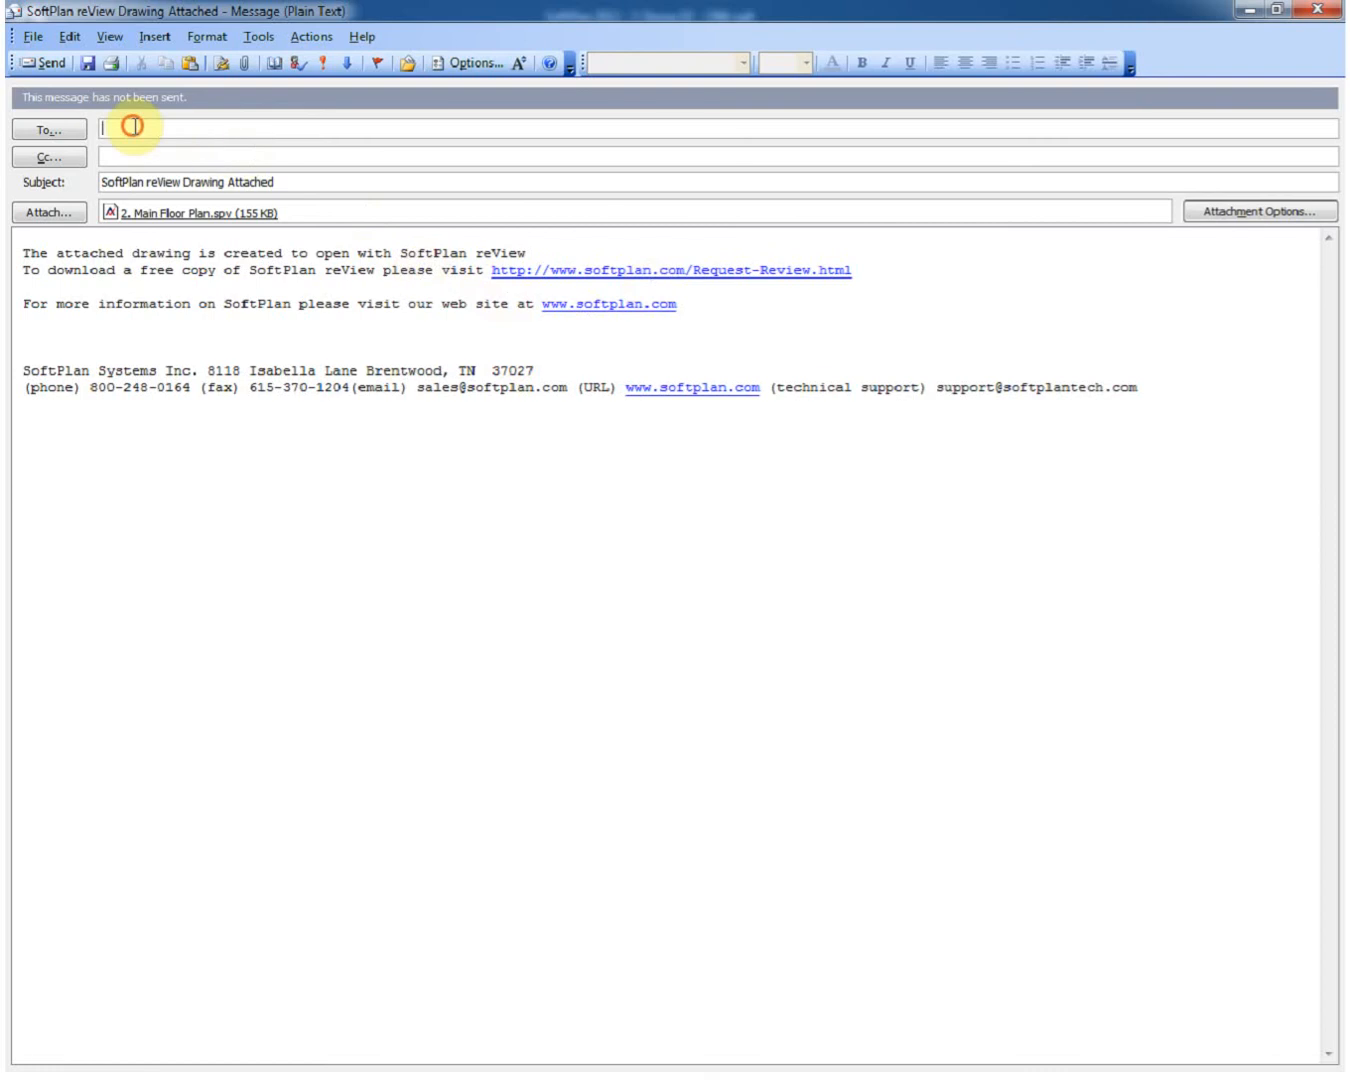
mouse_move(268, 152)
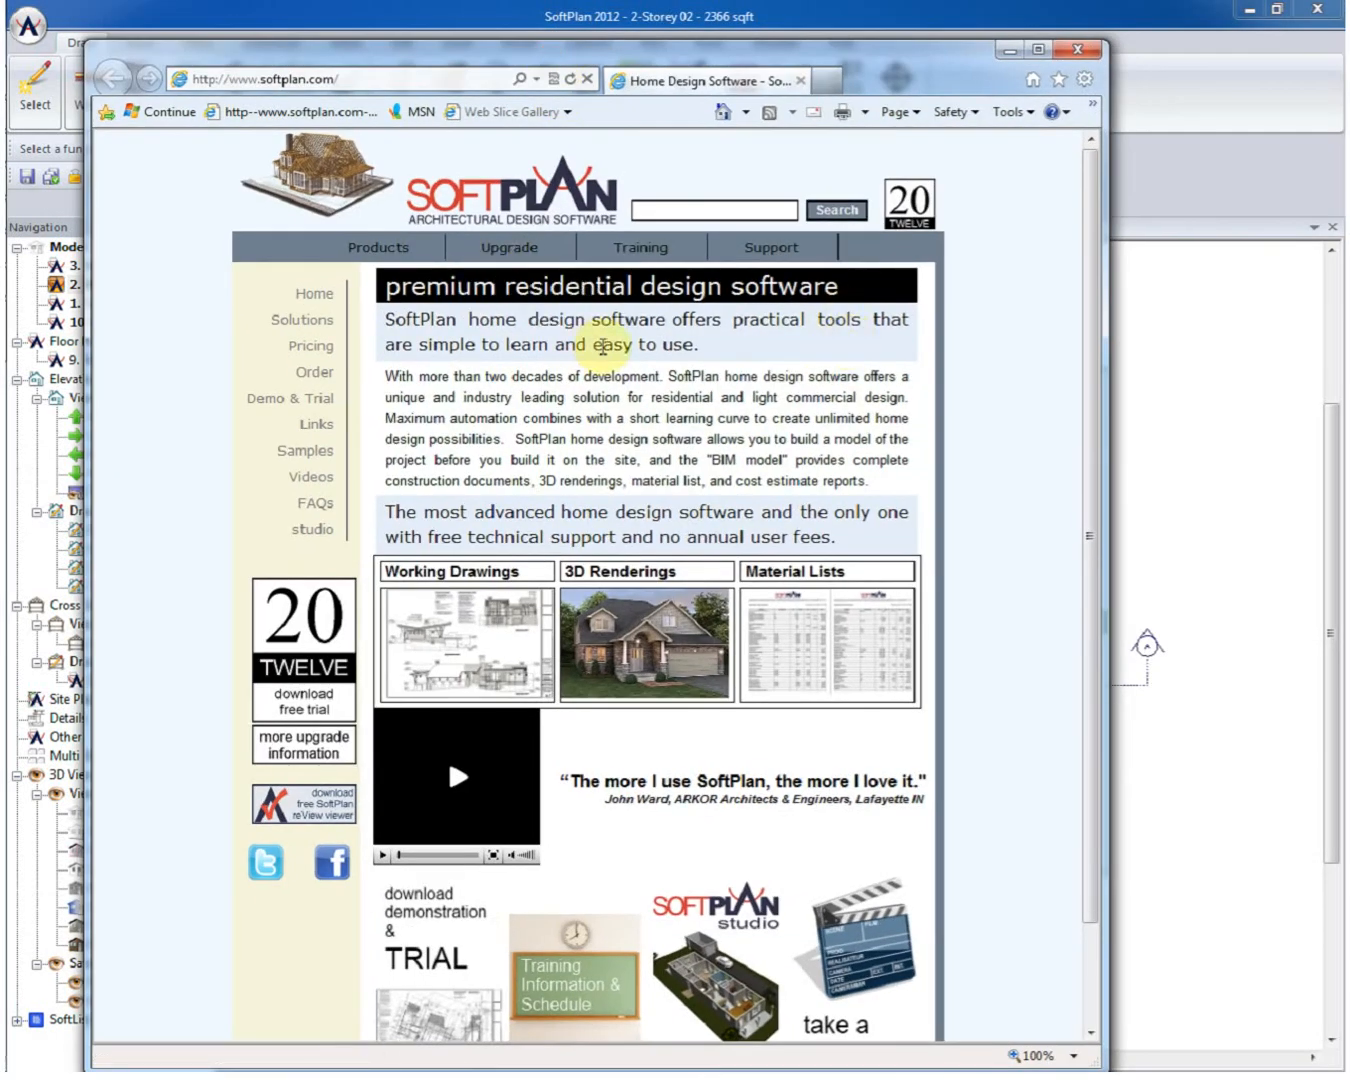
mouse_move(340, 804)
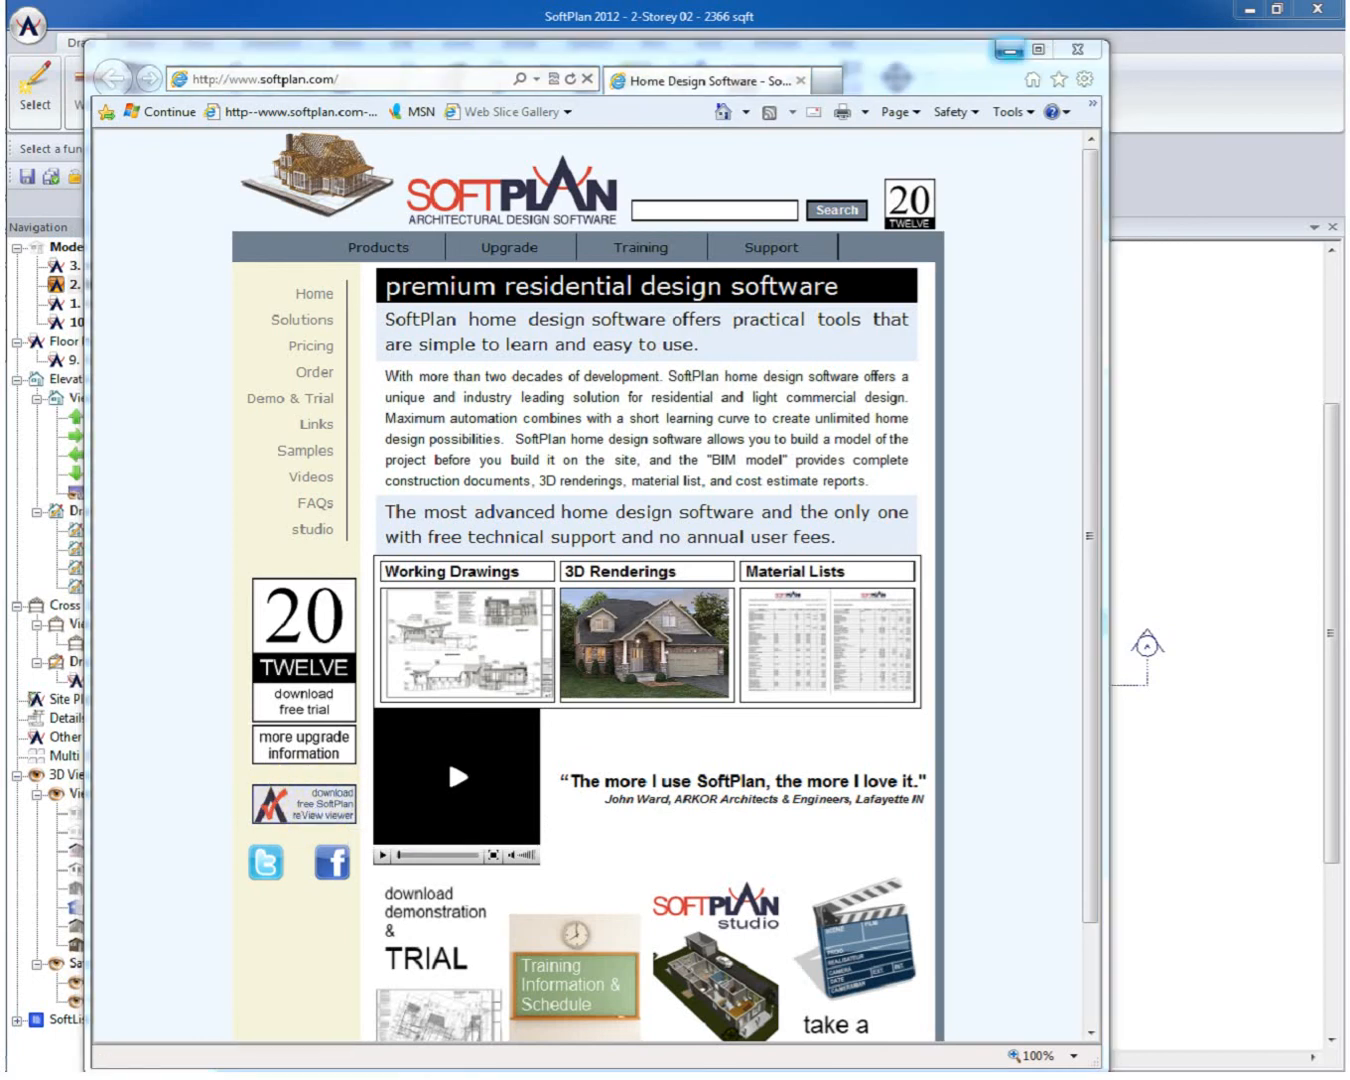
Go to the free reView viewer download page, start the PC viewer download and cancel it.
click(304, 804)
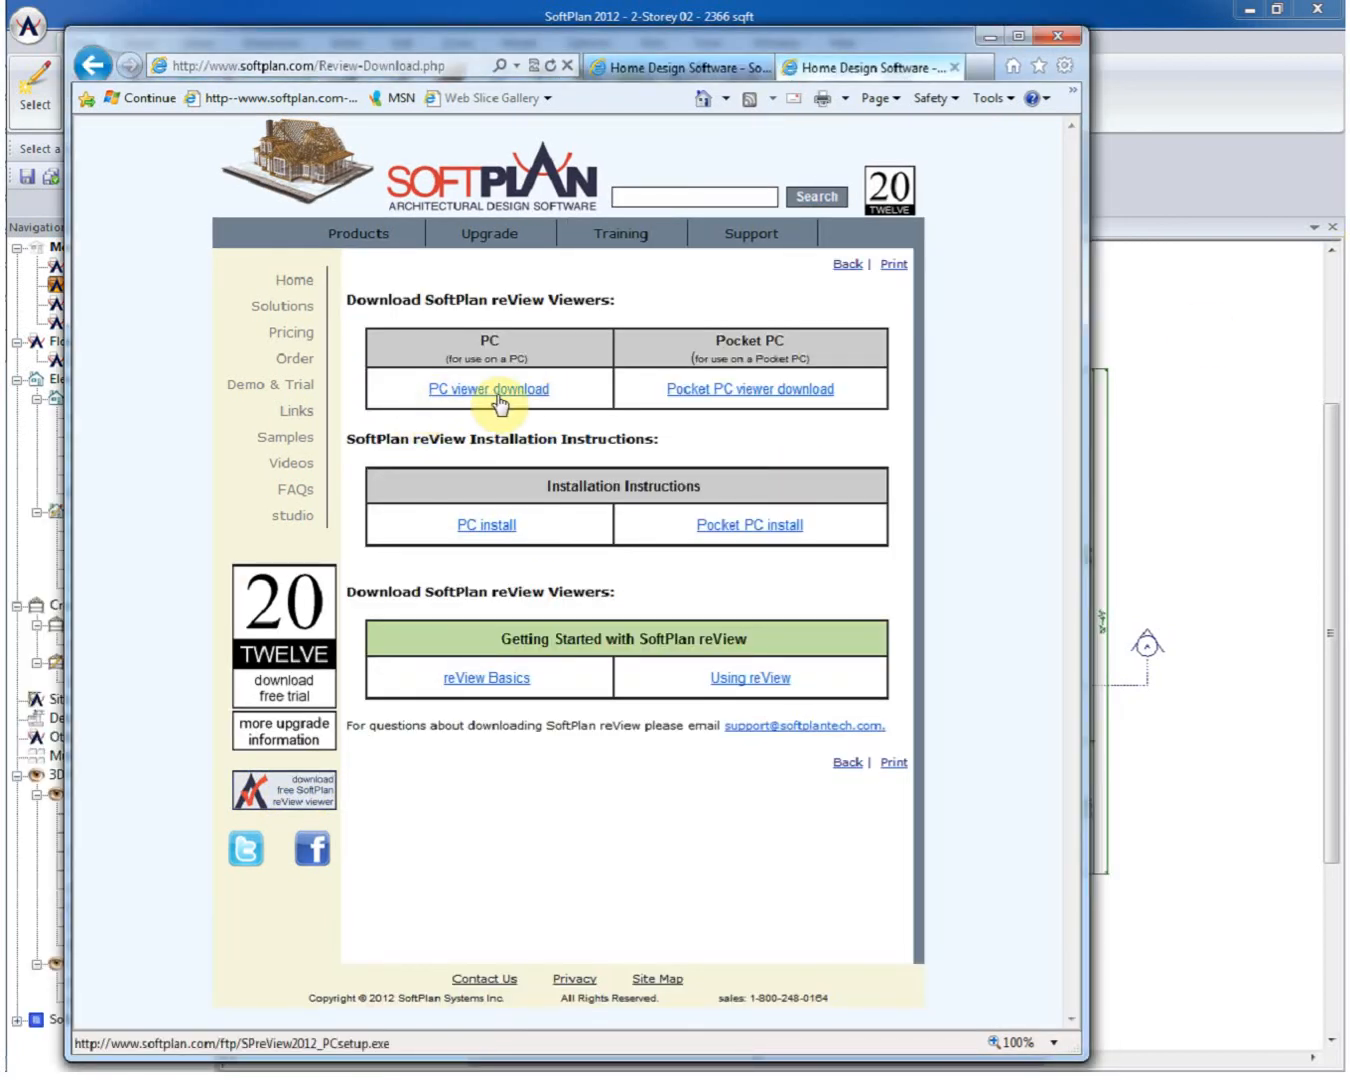
click(488, 388)
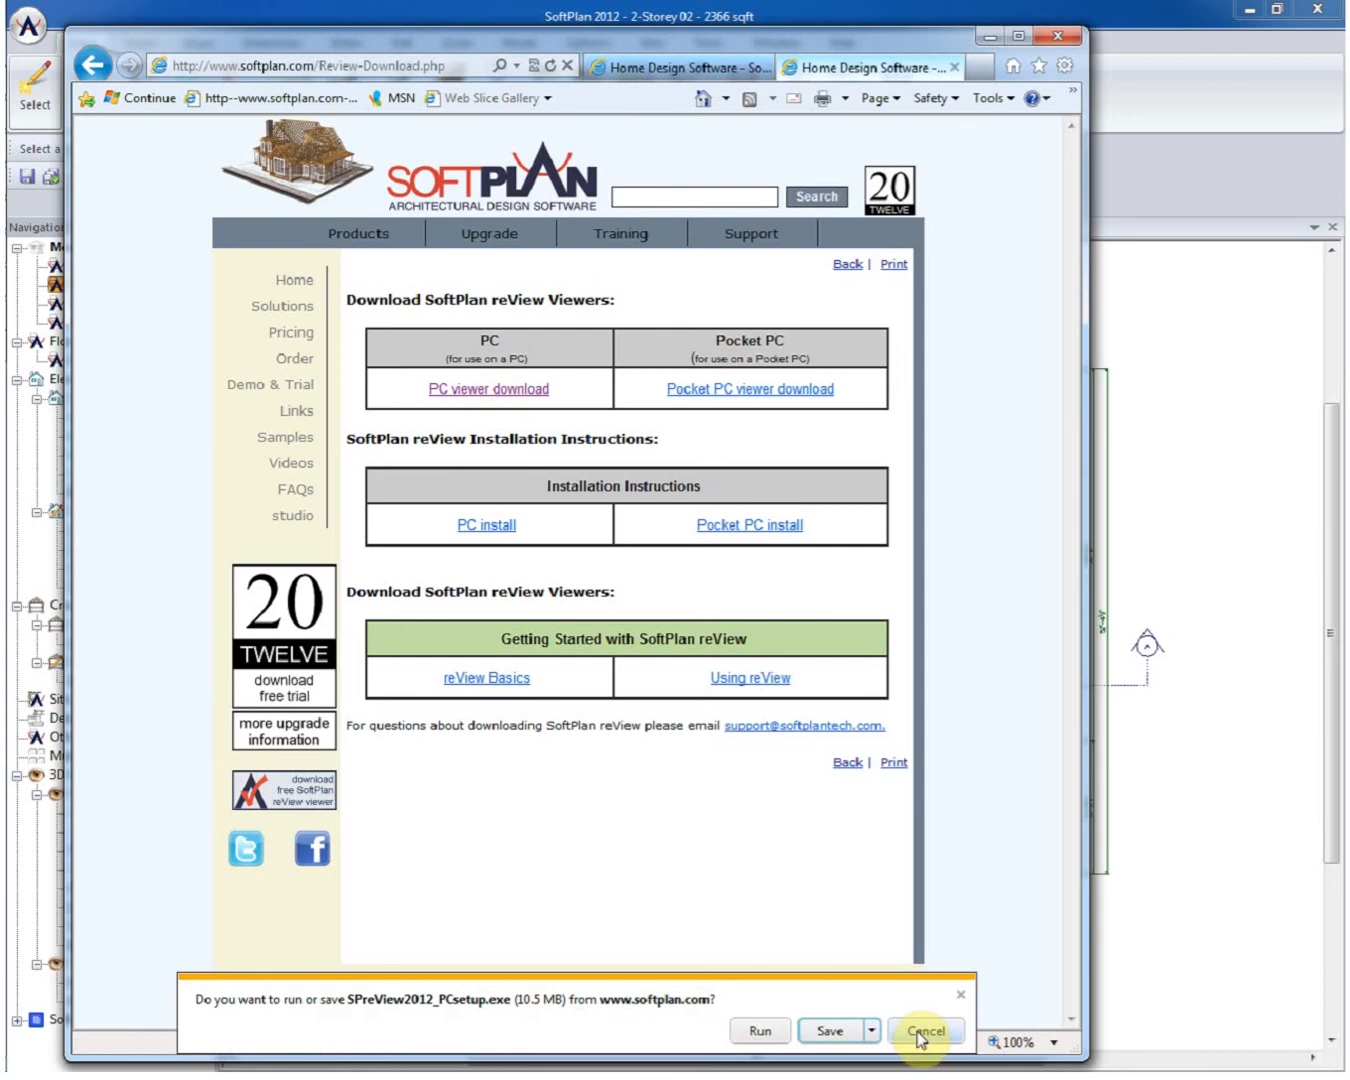
click(926, 1030)
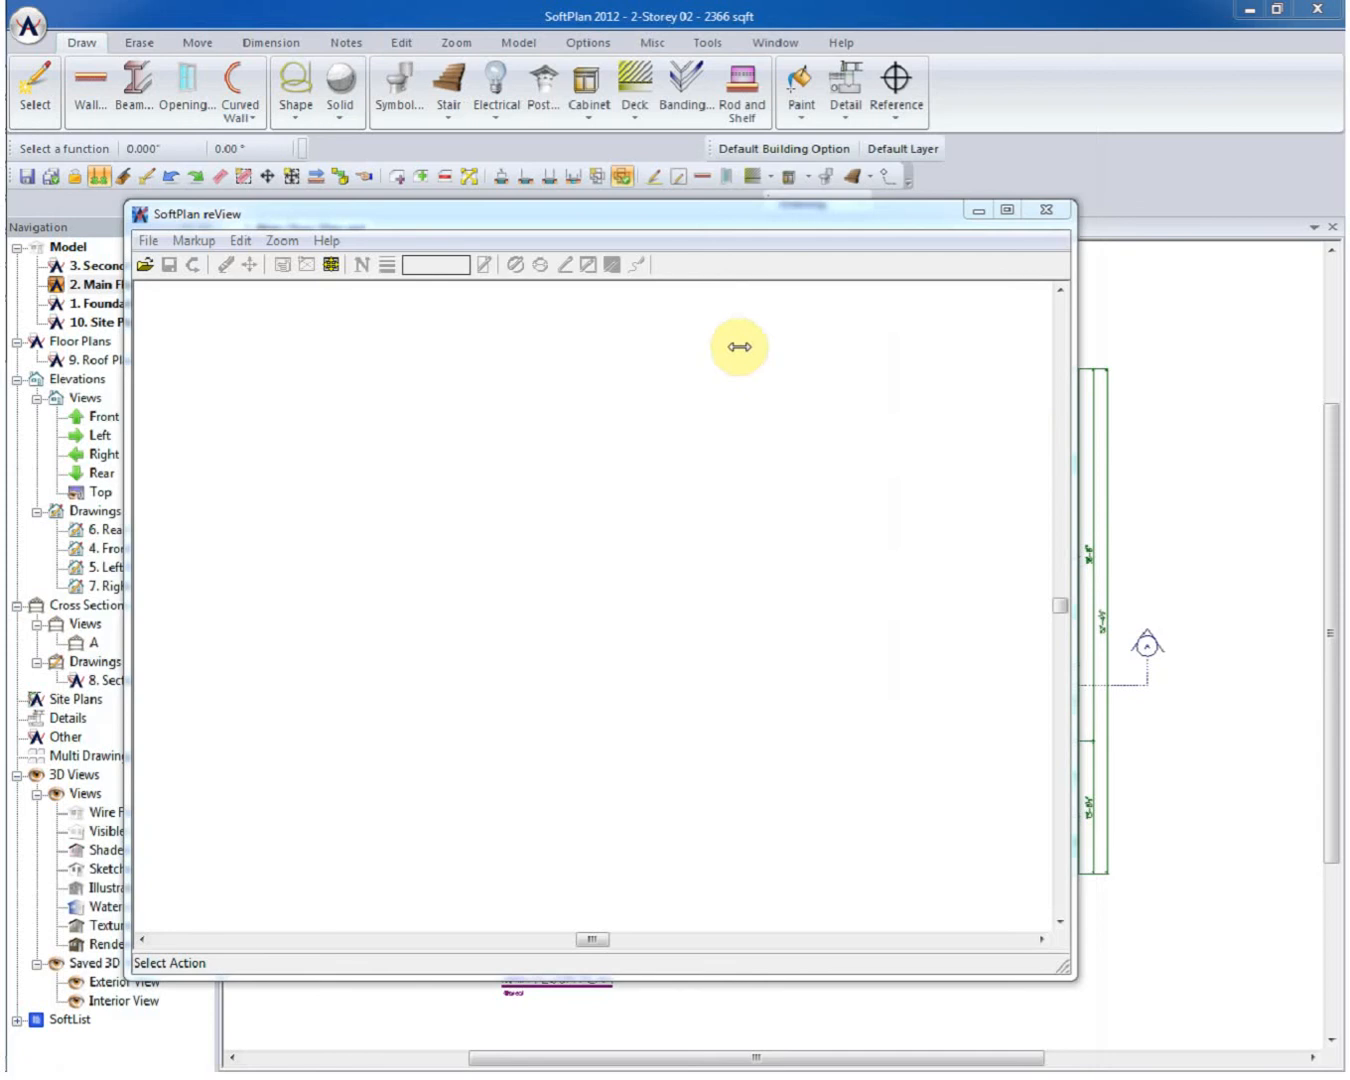
Load 2. Main Floor Plan.spv from the reView files folder into the viewer.
click(1006, 208)
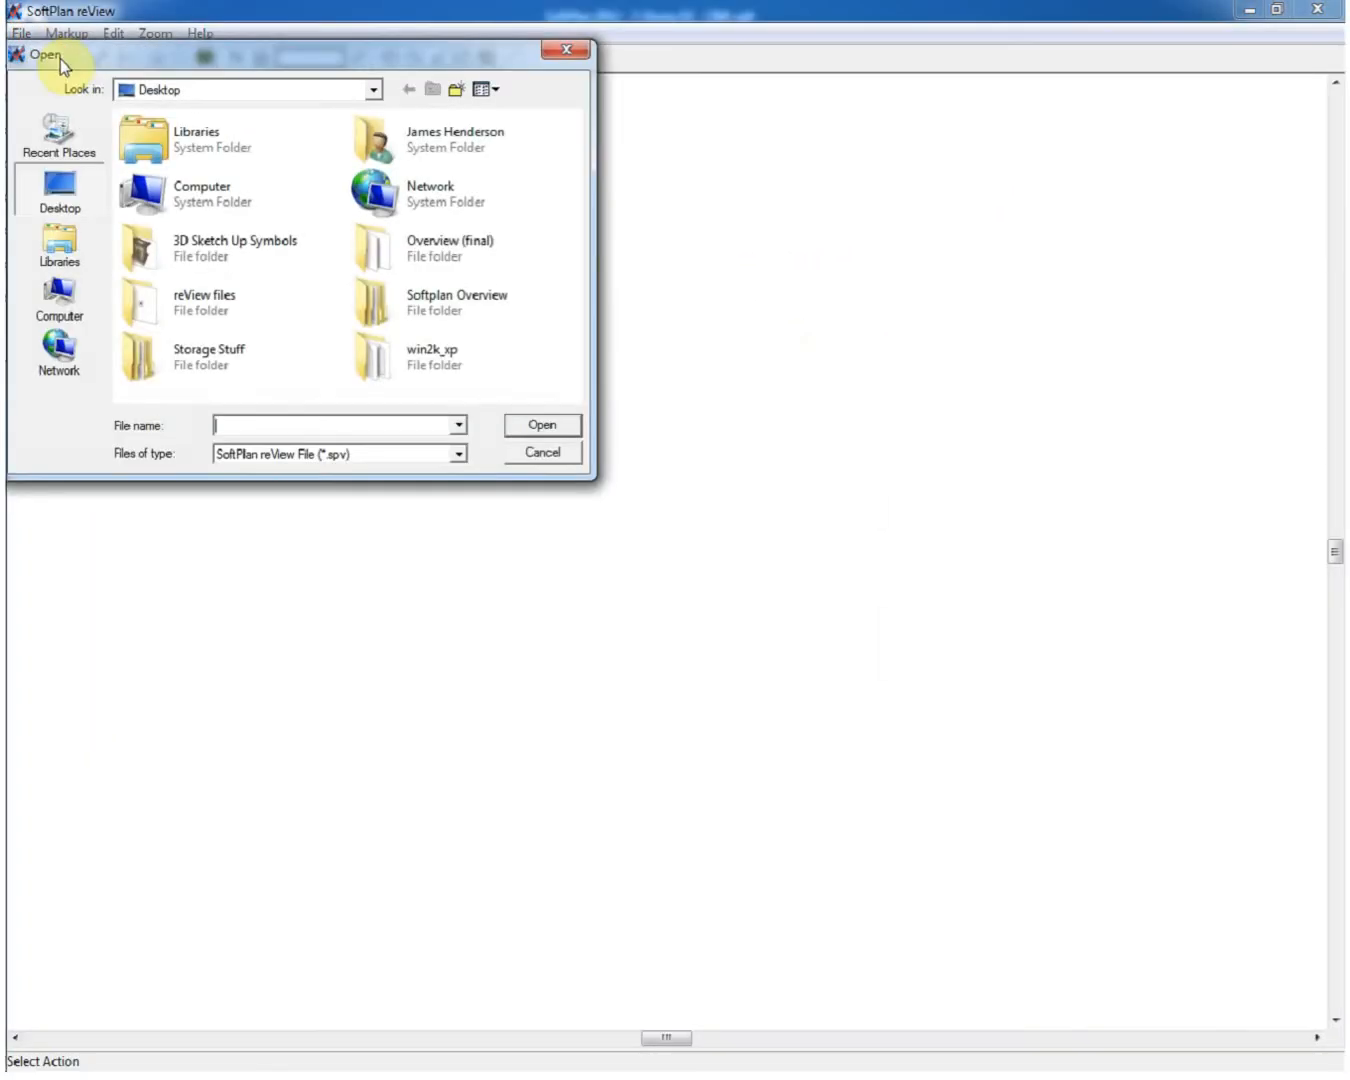
click(204, 302)
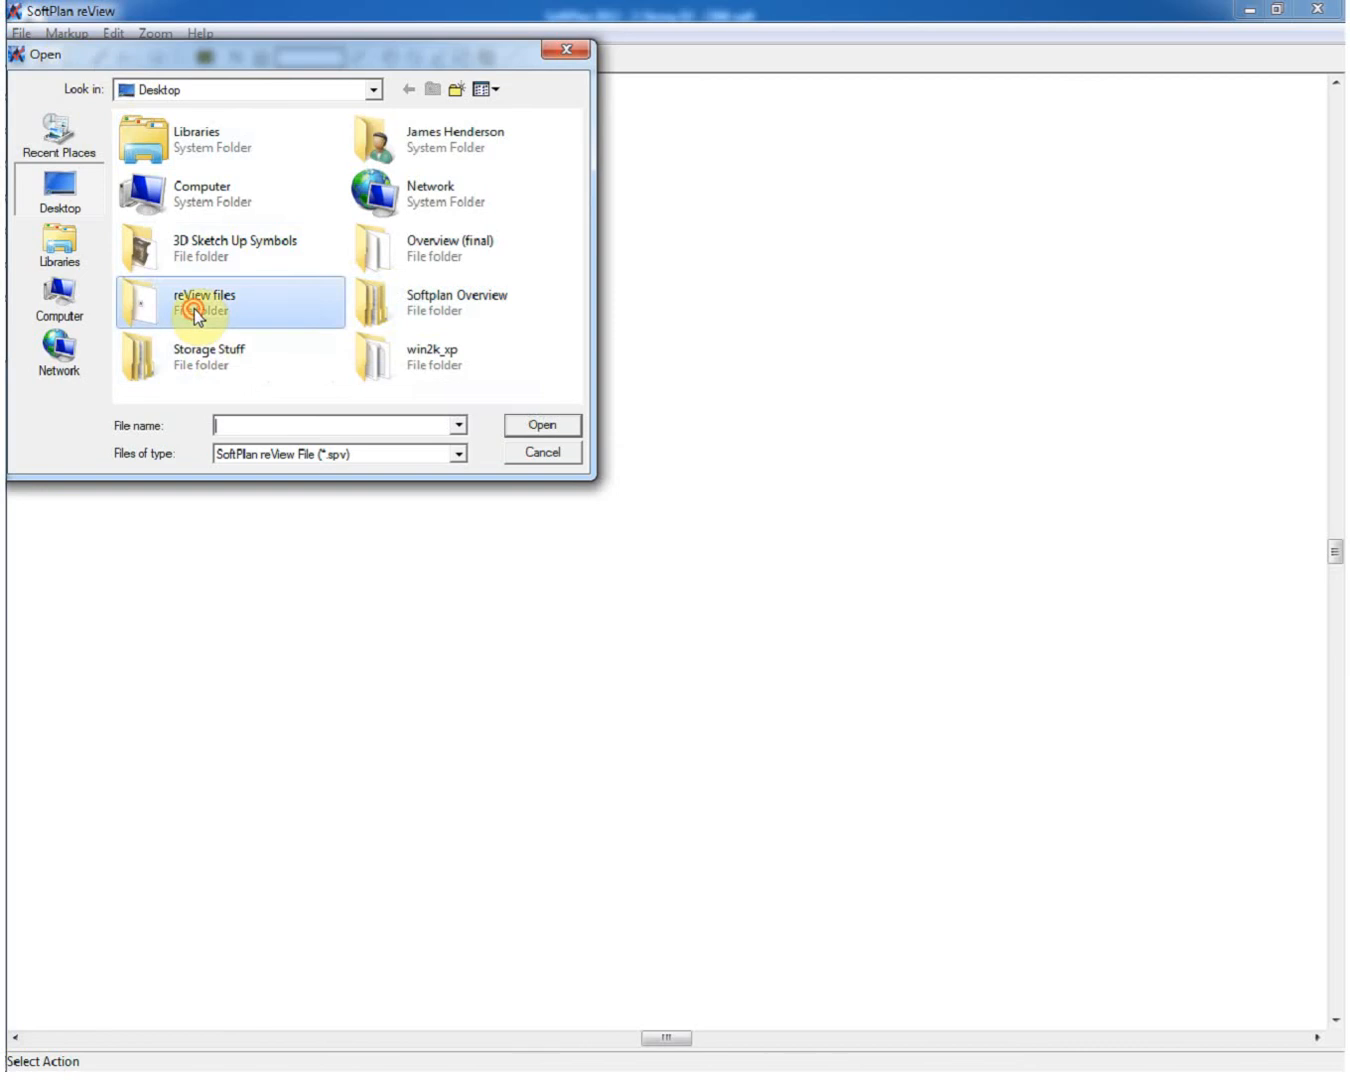
double_click(204, 302)
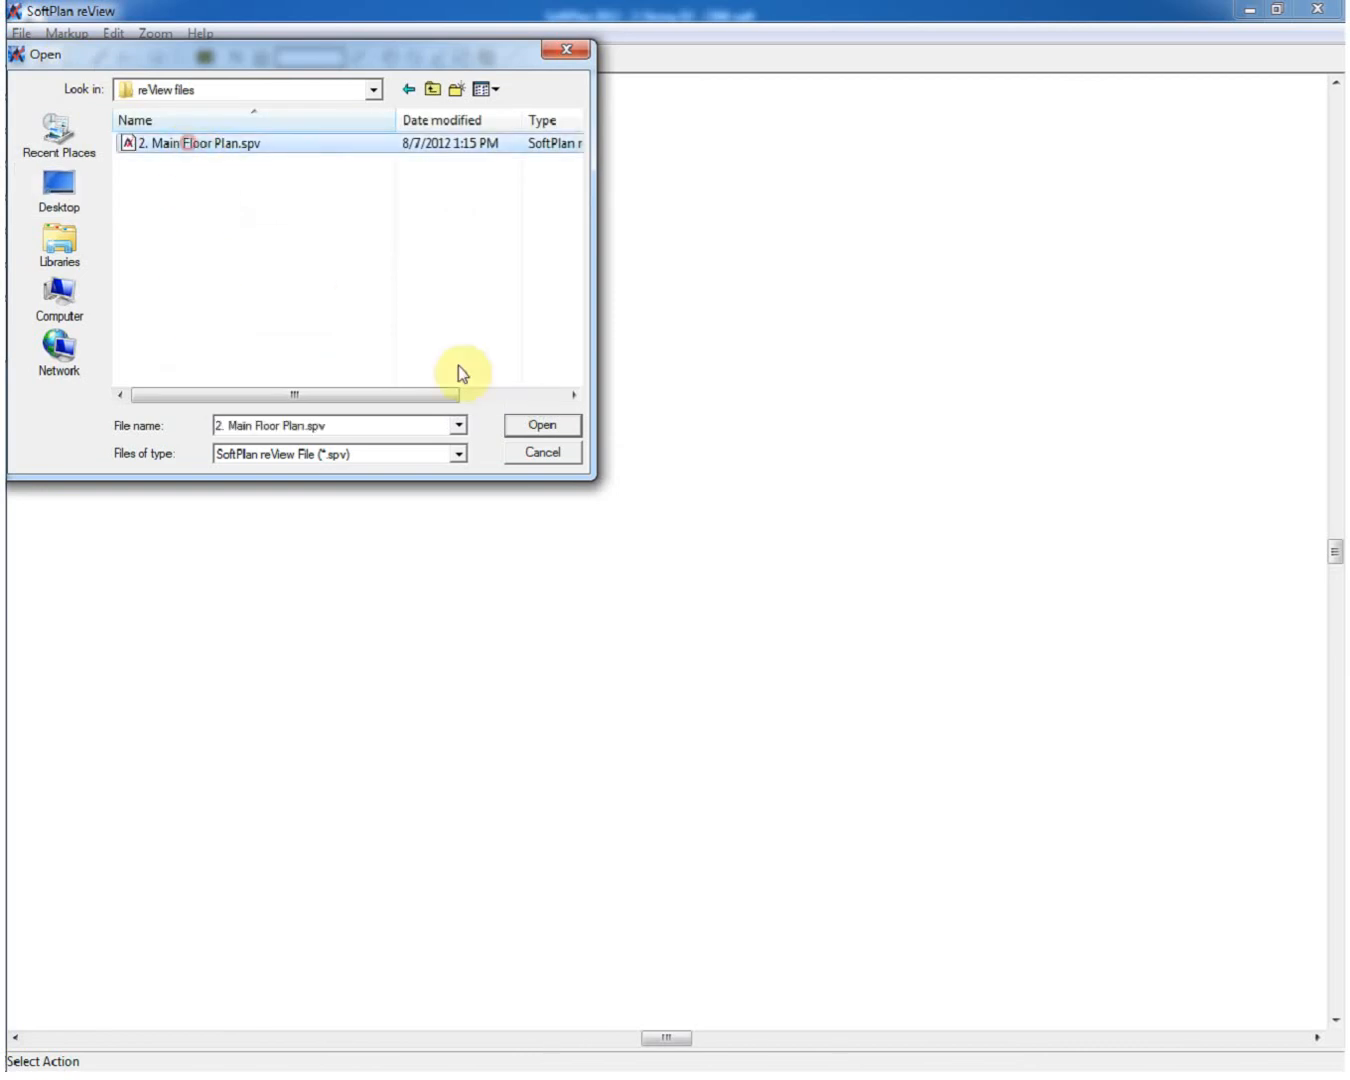
click(540, 426)
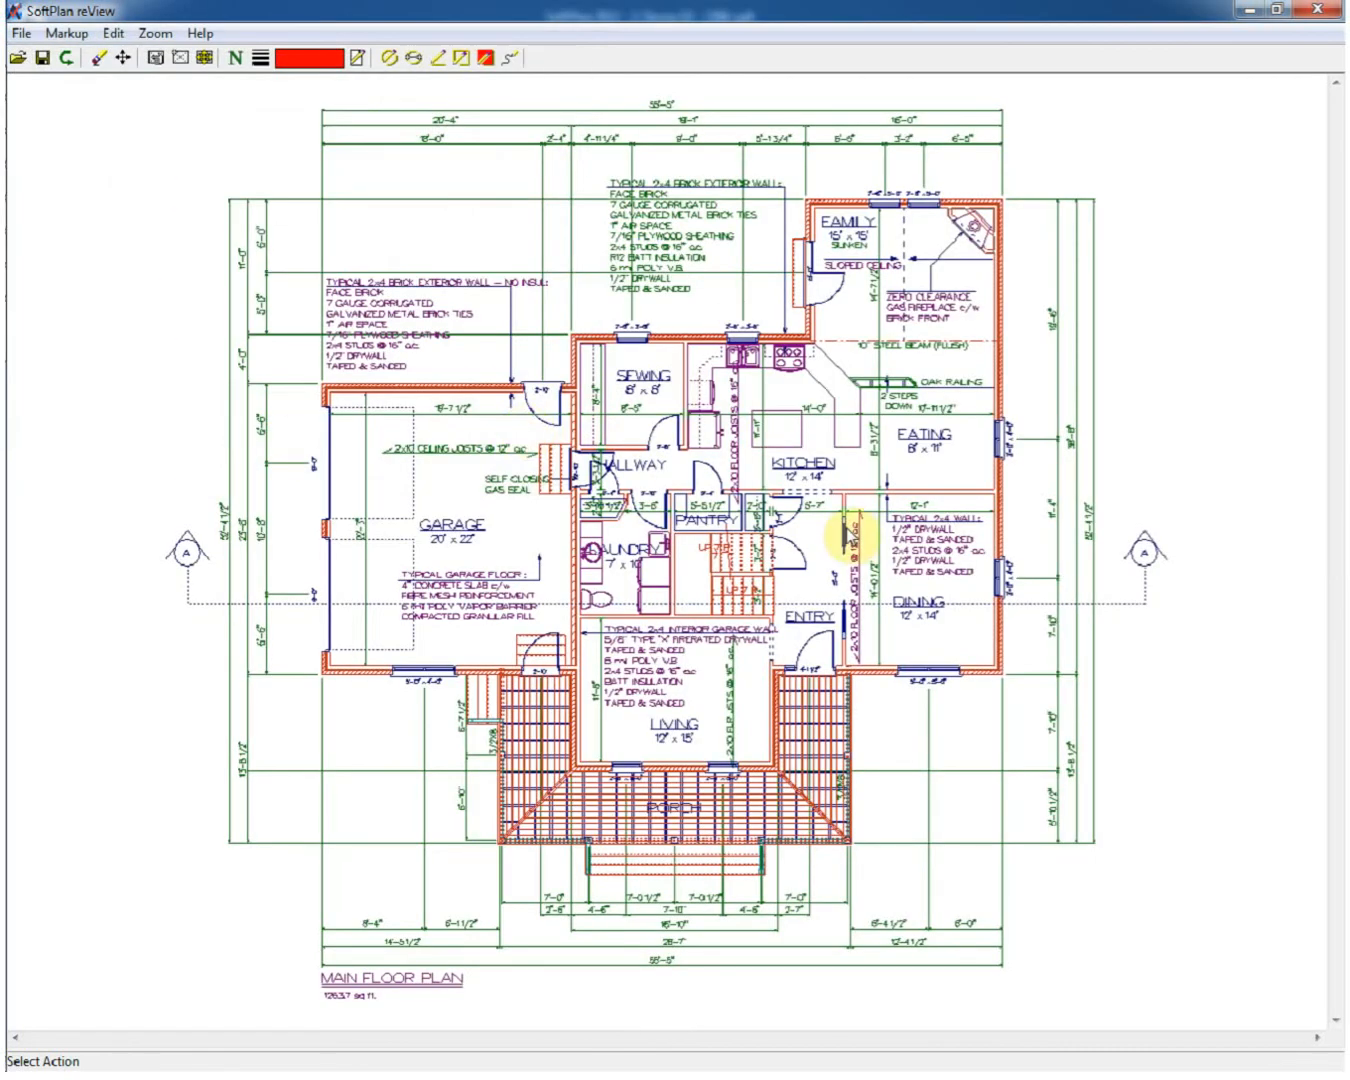
mouse_move(452, 396)
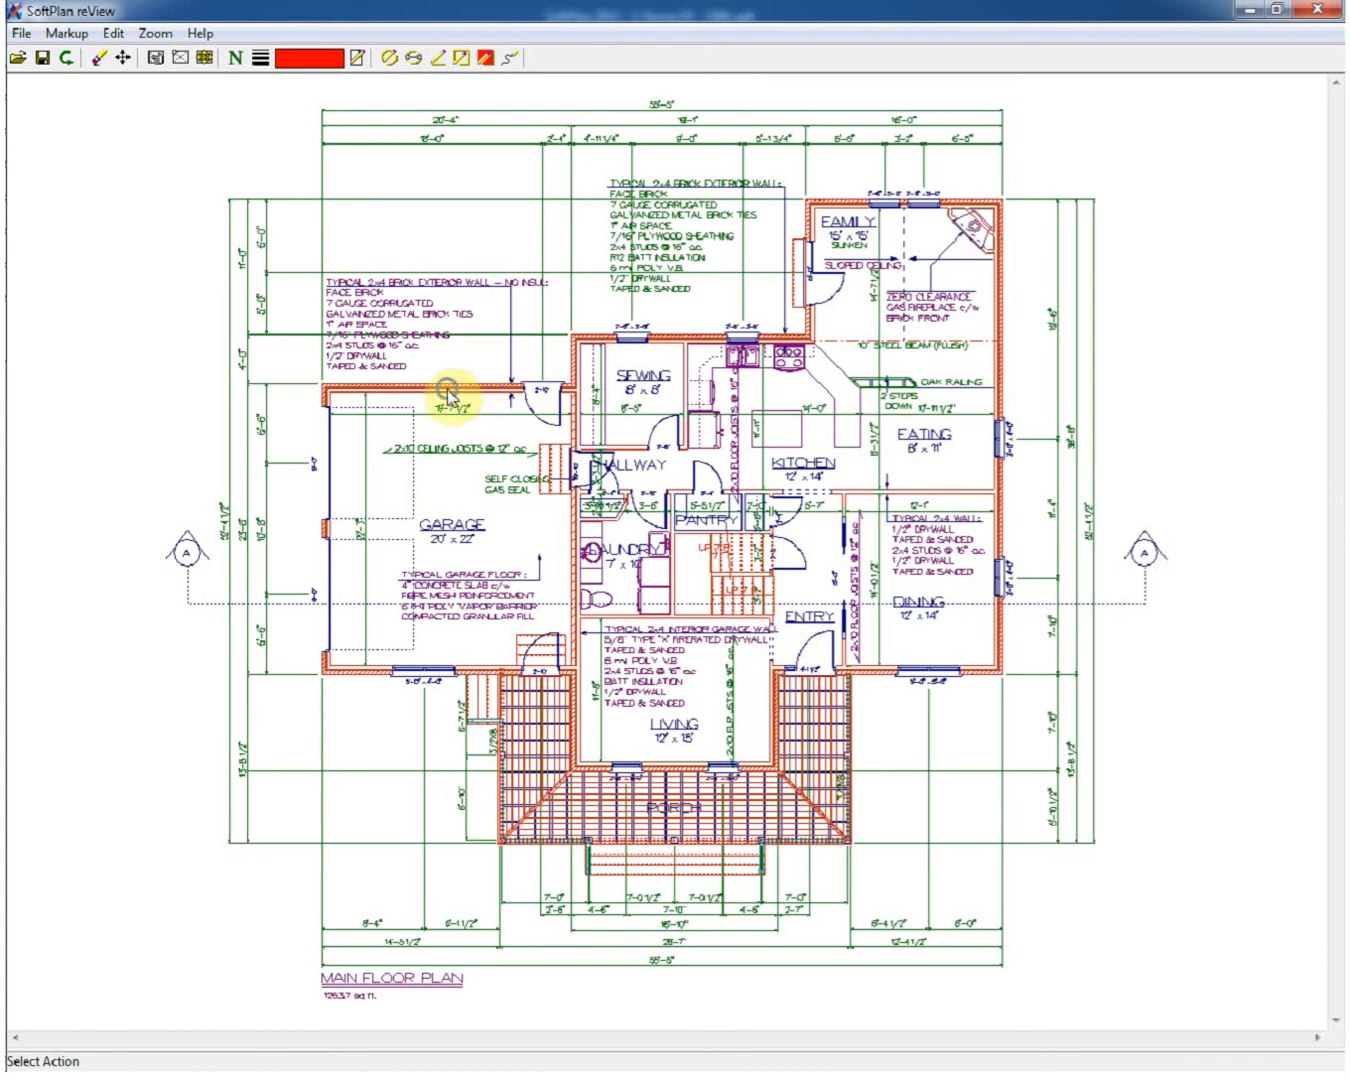
Show the info pop-ups for the garage wall and the eating-area casement window.
click(460, 390)
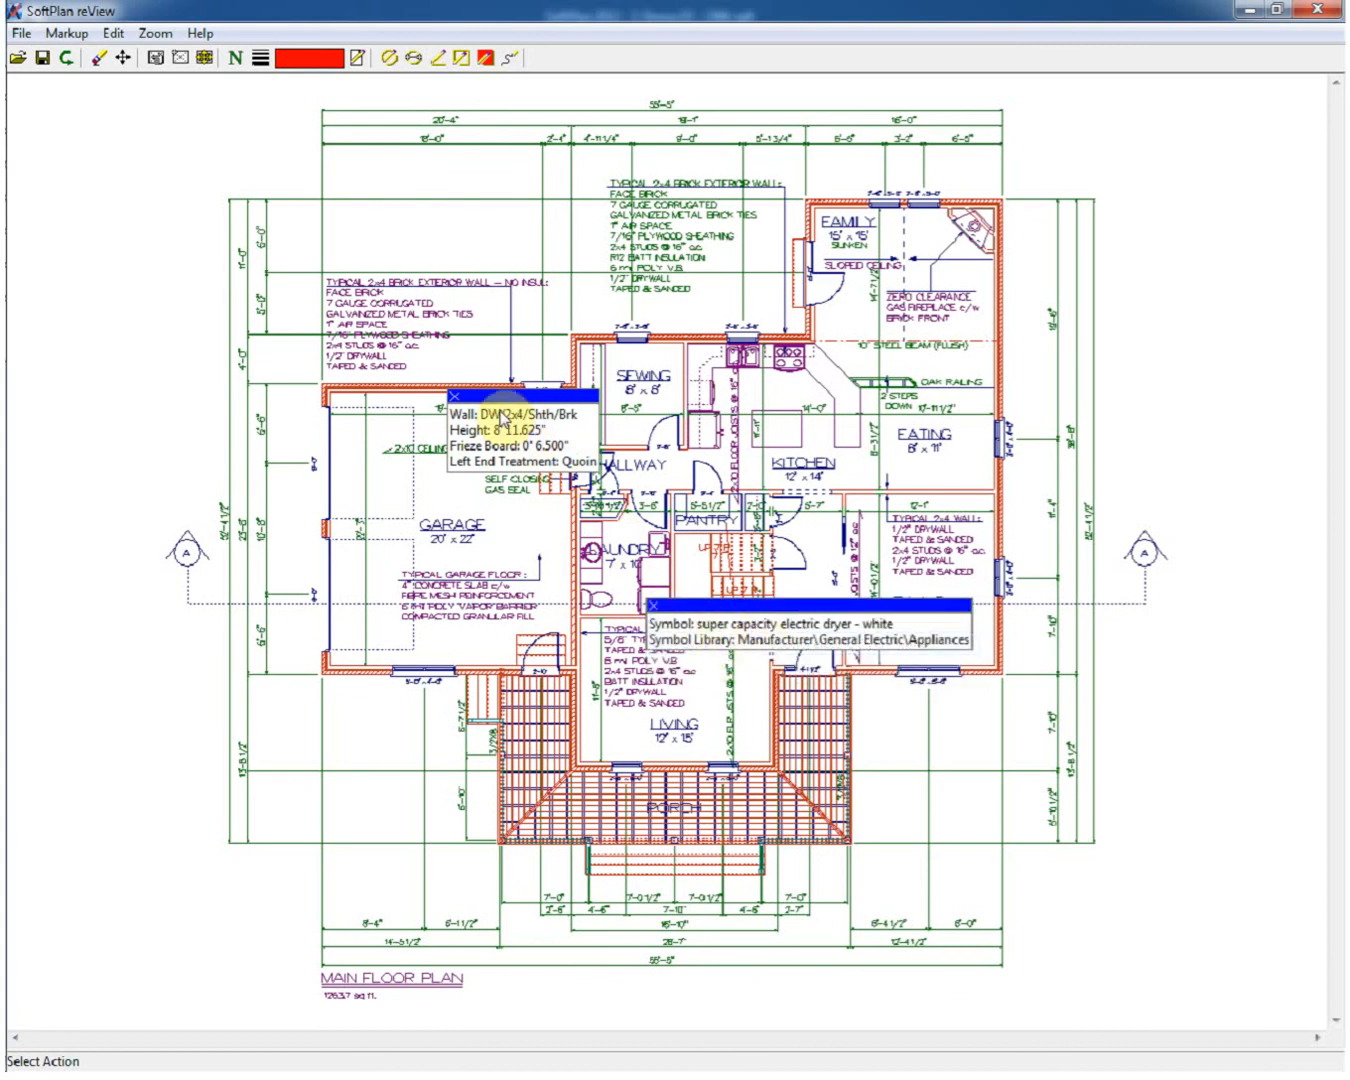
mouse_move(1004, 444)
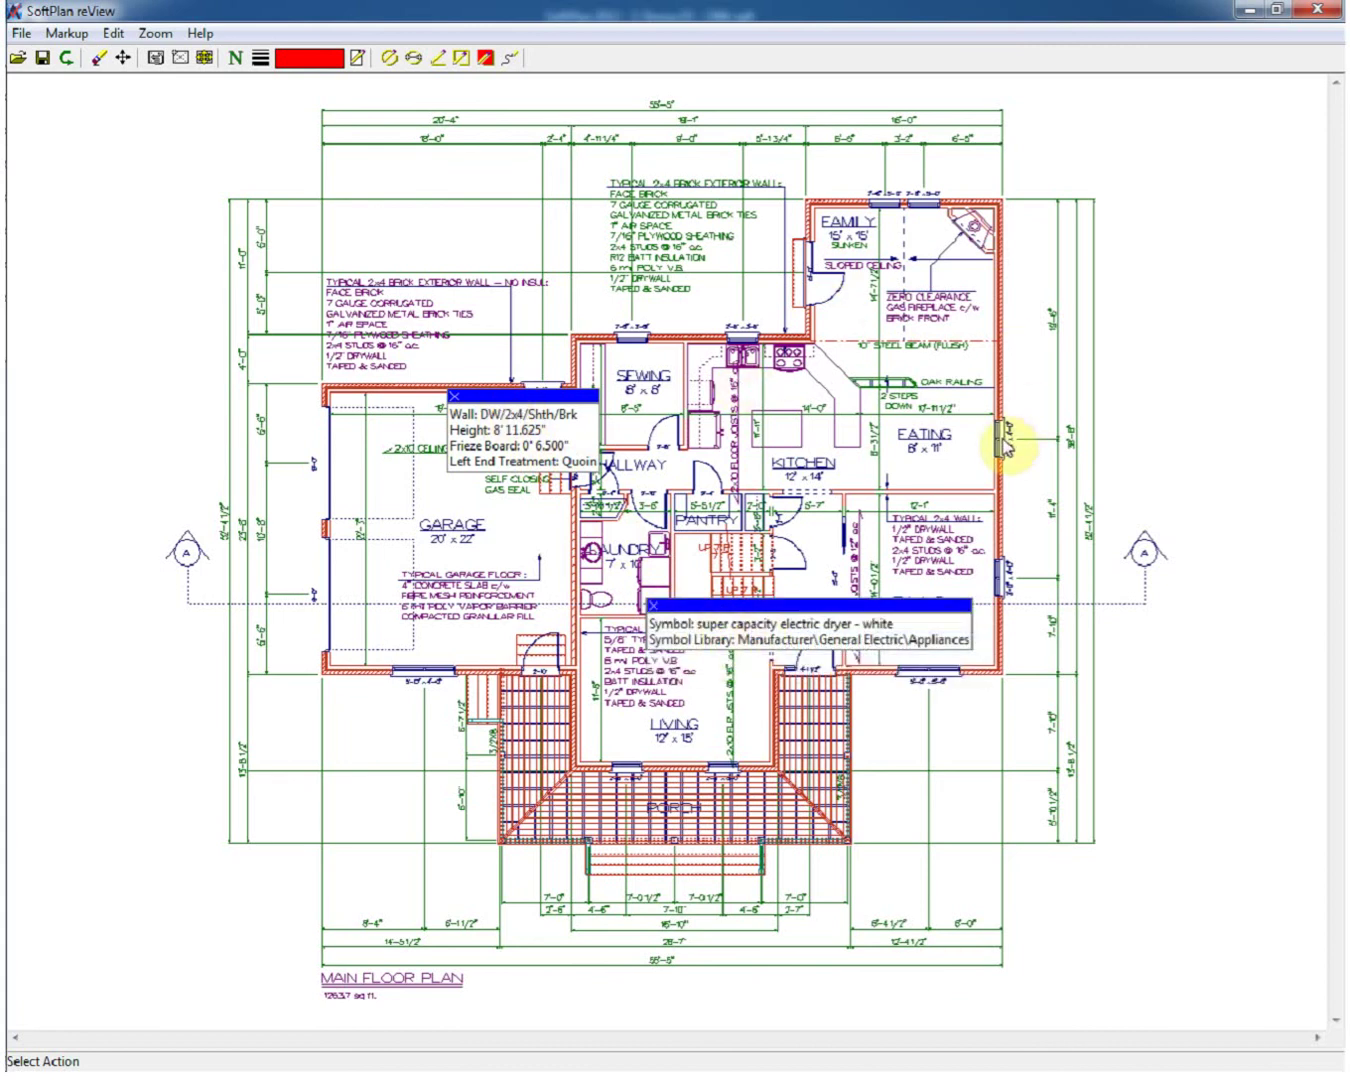
click(1004, 440)
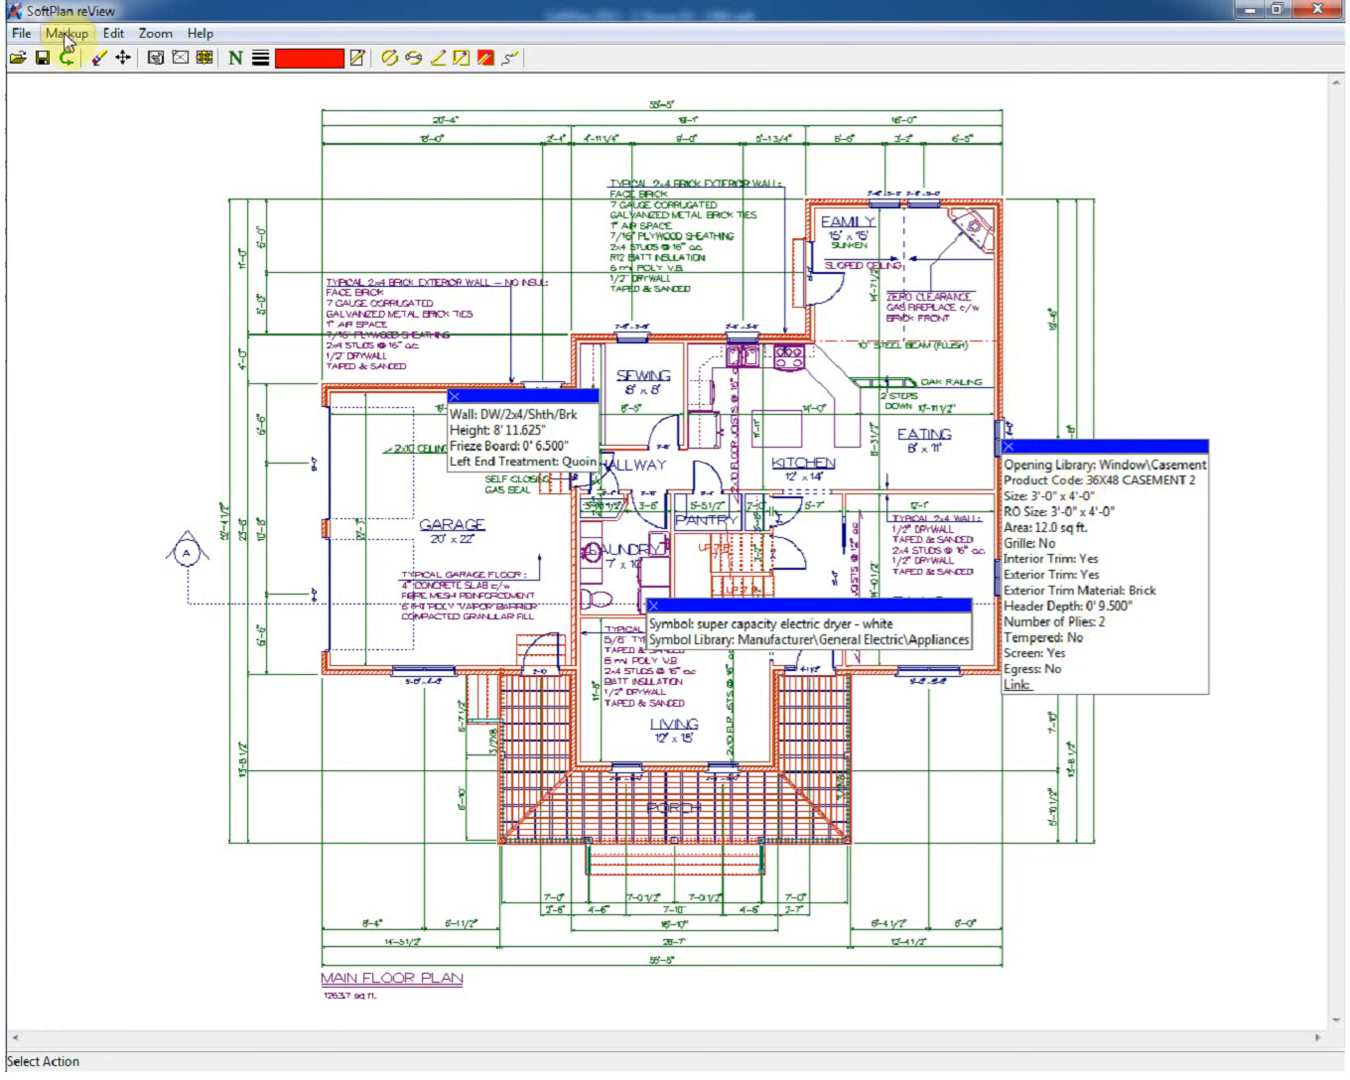
Draw a red markup circle near the sewing room and start a punch list item there.
click(68, 32)
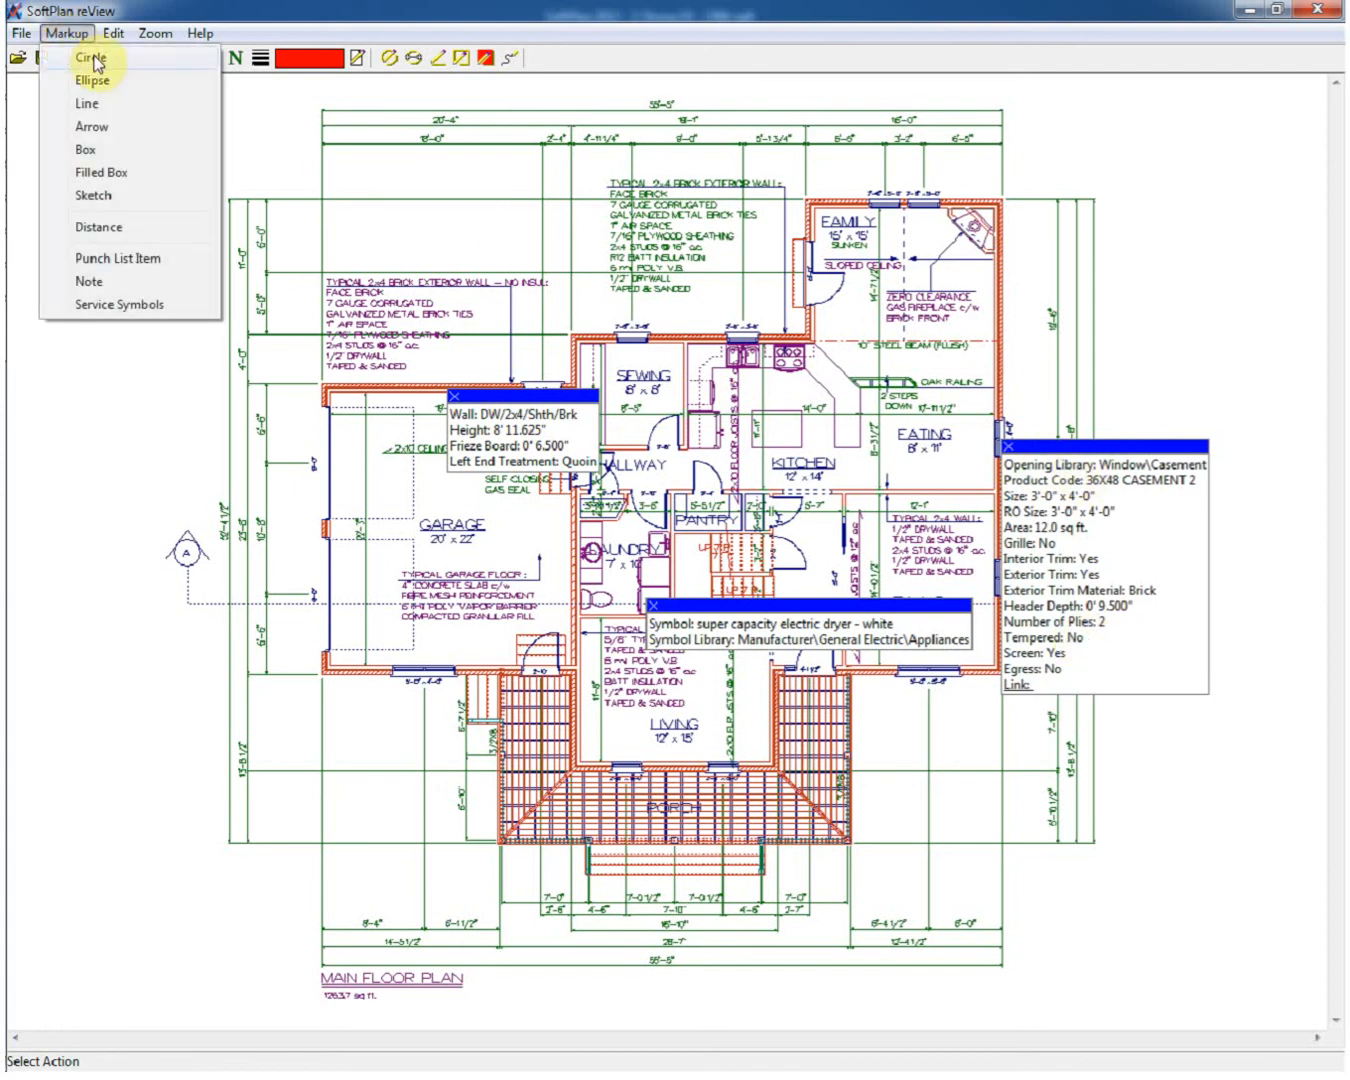
click(88, 56)
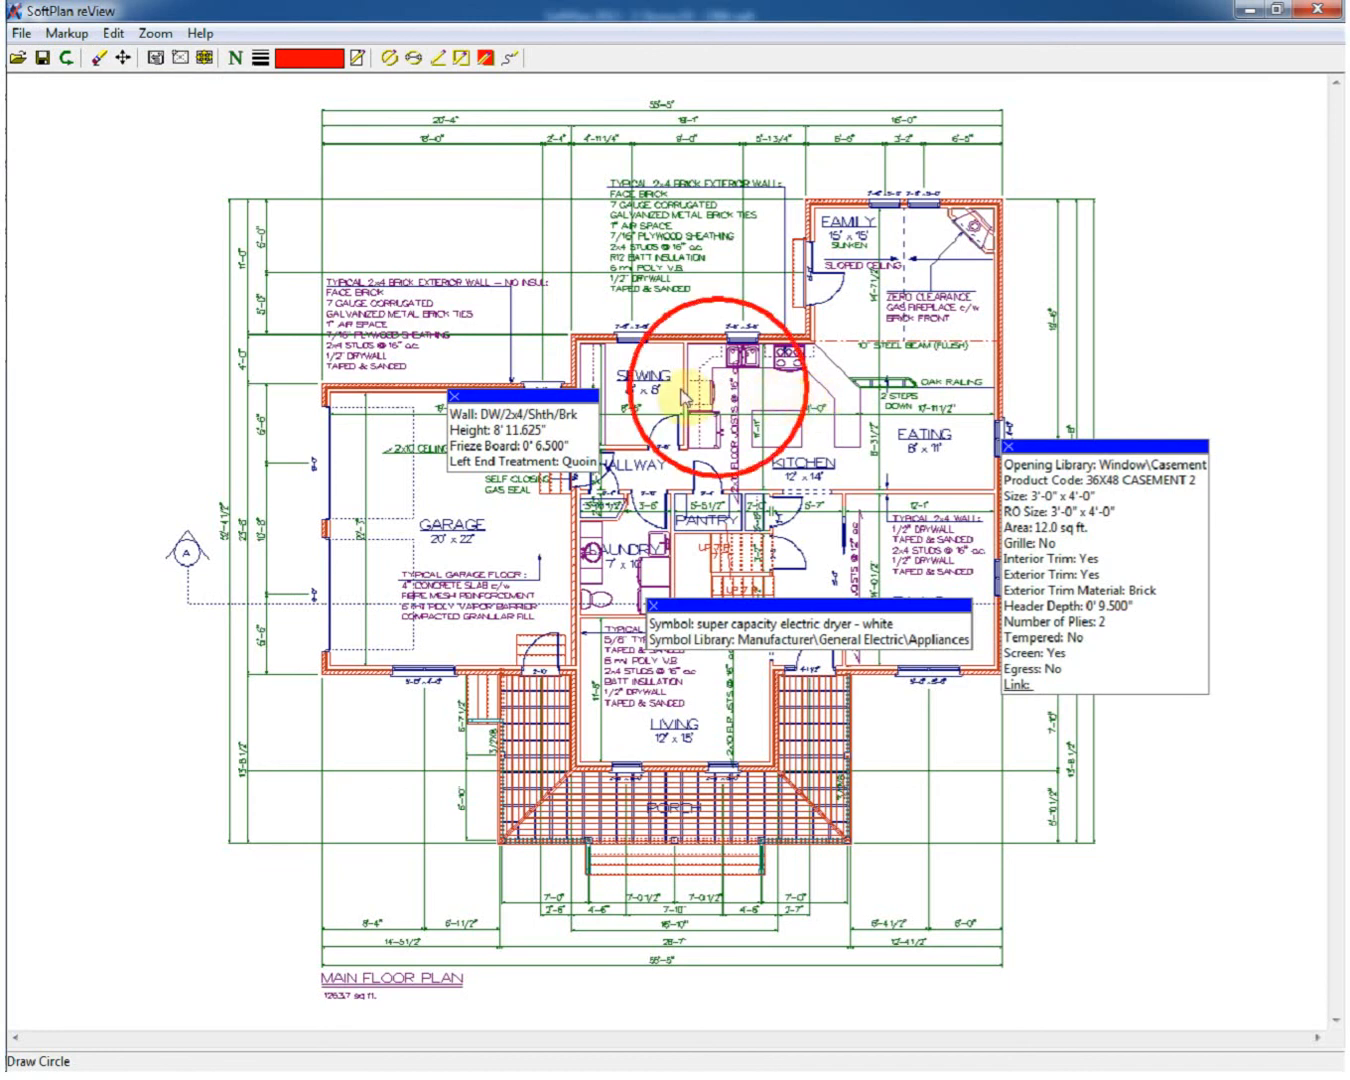
click(68, 32)
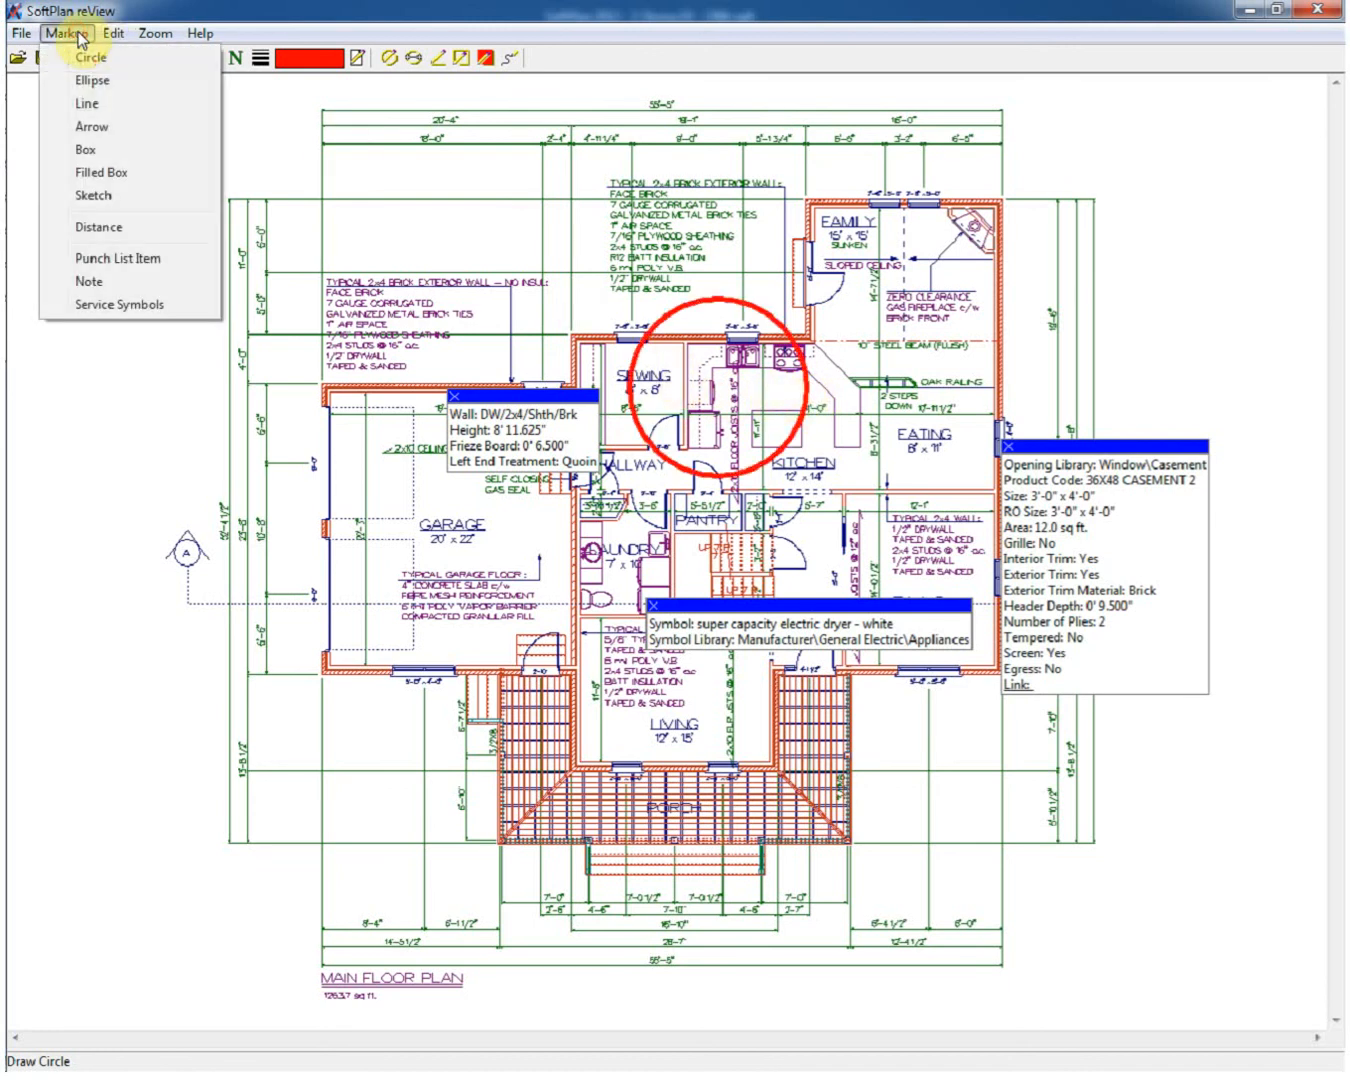
click(116, 258)
text(Discuss sink location)
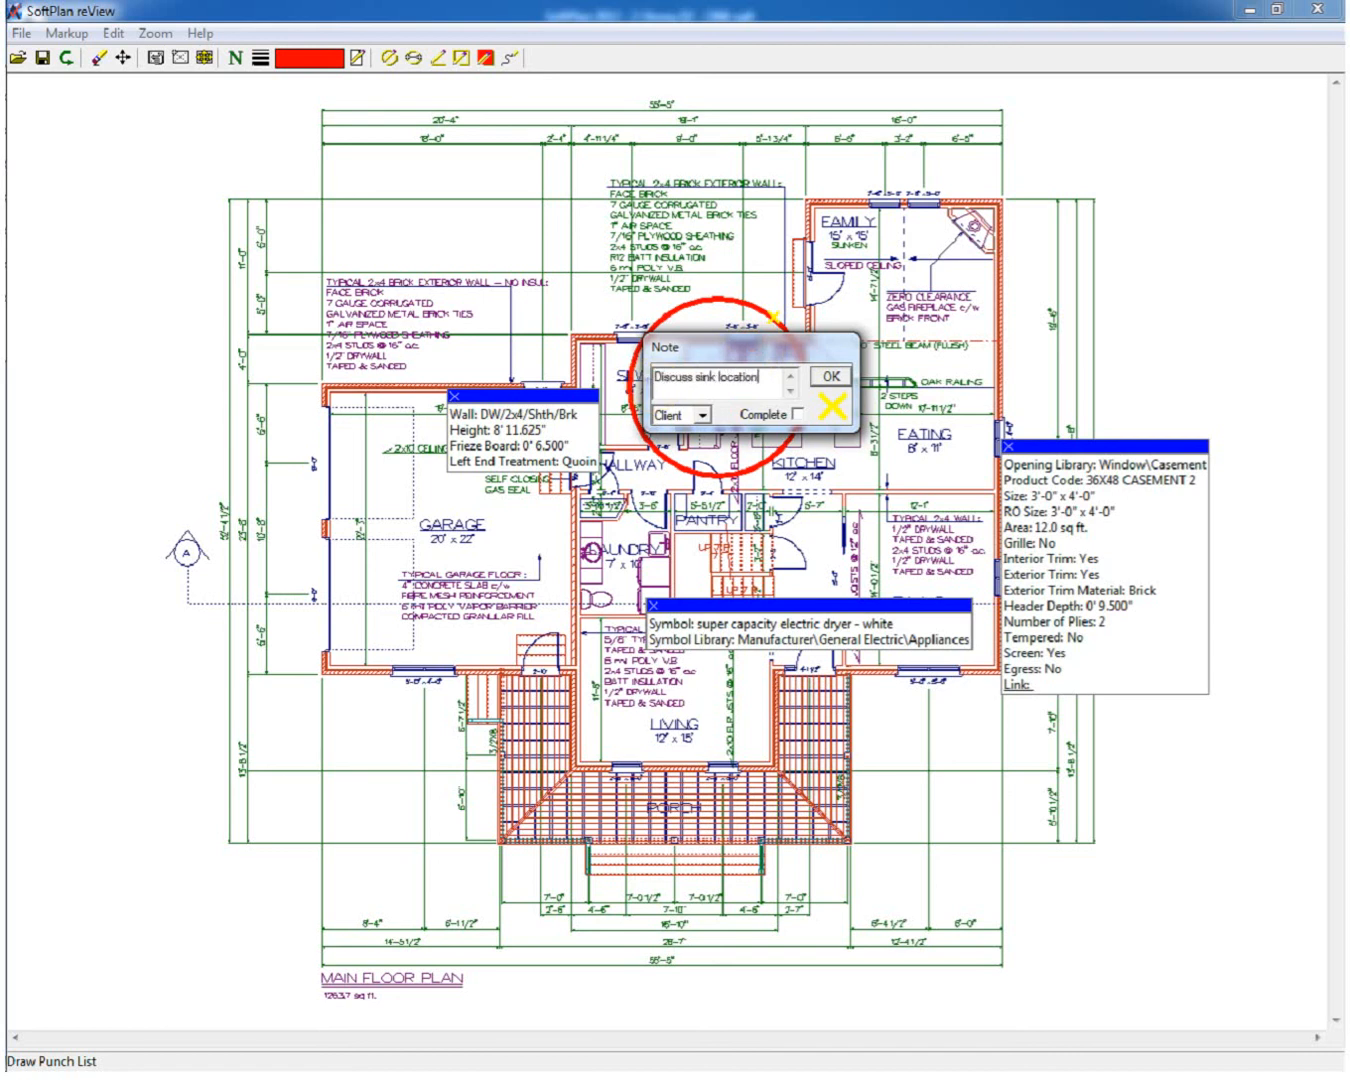
Make the 'Discuss sink location' note a Designer item and confirm it.
click(700, 414)
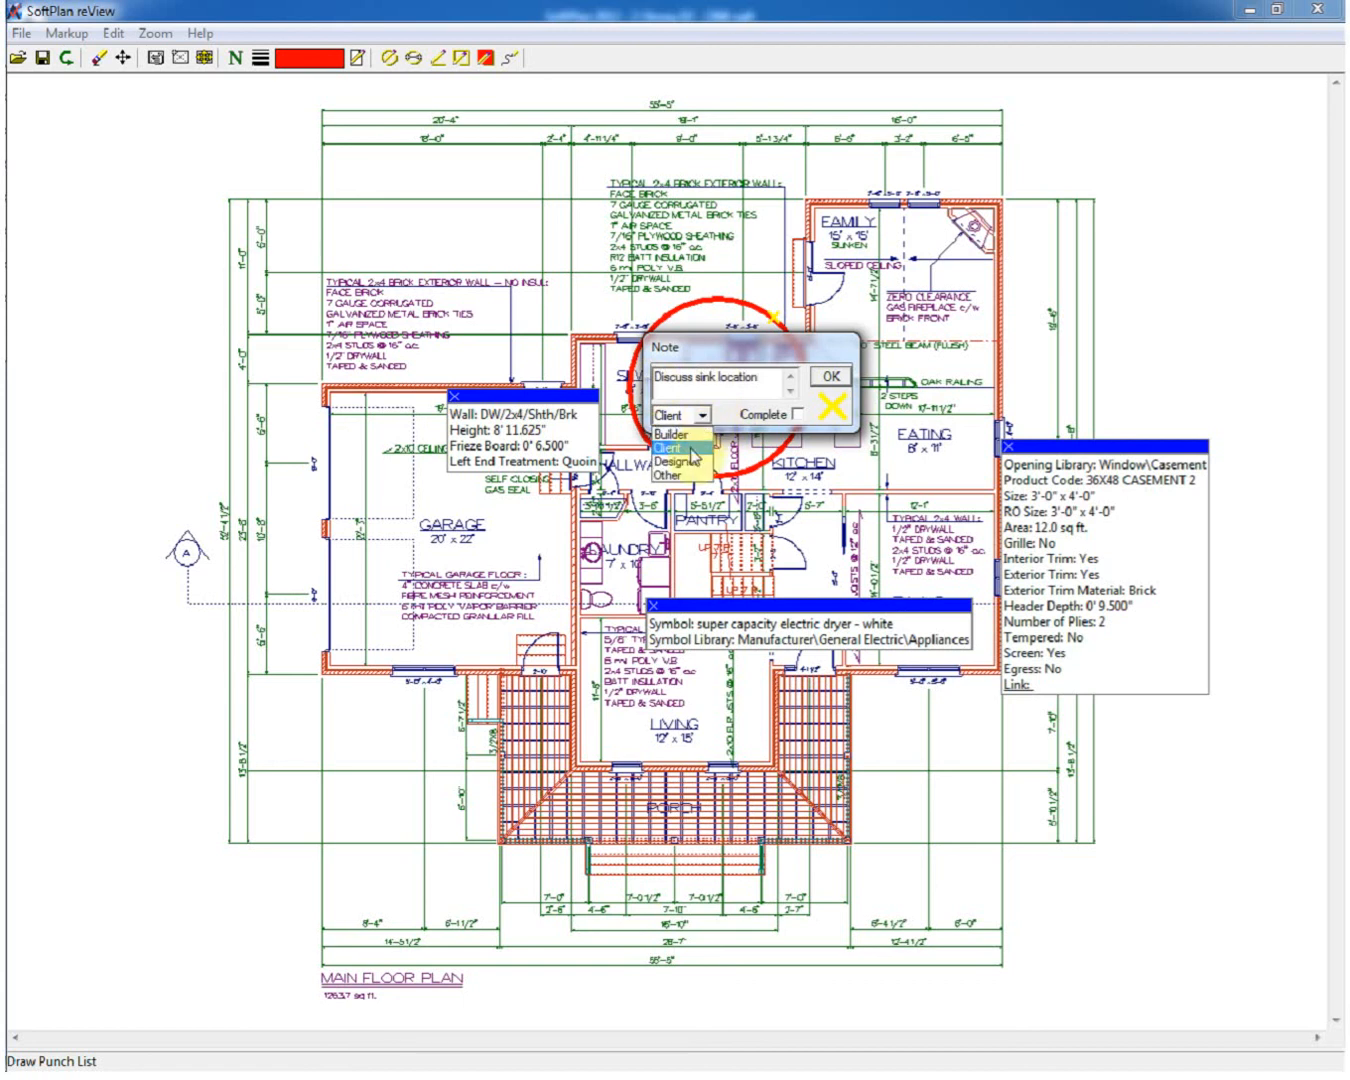
click(676, 460)
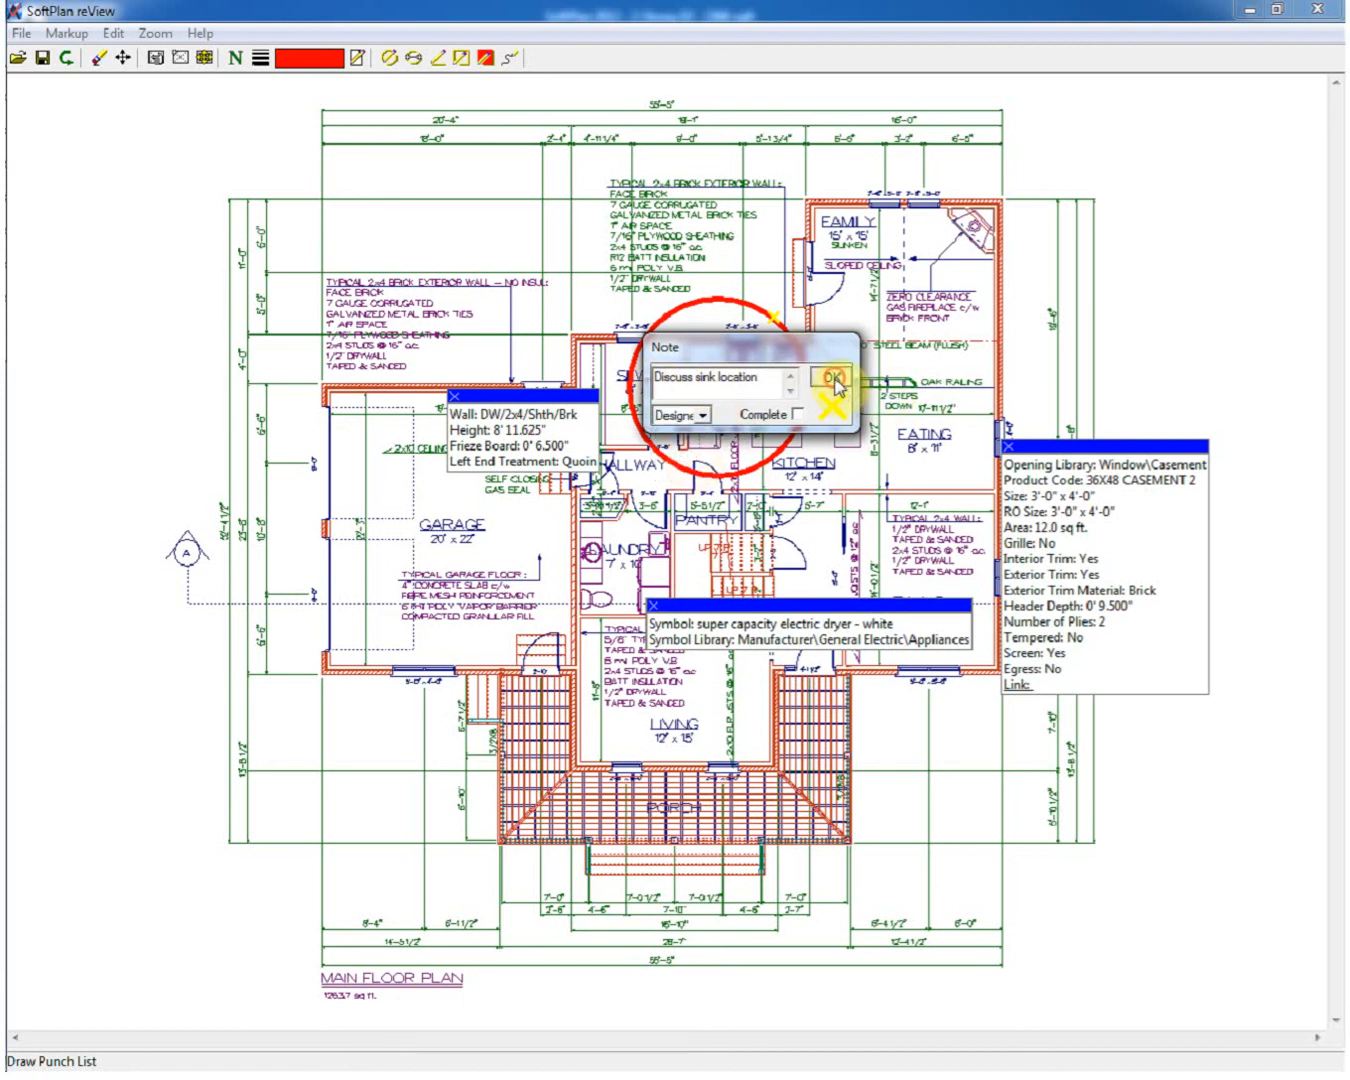
click(826, 384)
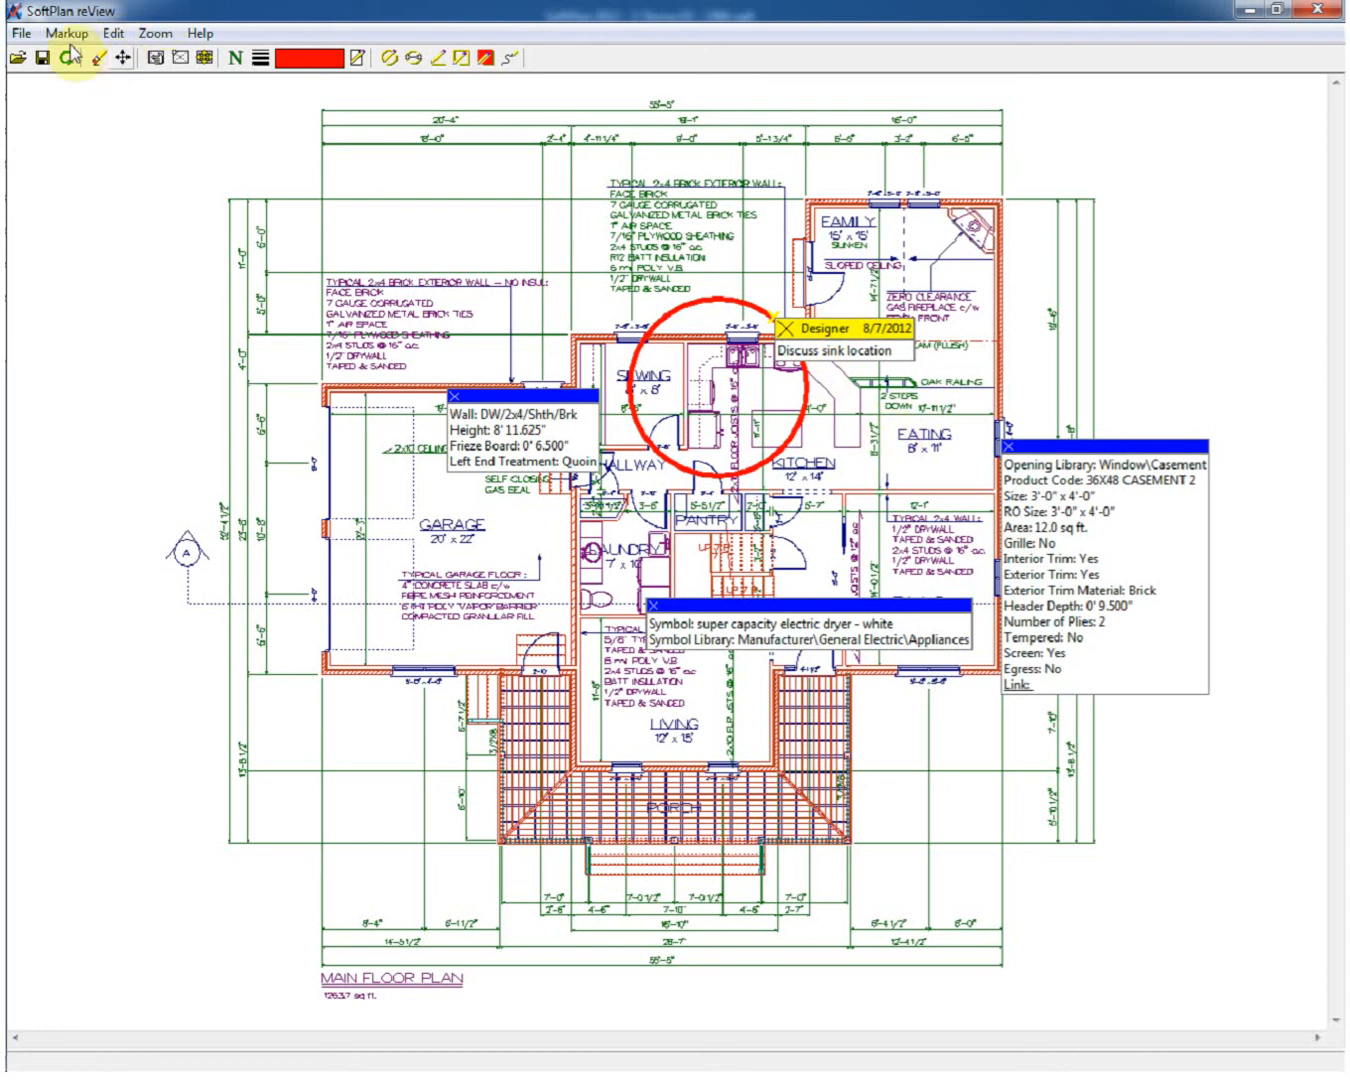
Measure a 16' 3.125" distance between two lines with the Distance markup tool.
click(68, 32)
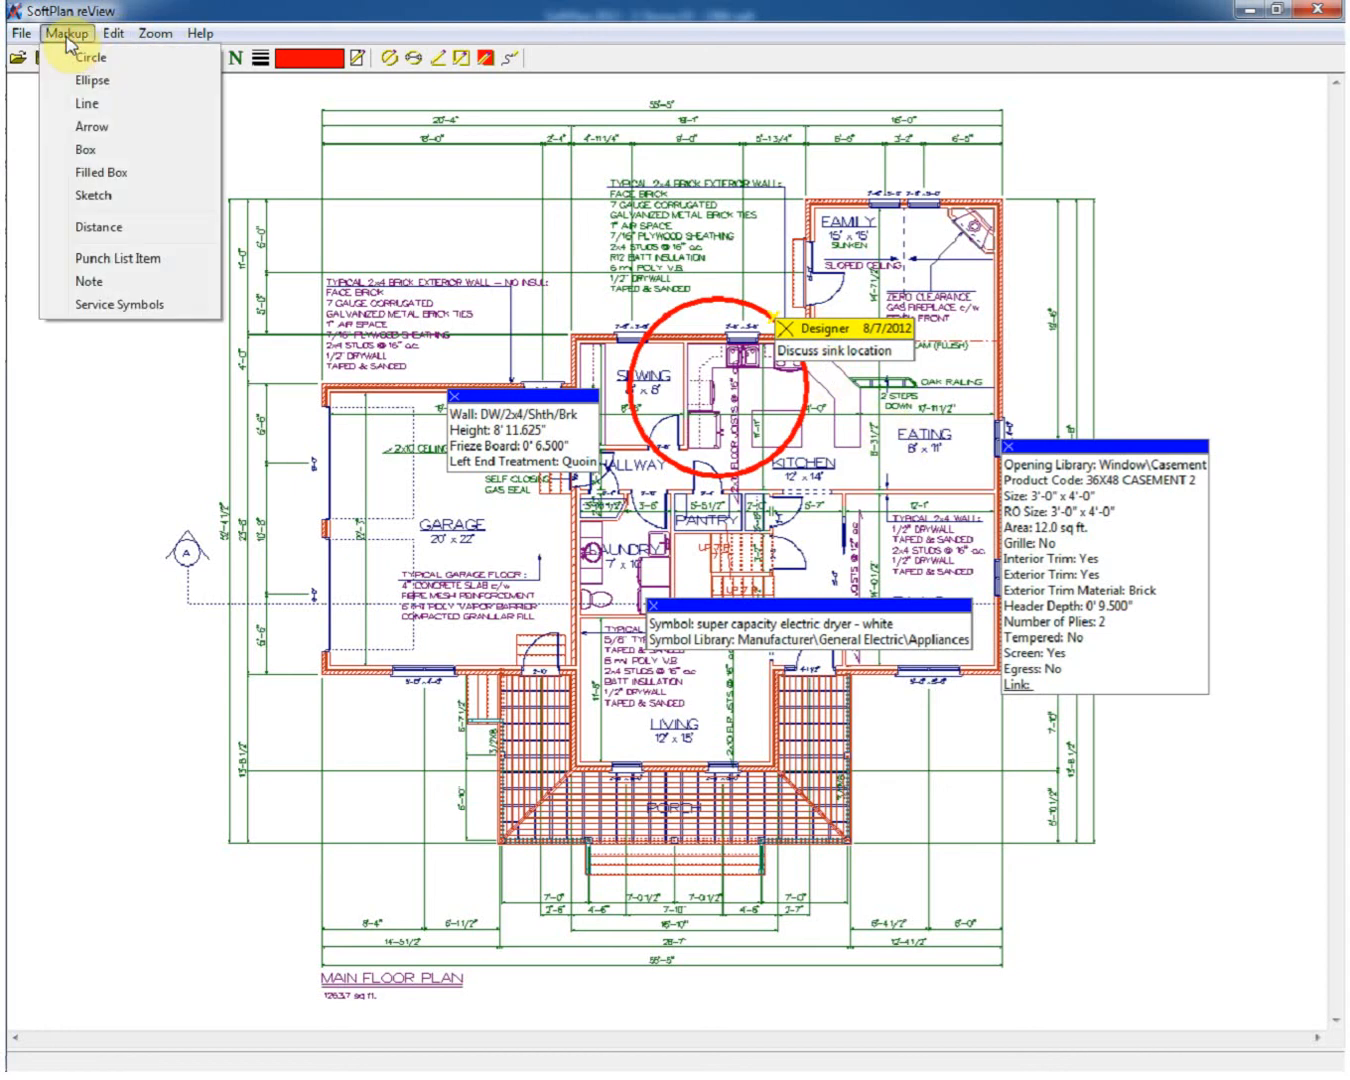
click(98, 228)
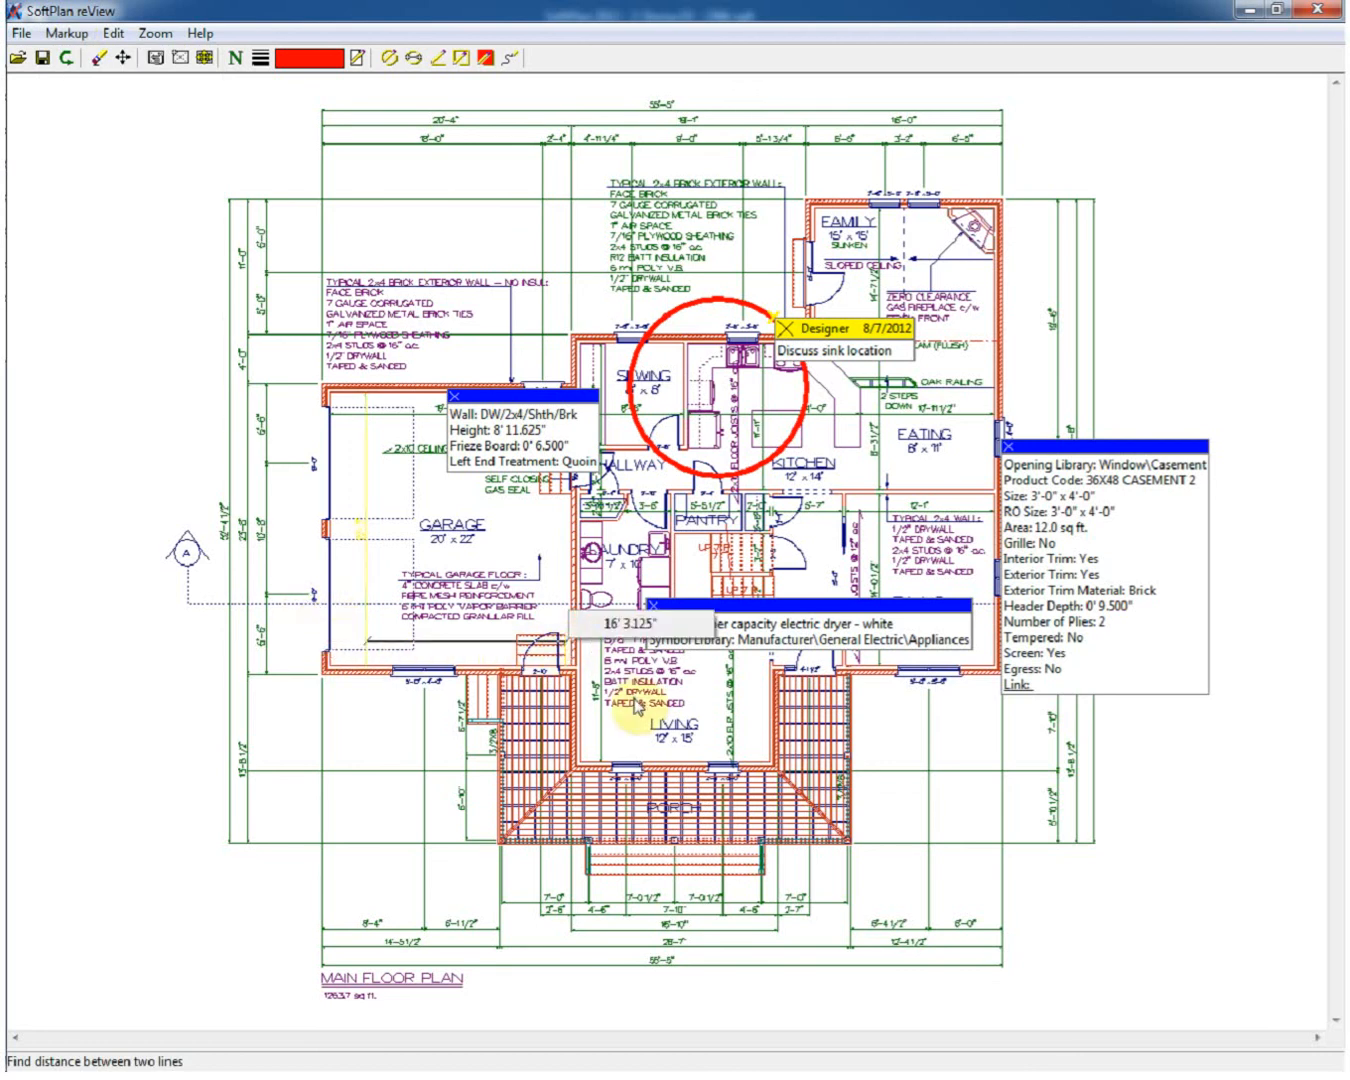
mouse_move(912, 724)
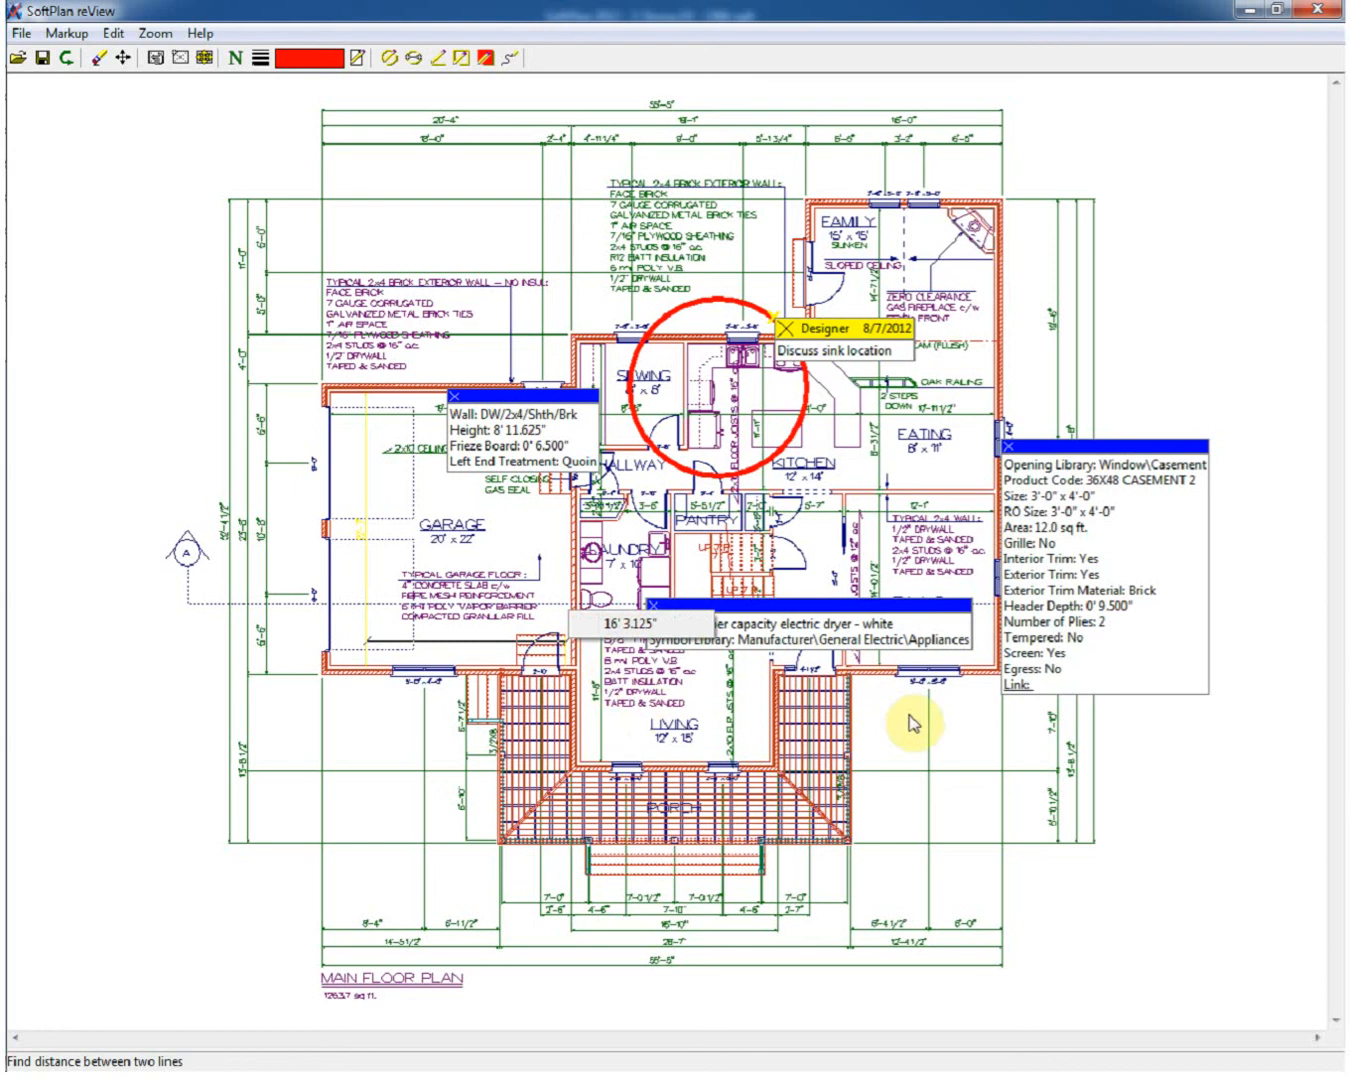
click(68, 32)
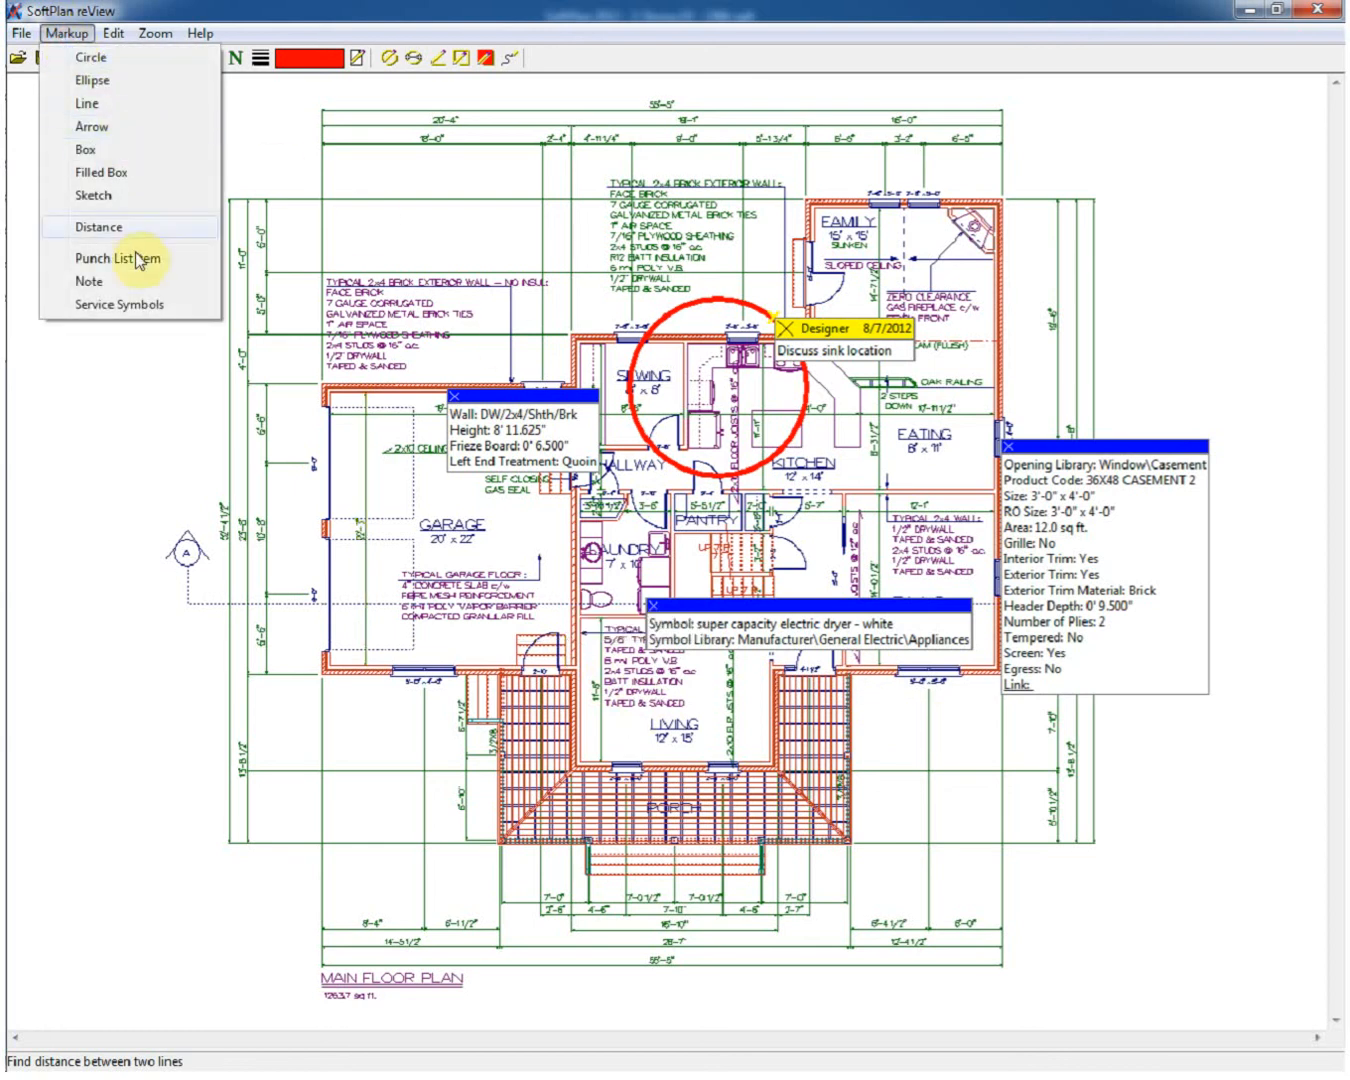
Place a TV service symbol by the family room with the note 'please add here'.
click(116, 258)
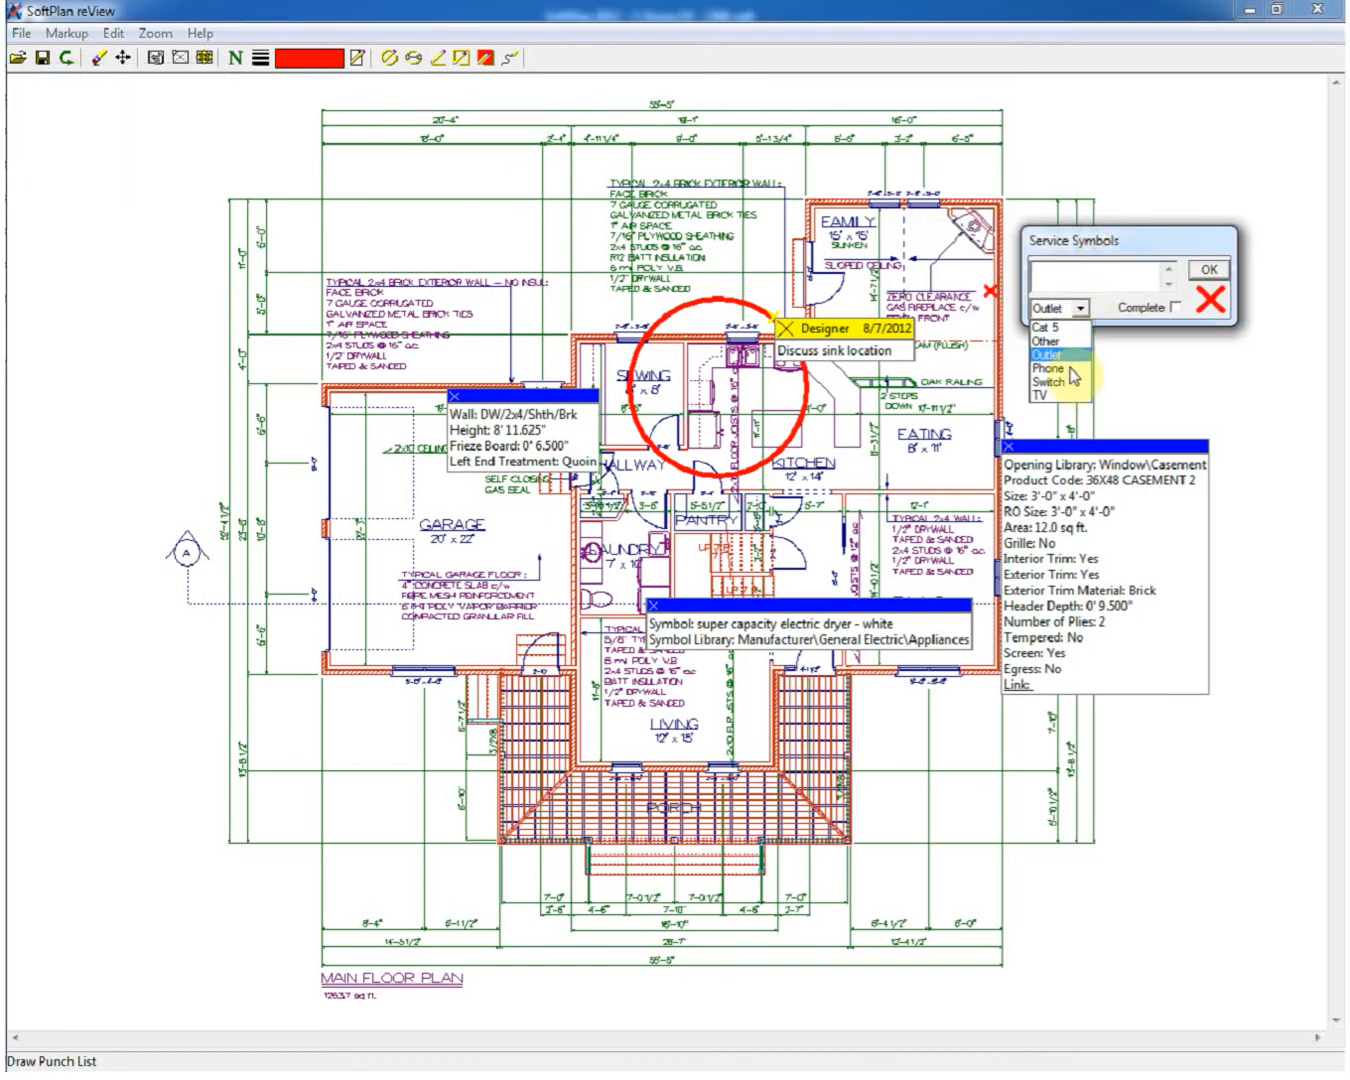
click(1042, 396)
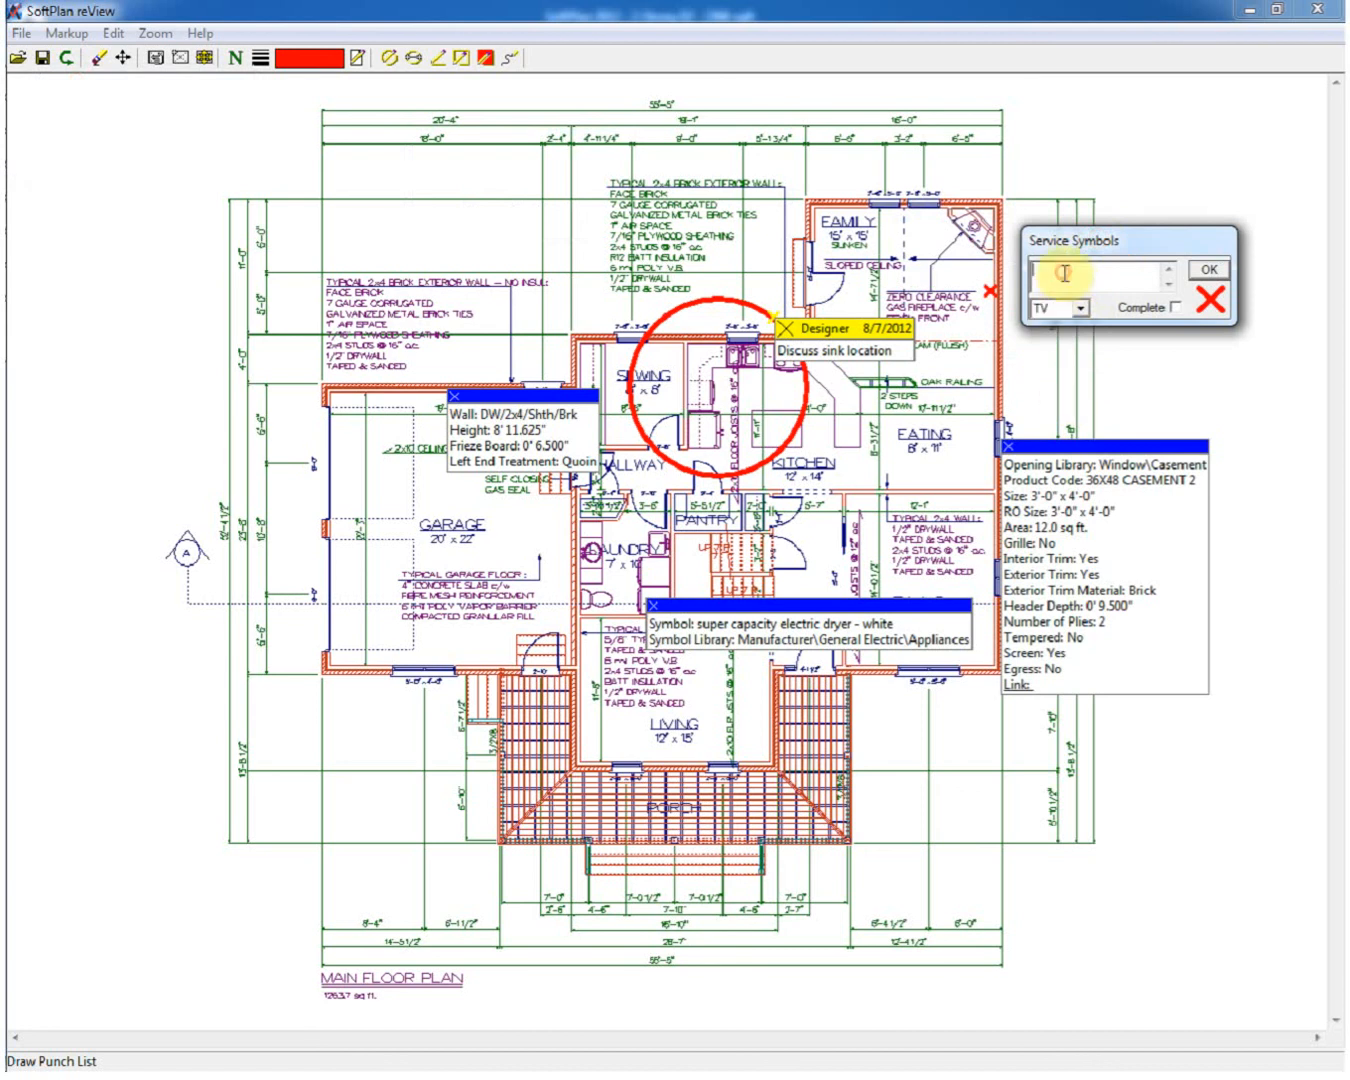
text(please a)
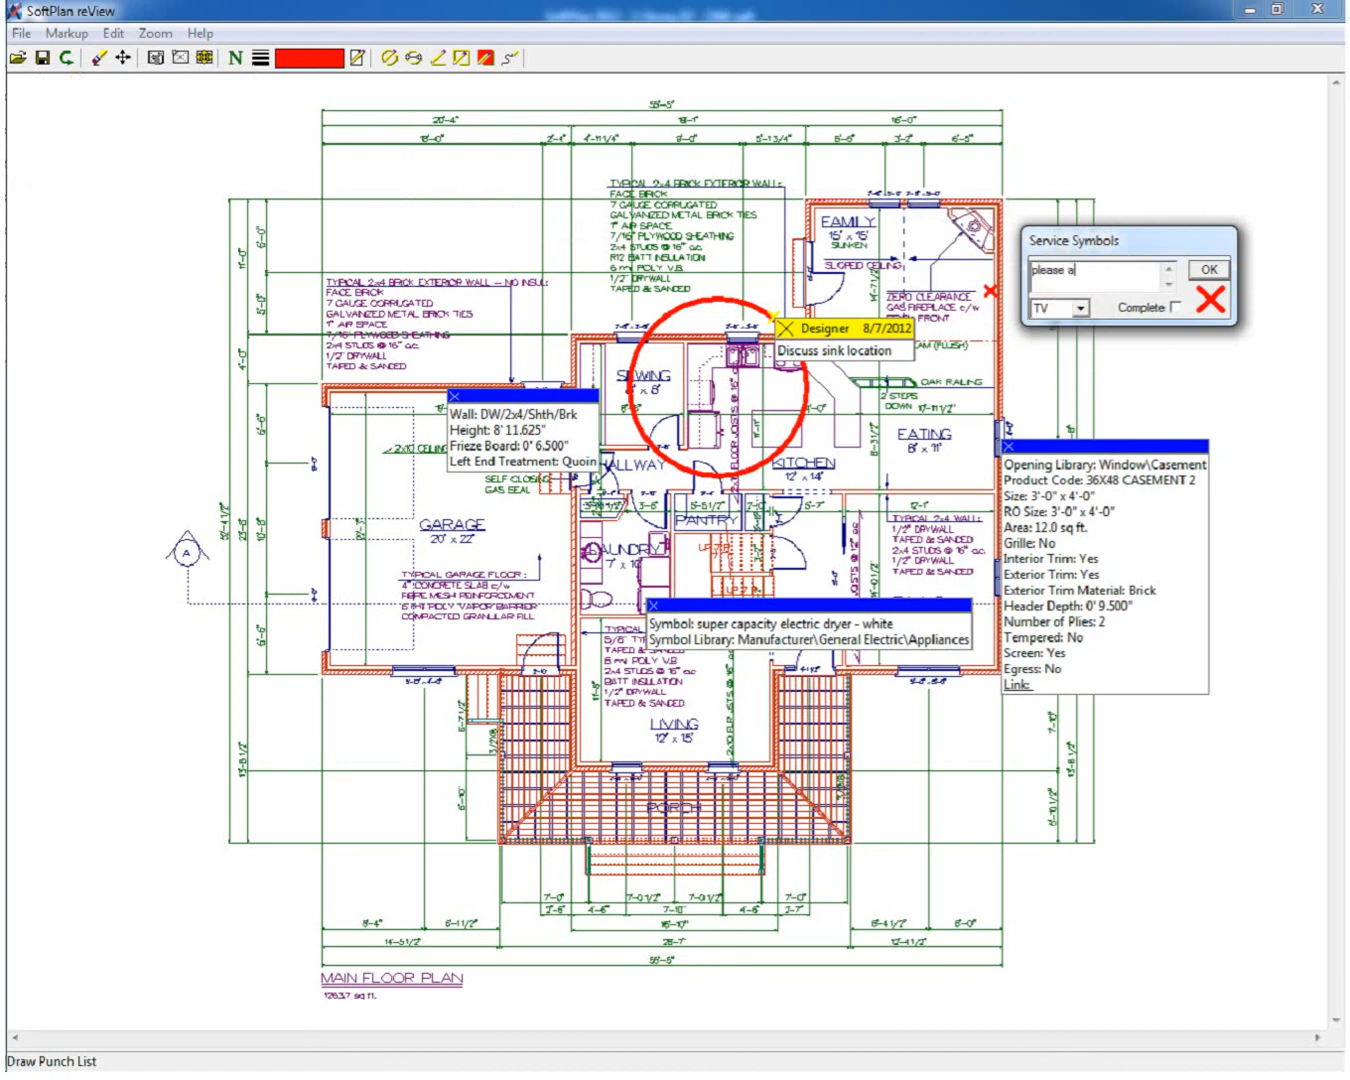
text(dd here)
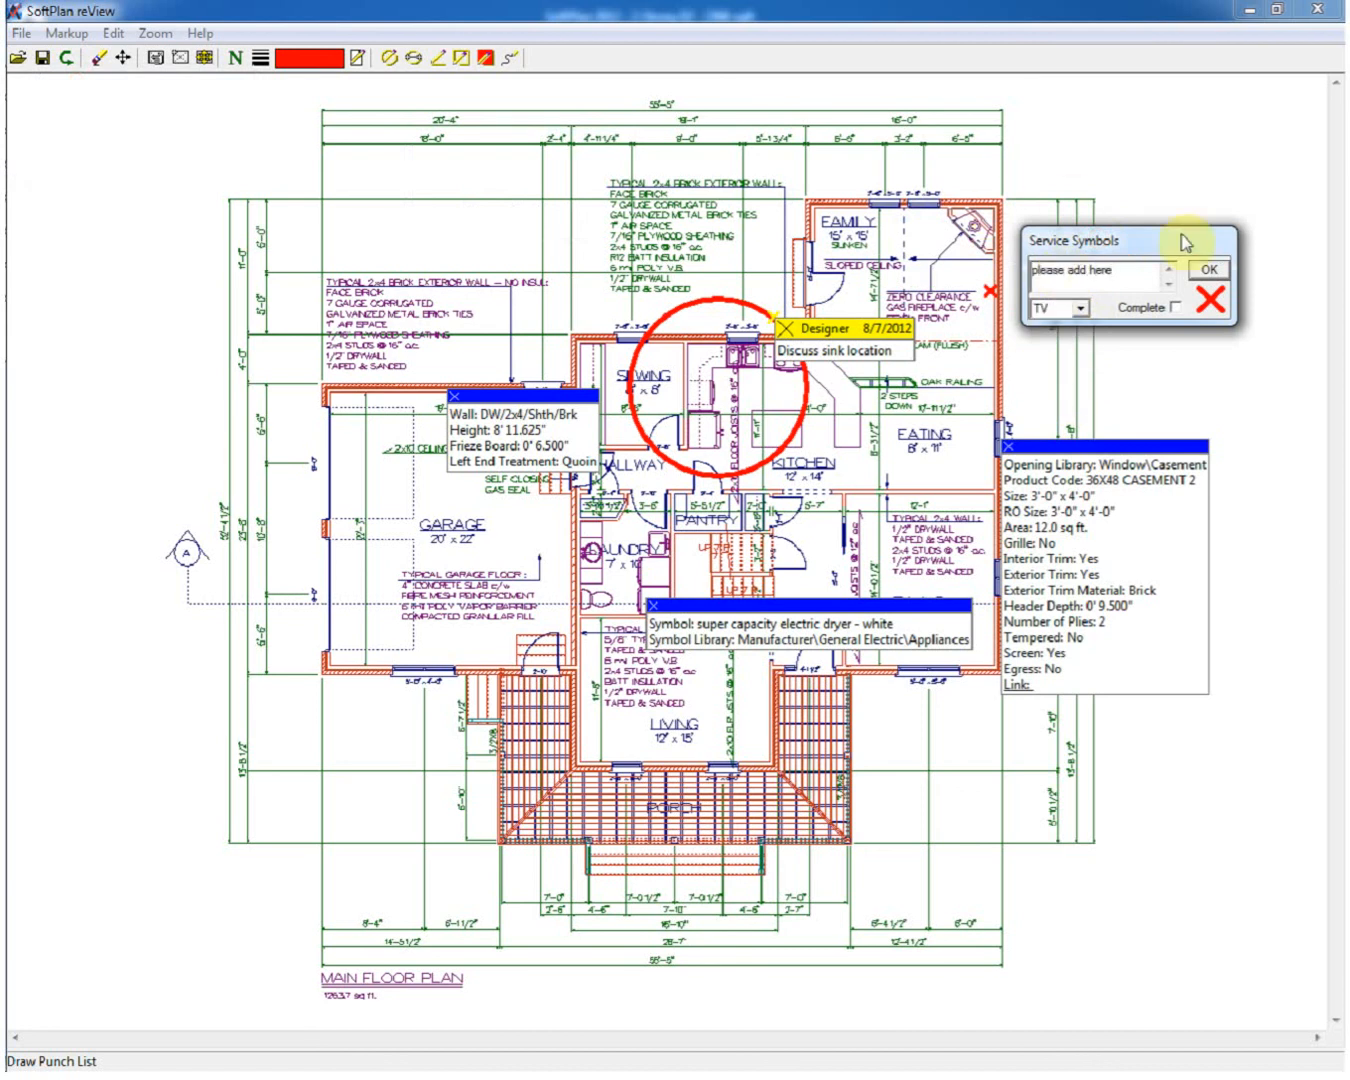
click(1212, 268)
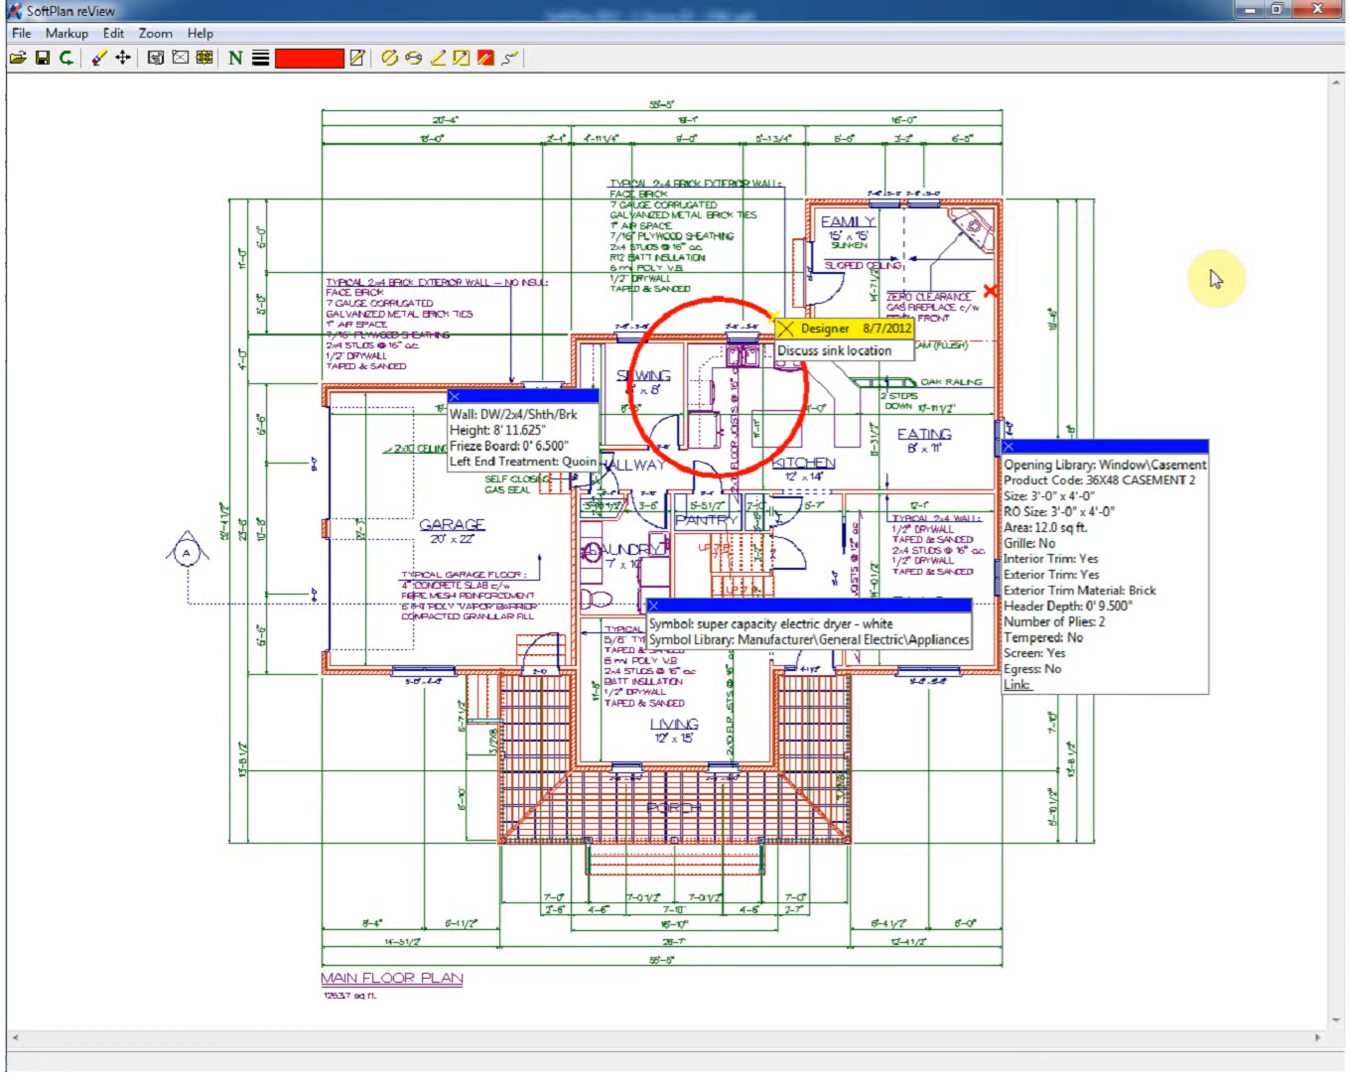
mouse_move(16, 98)
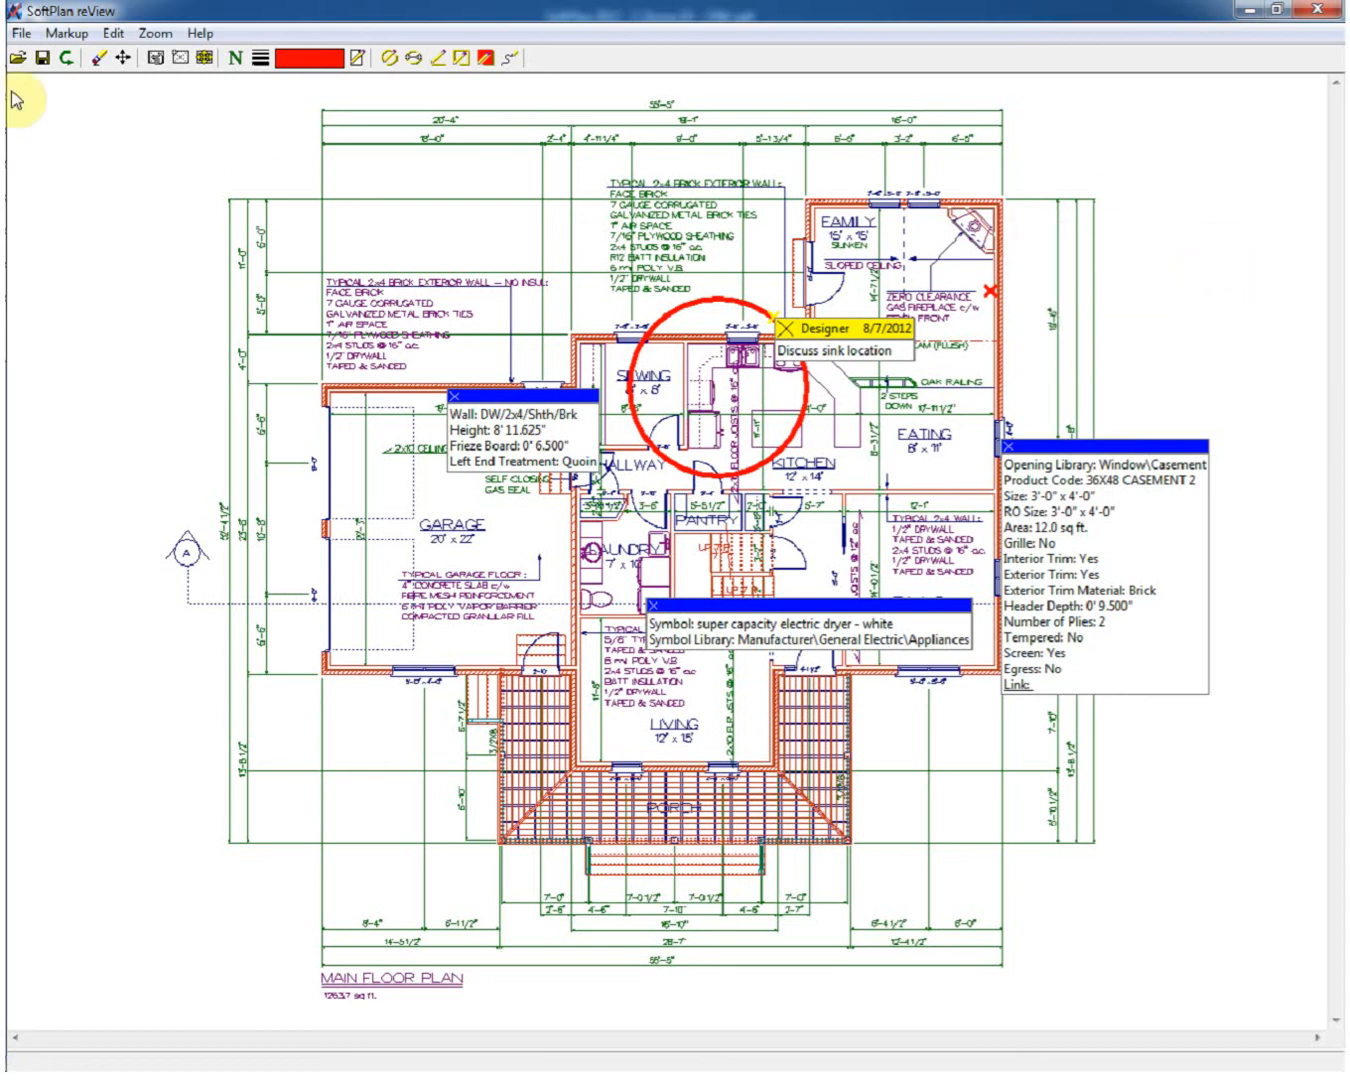
Save the marked-up plan over the existing 2. Main Floor Plan.spv, replacing it.
click(20, 32)
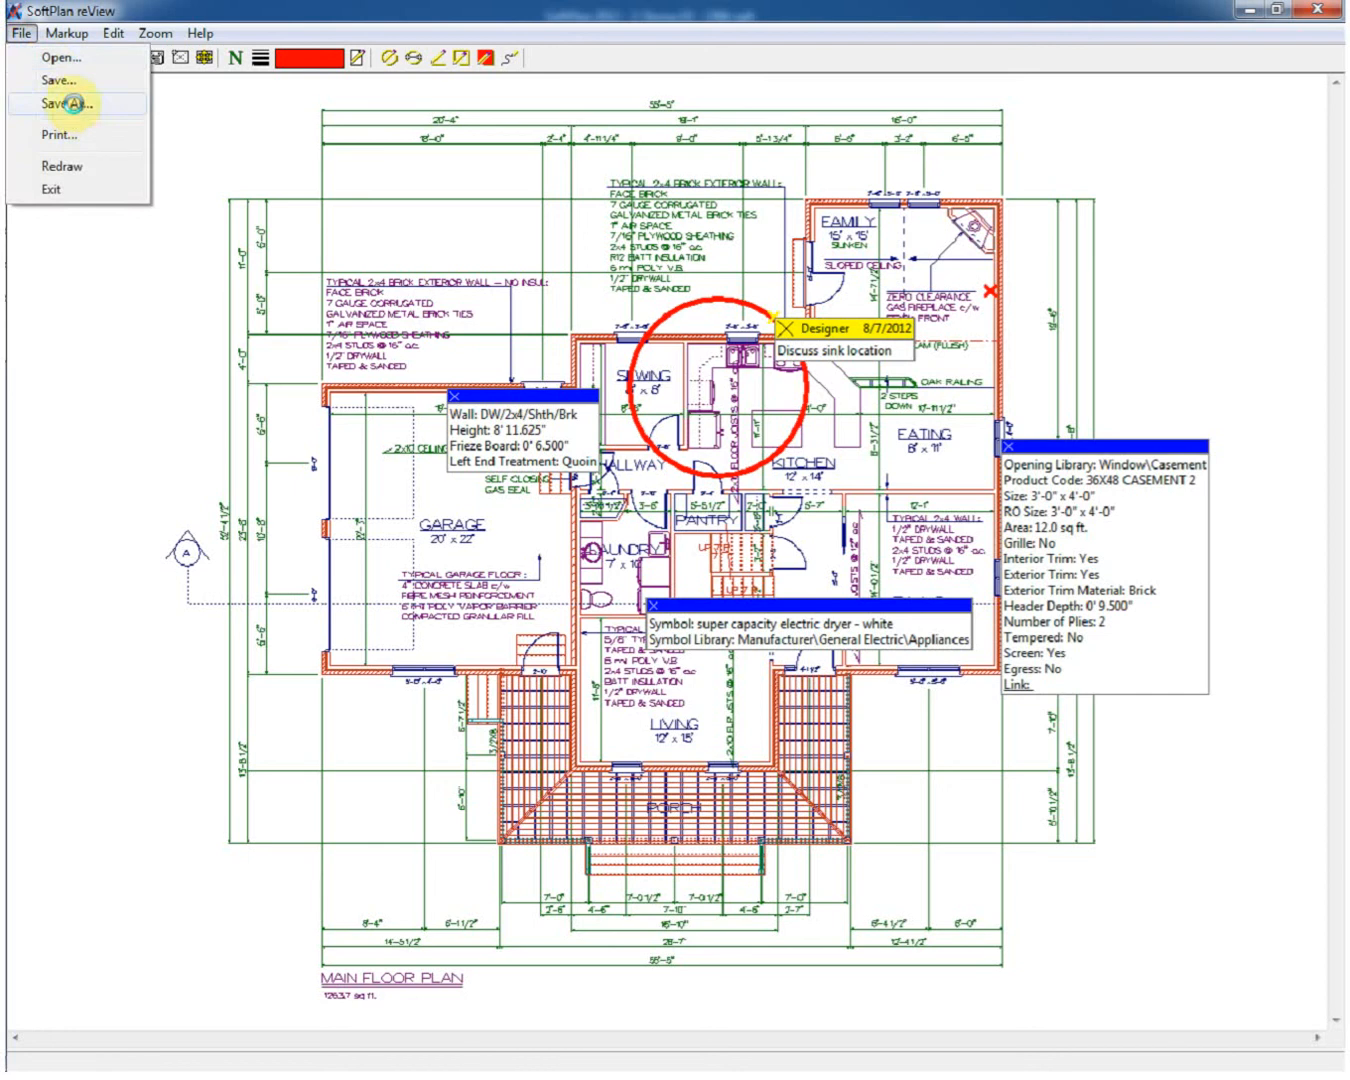
click(58, 104)
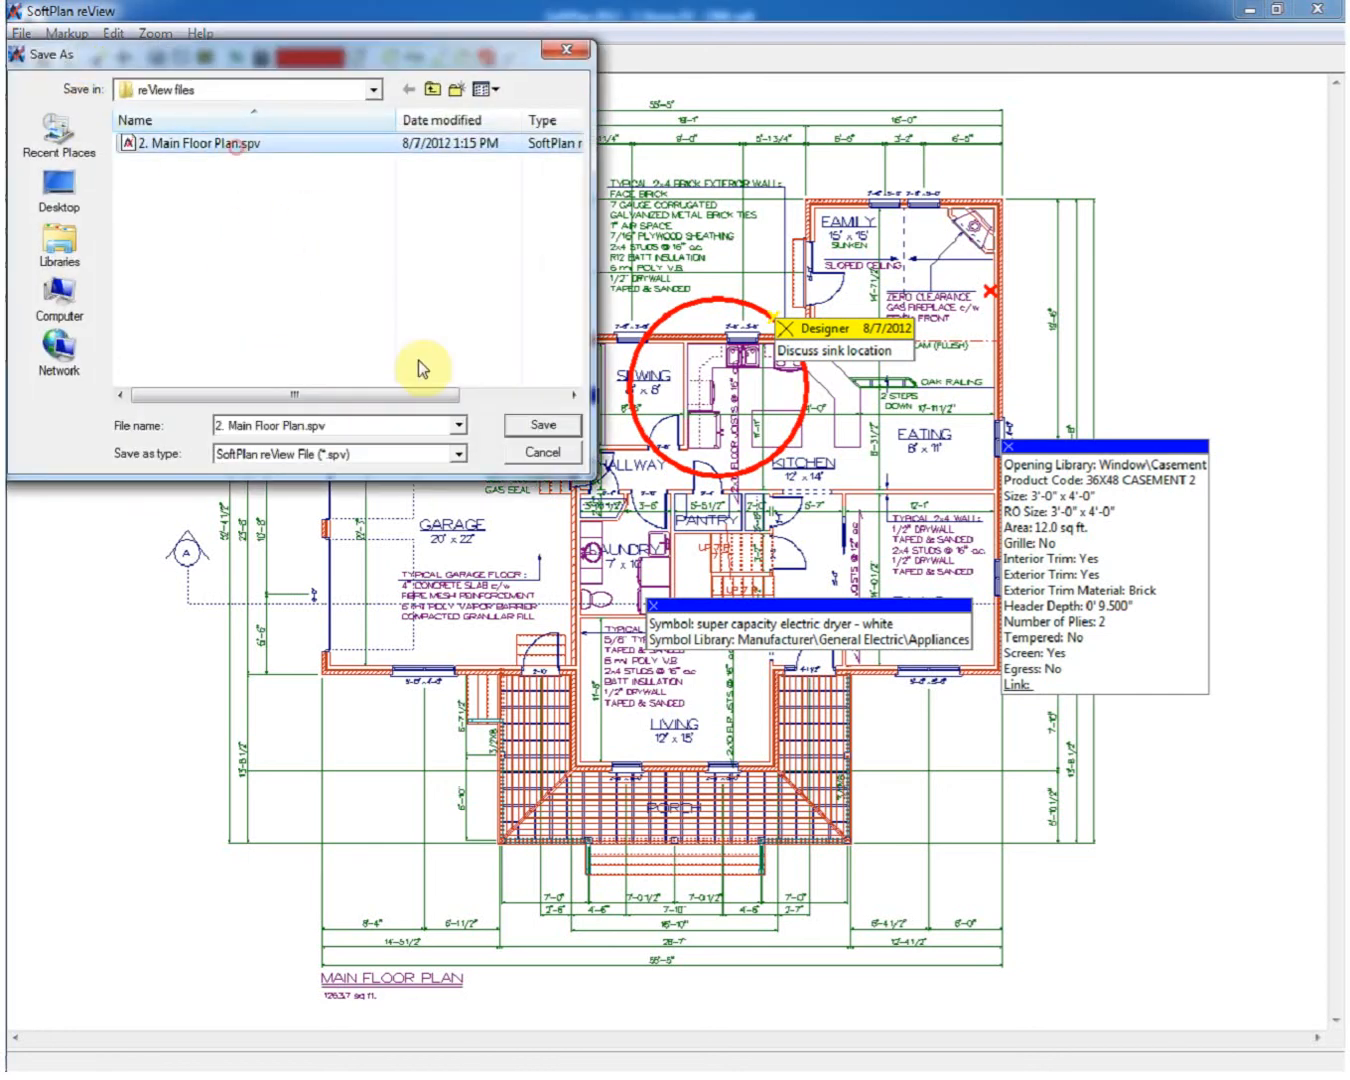
click(540, 424)
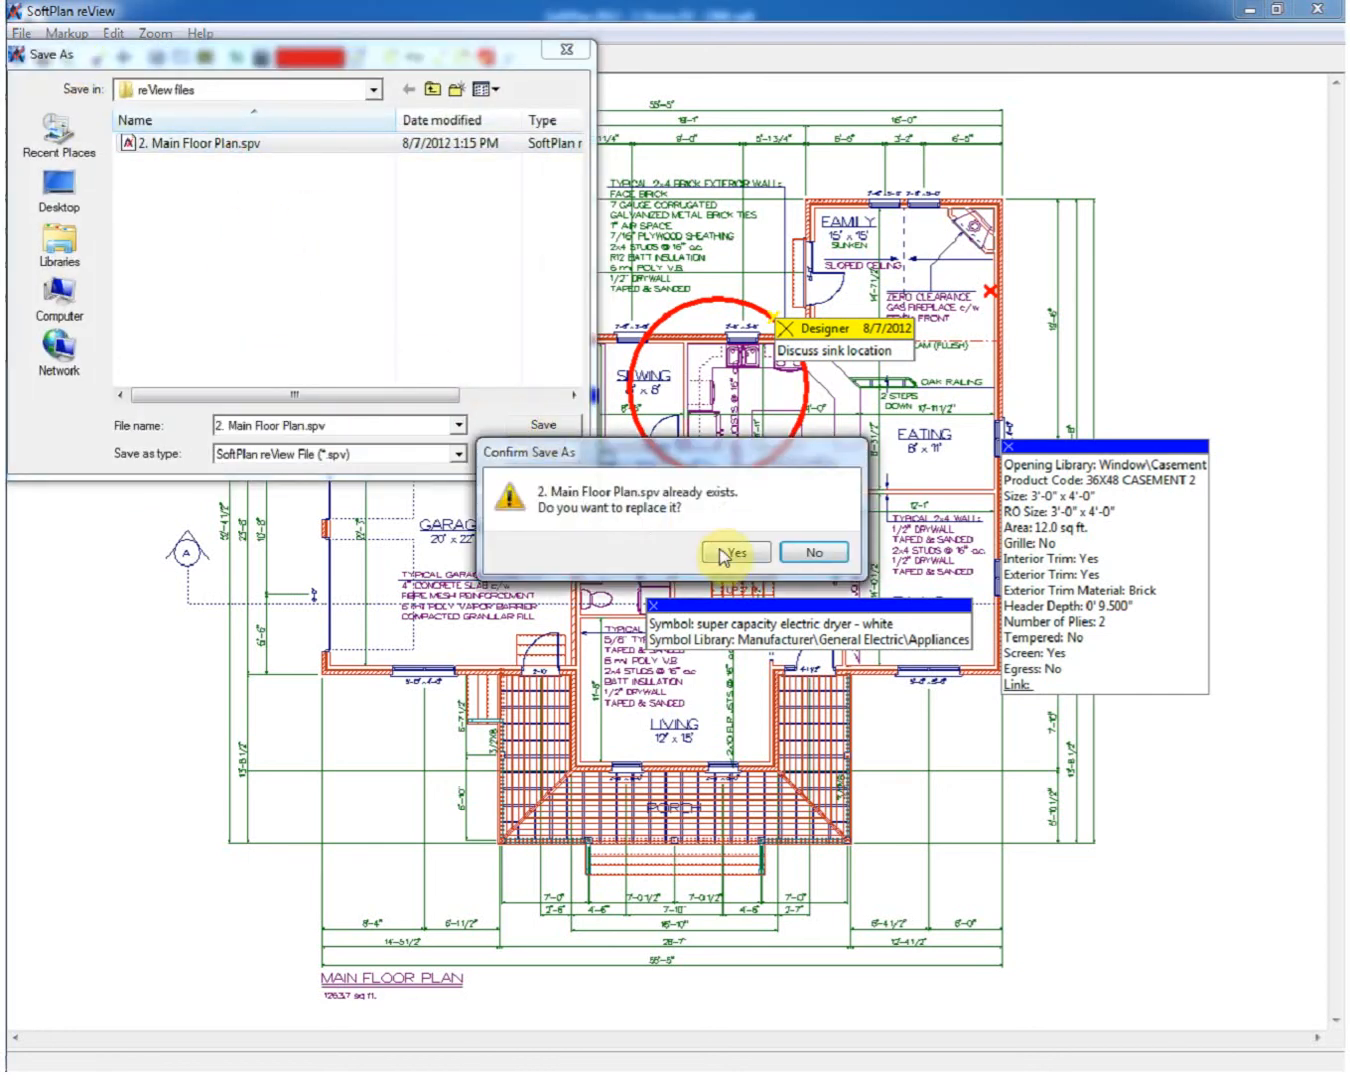
click(734, 552)
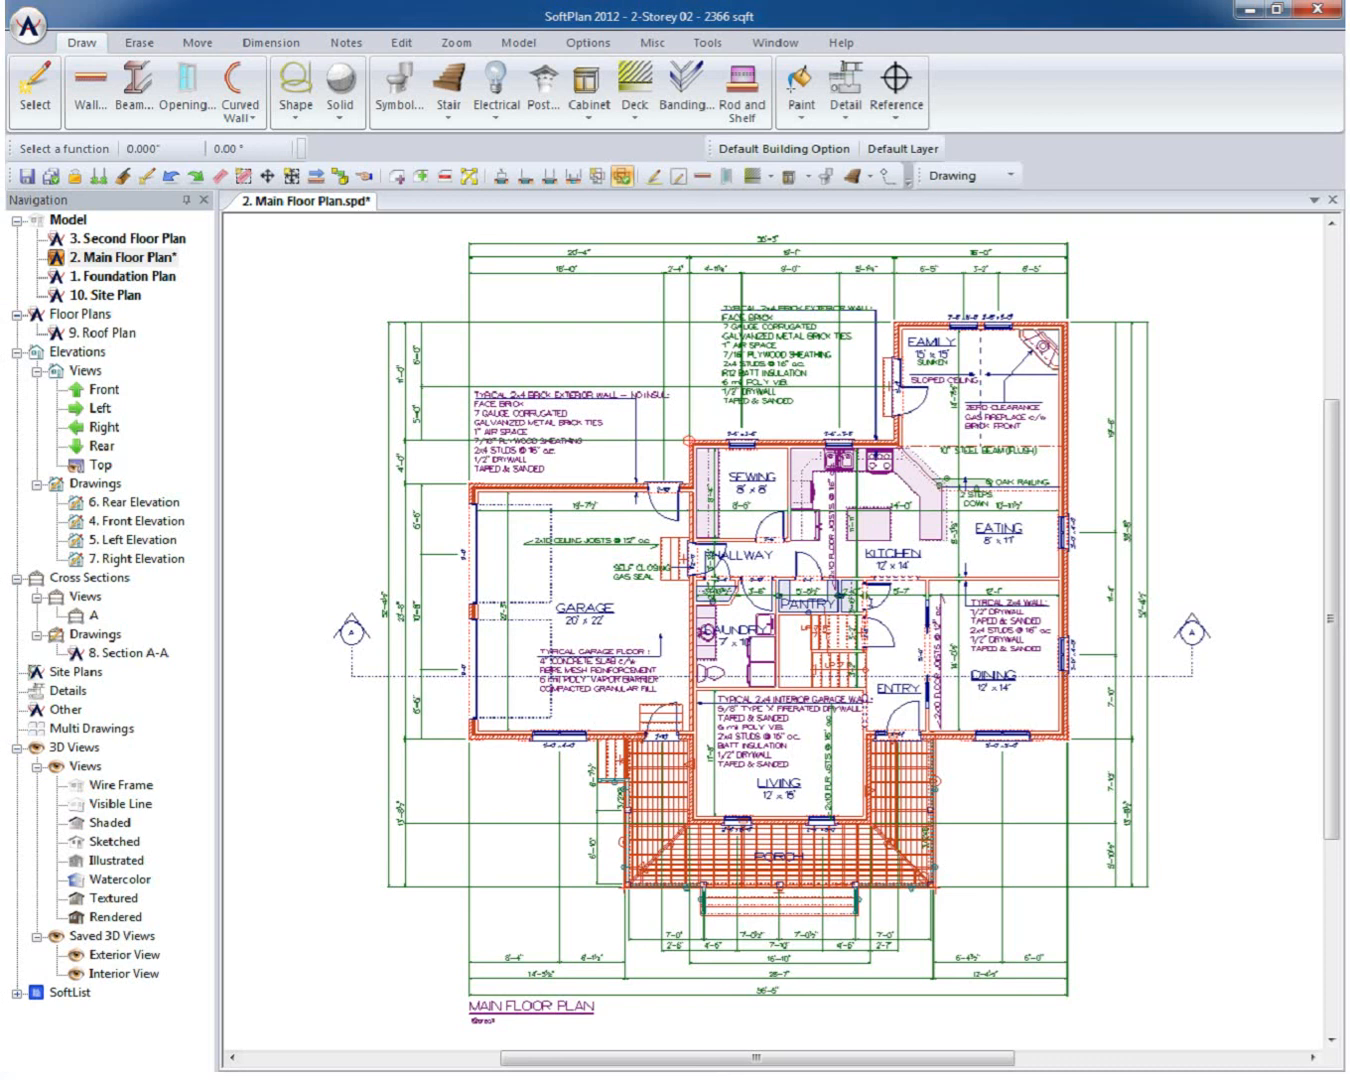
Import 2. Main Floor Plan.spv back into the main floor plan via reView > Import reView.
click(28, 26)
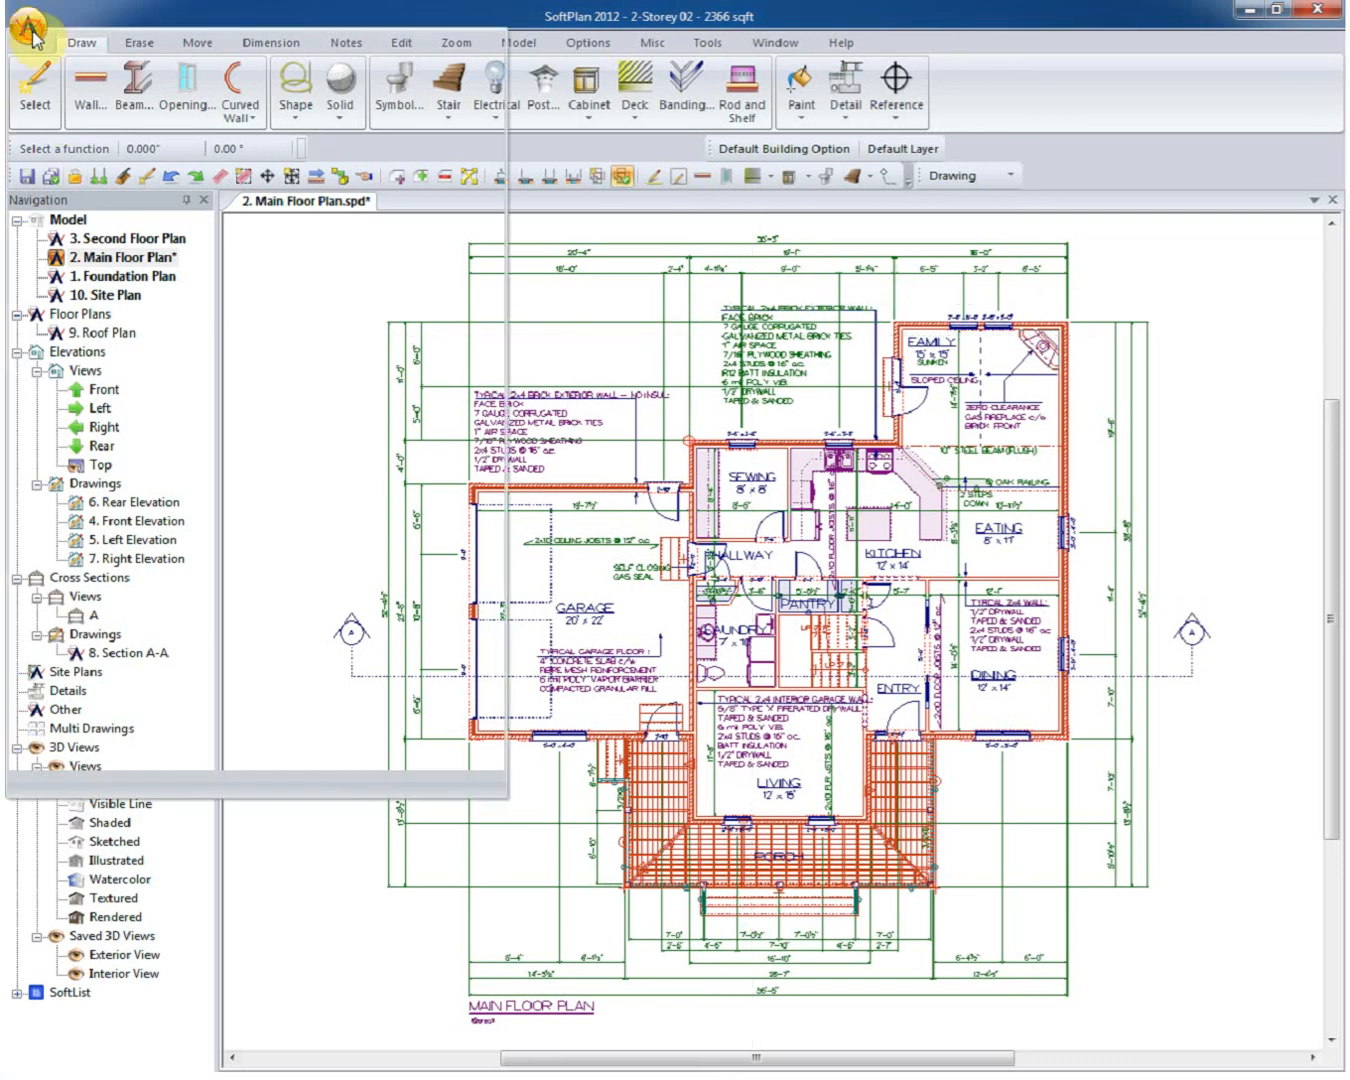
click(38, 24)
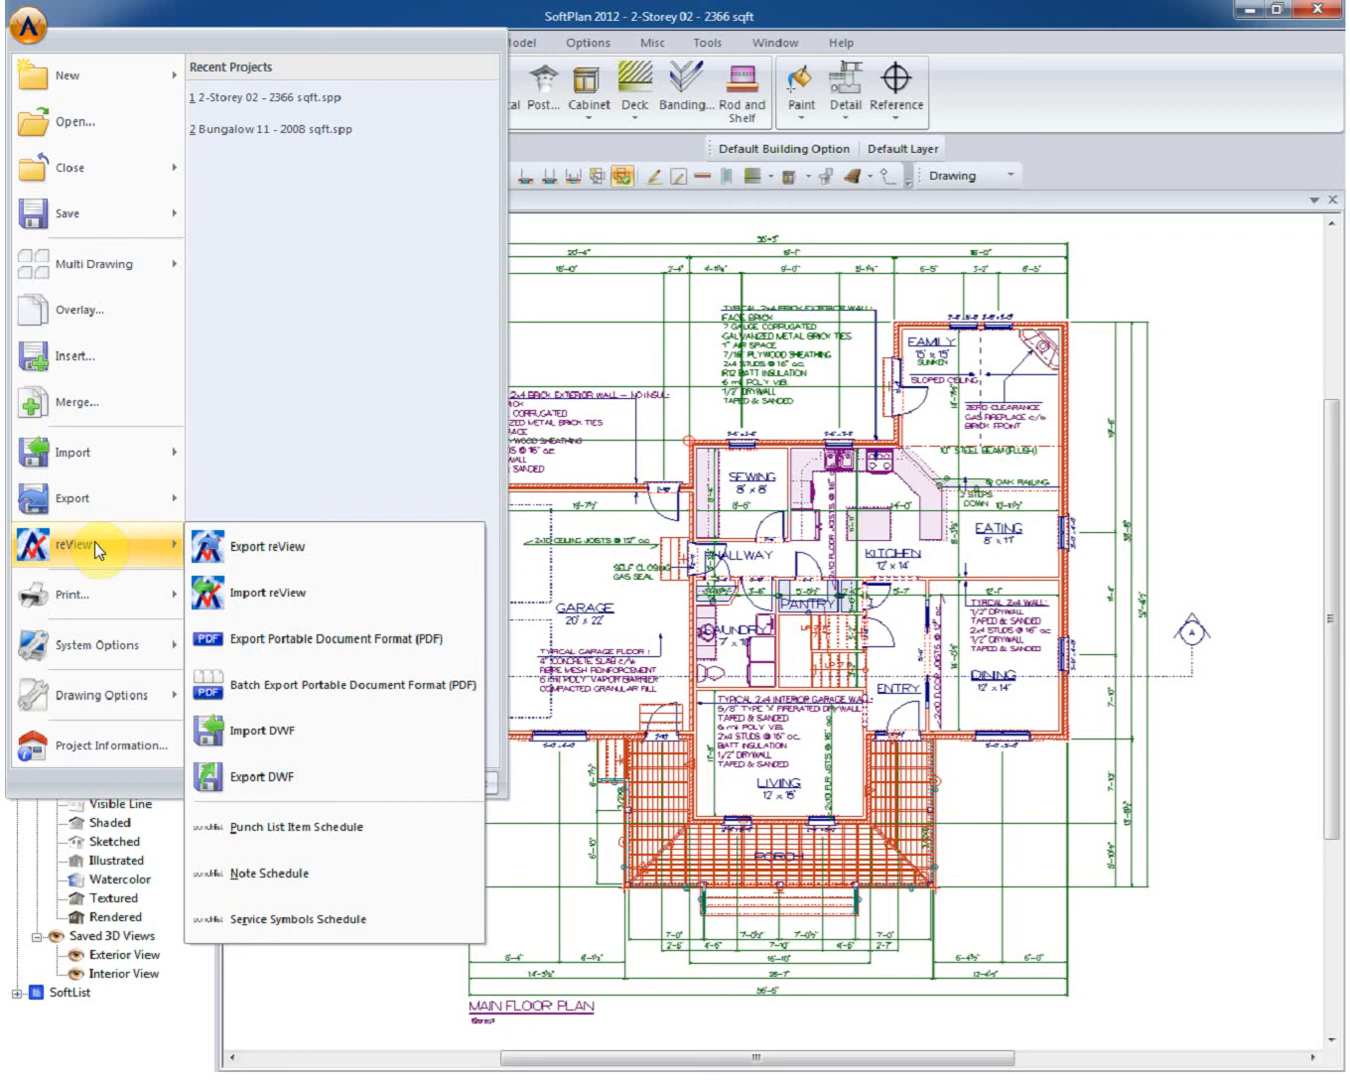
mouse_move(332, 610)
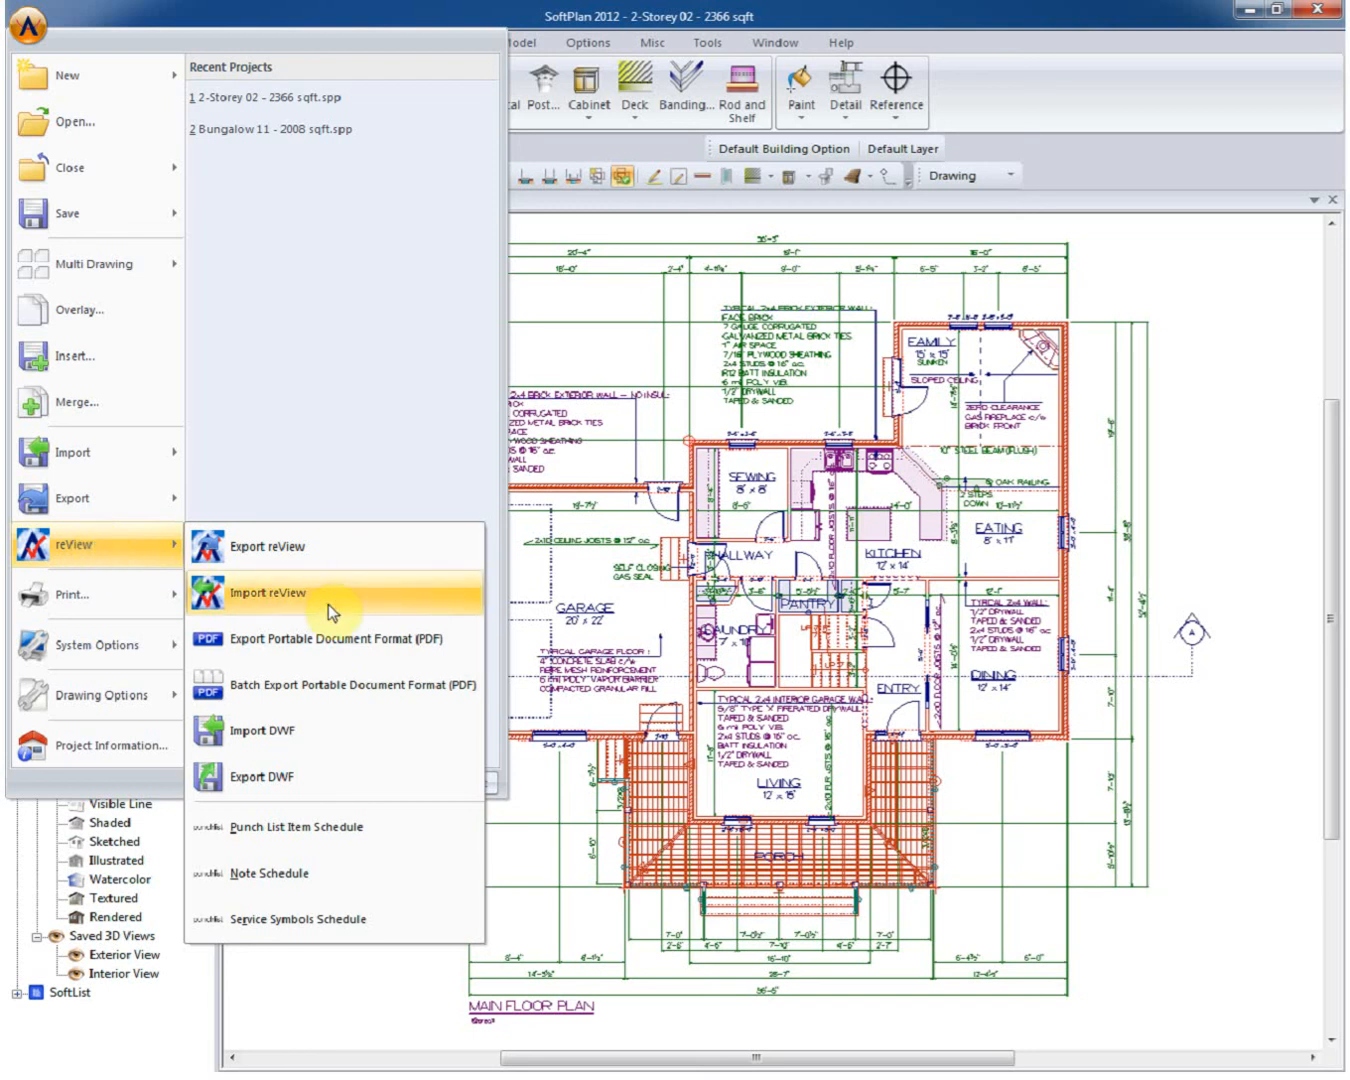
click(266, 592)
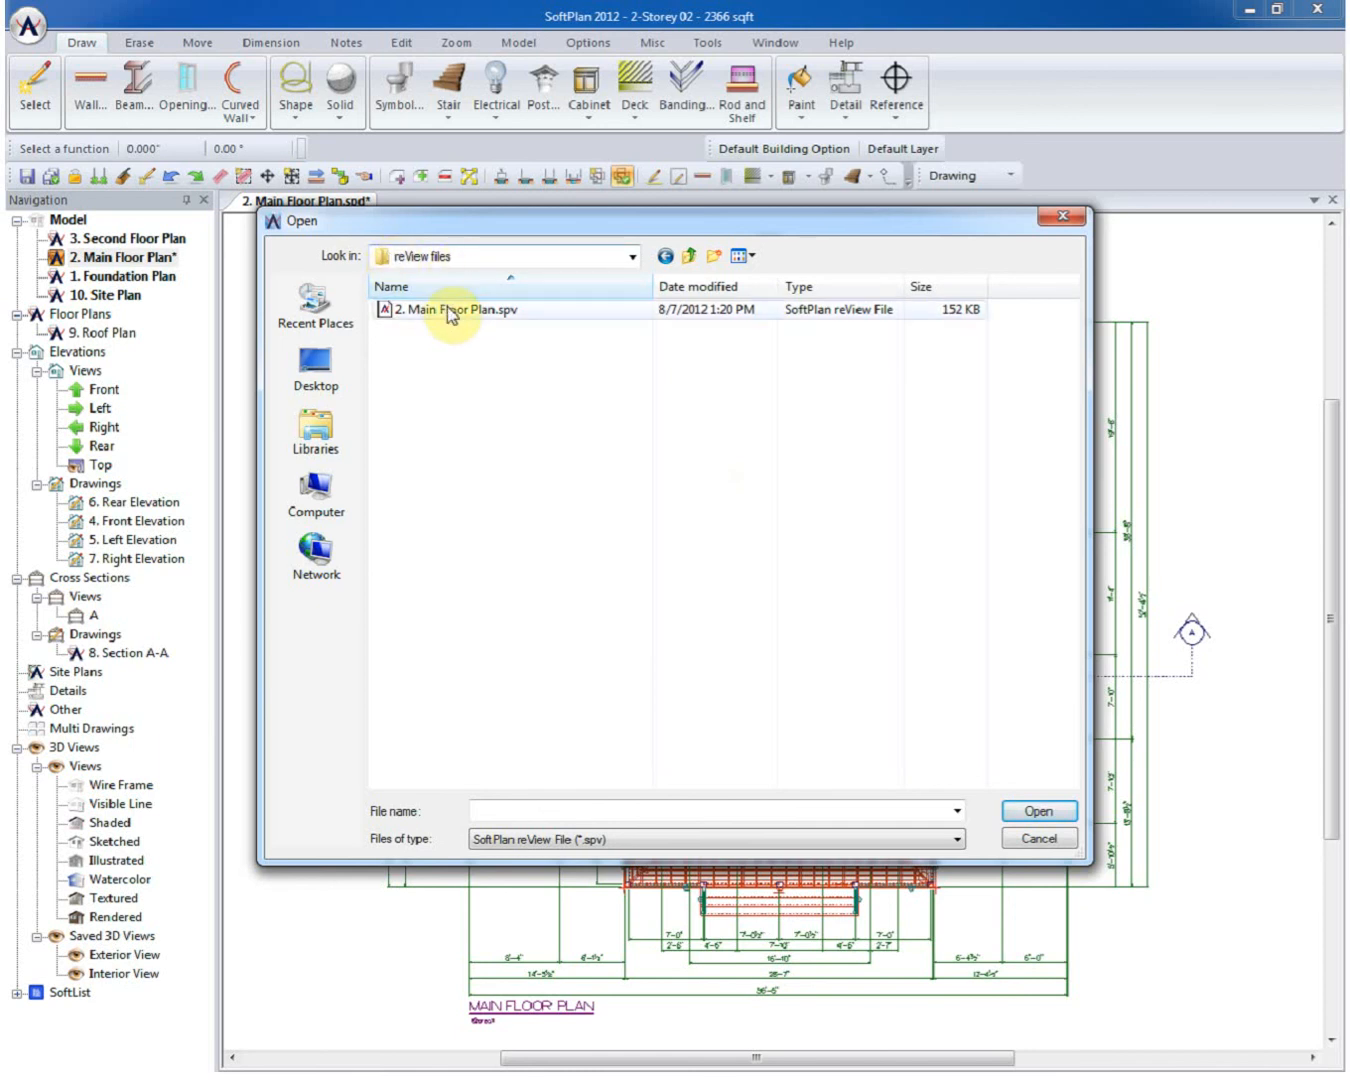
click(452, 308)
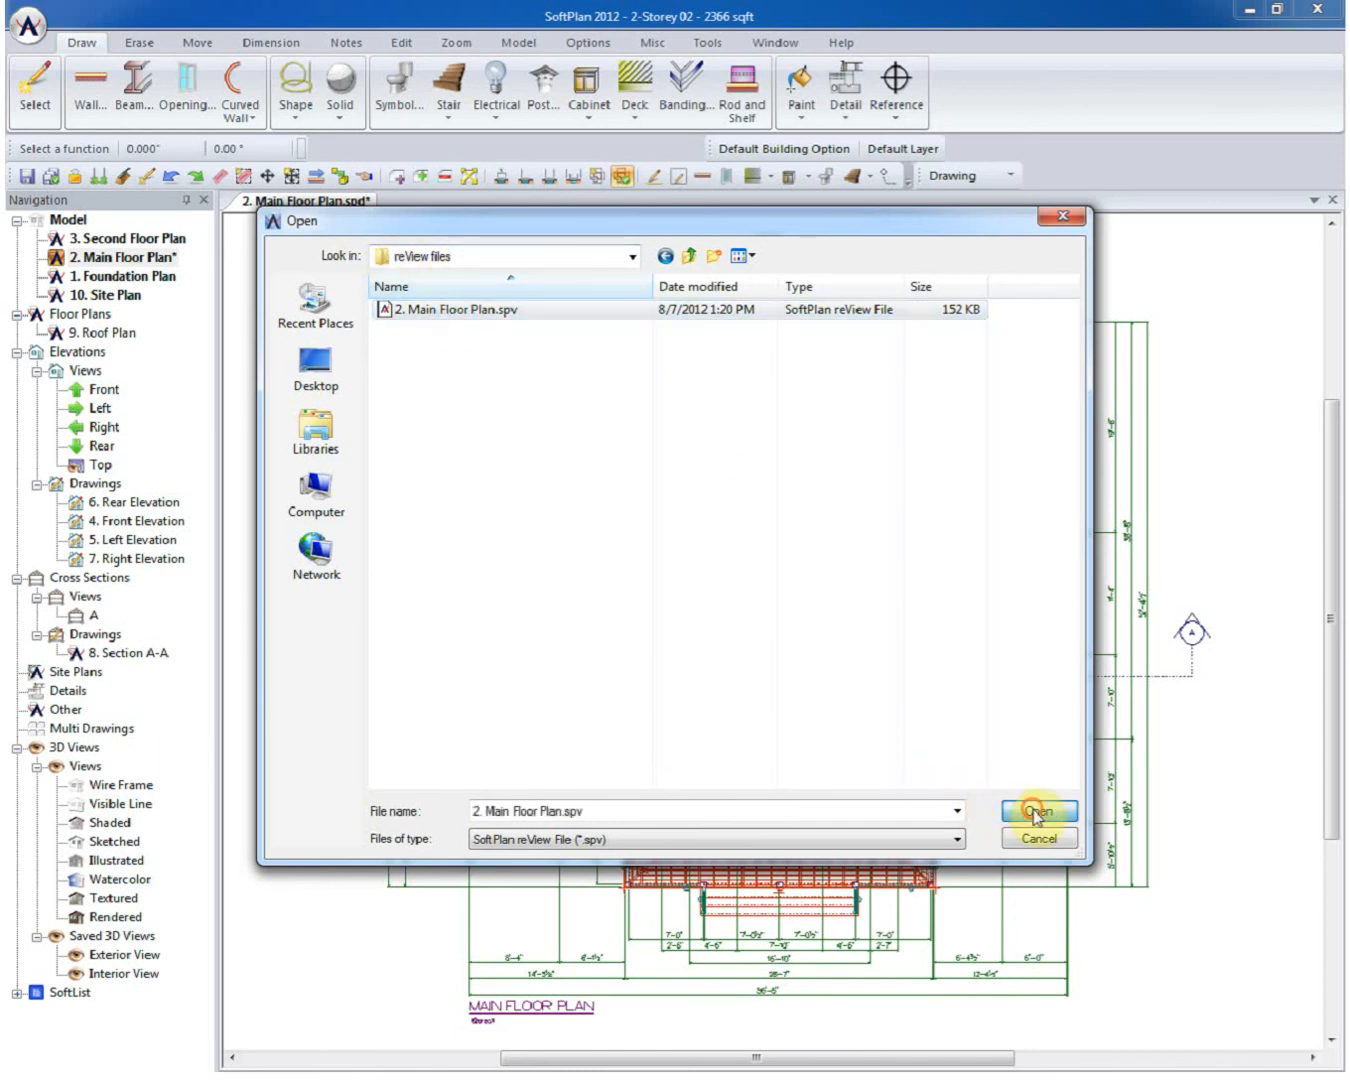
click(1038, 810)
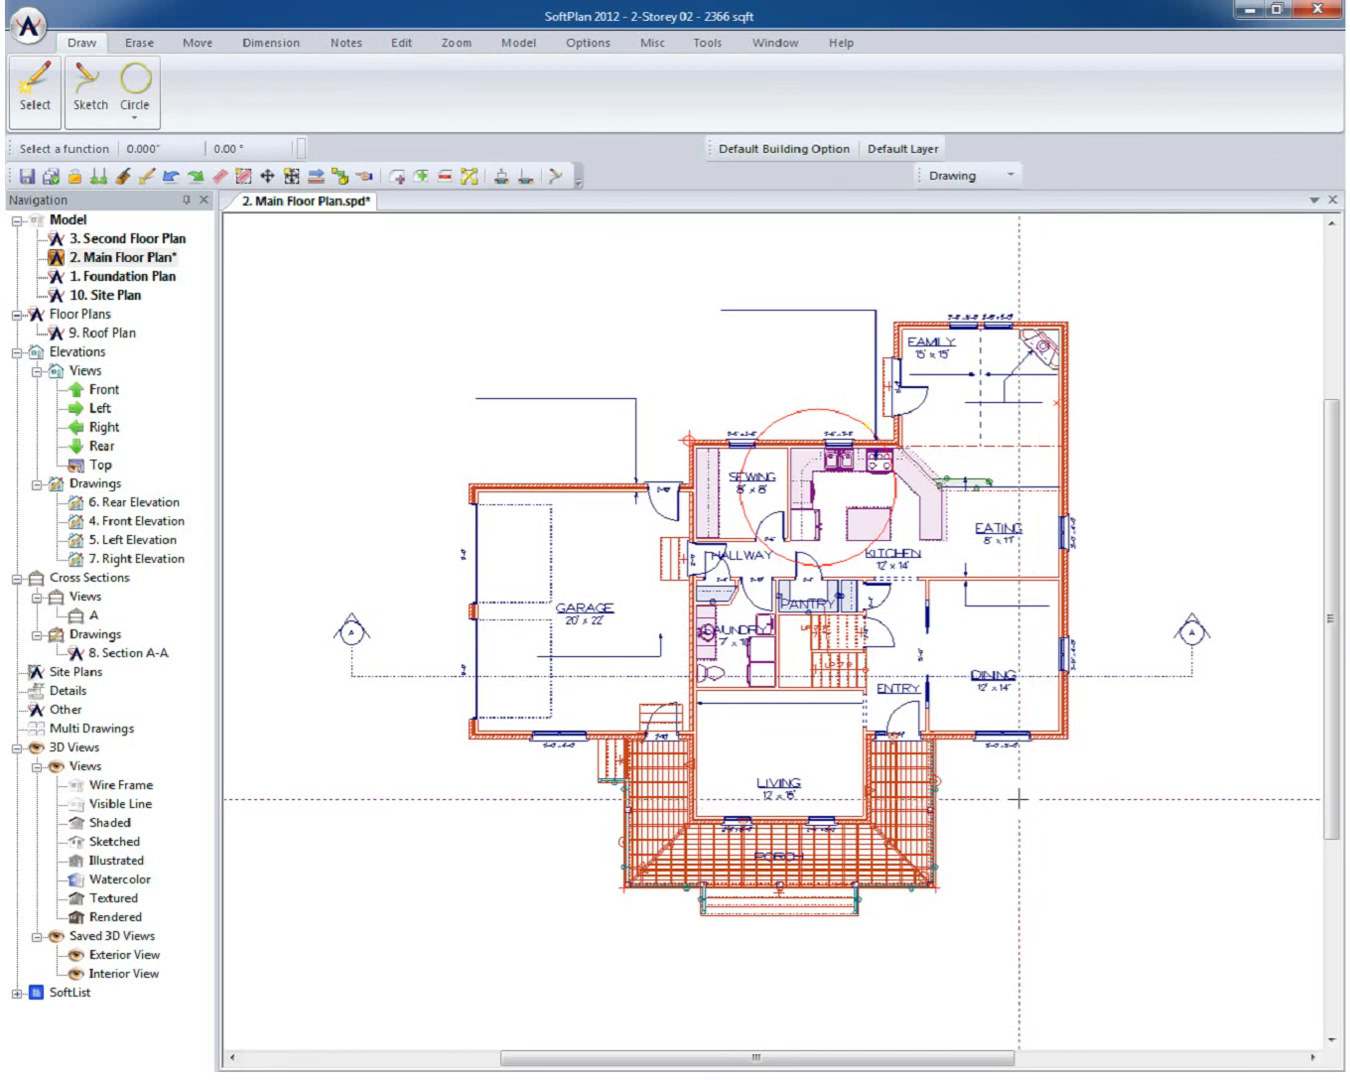
mouse_move(834, 490)
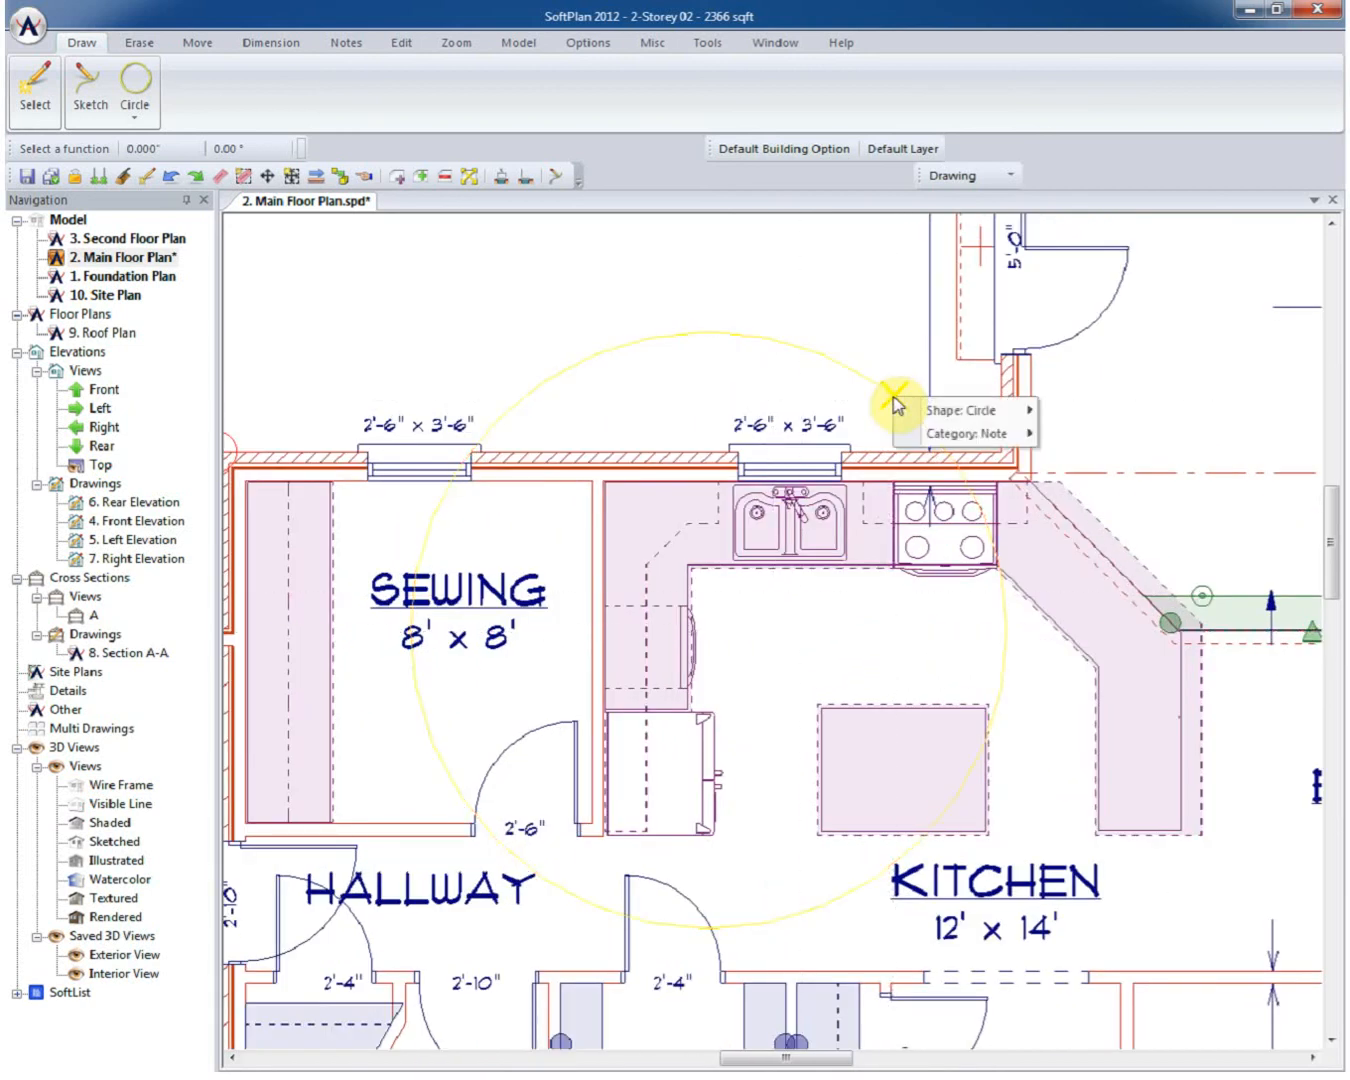
View the imported note's punch list details: Designer, 8/7/2012, 'Discuss sink location', not complete.
click(980, 432)
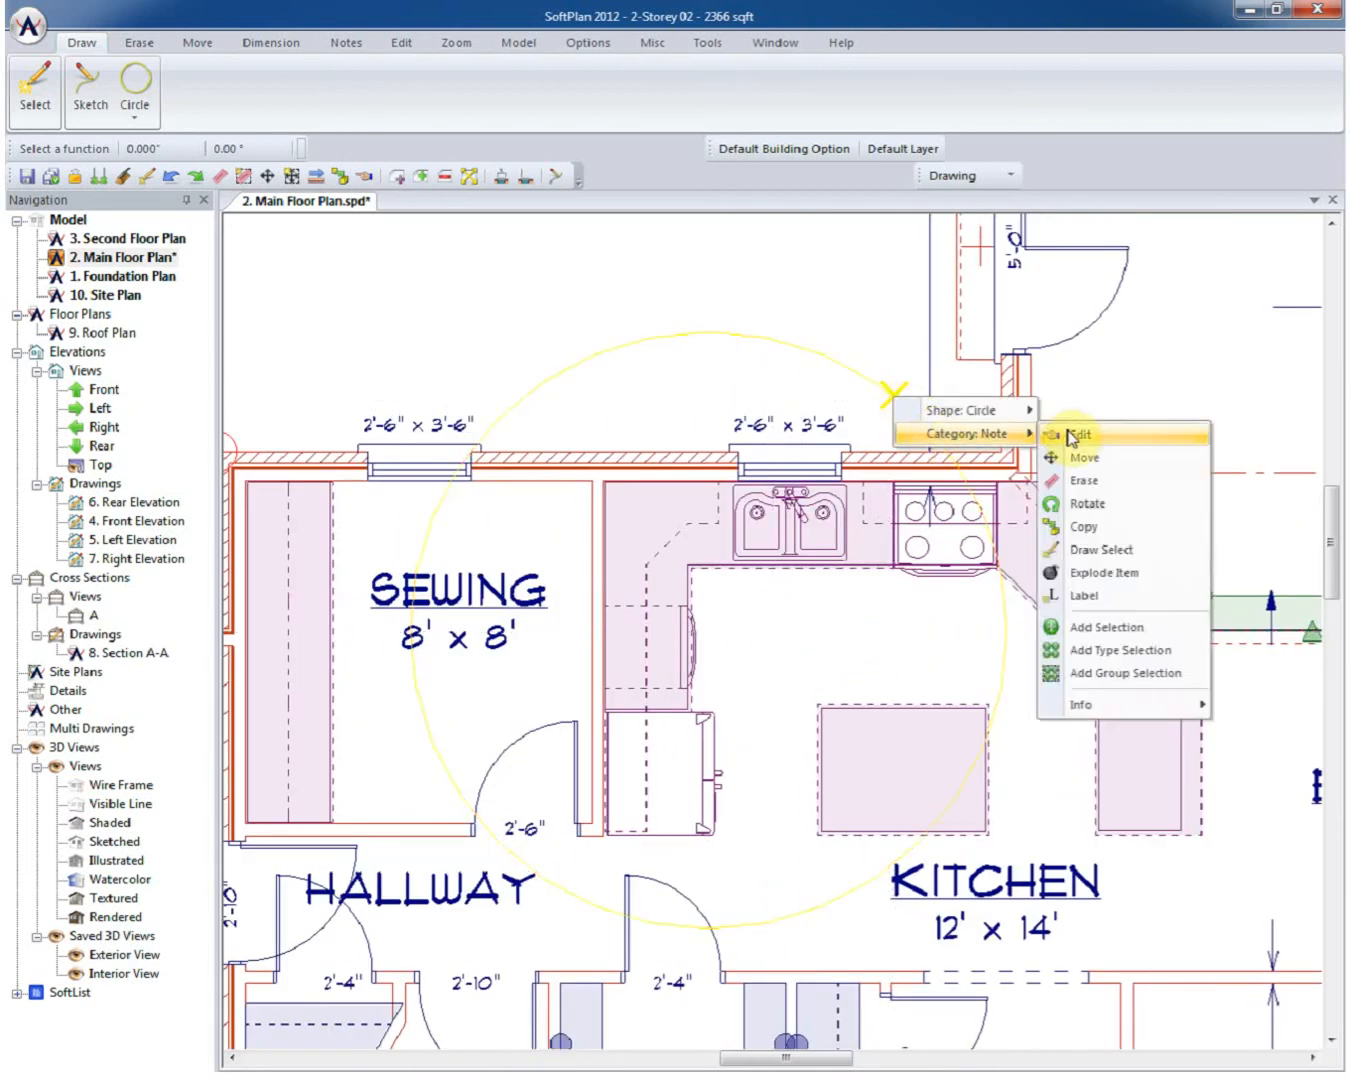
click(1078, 432)
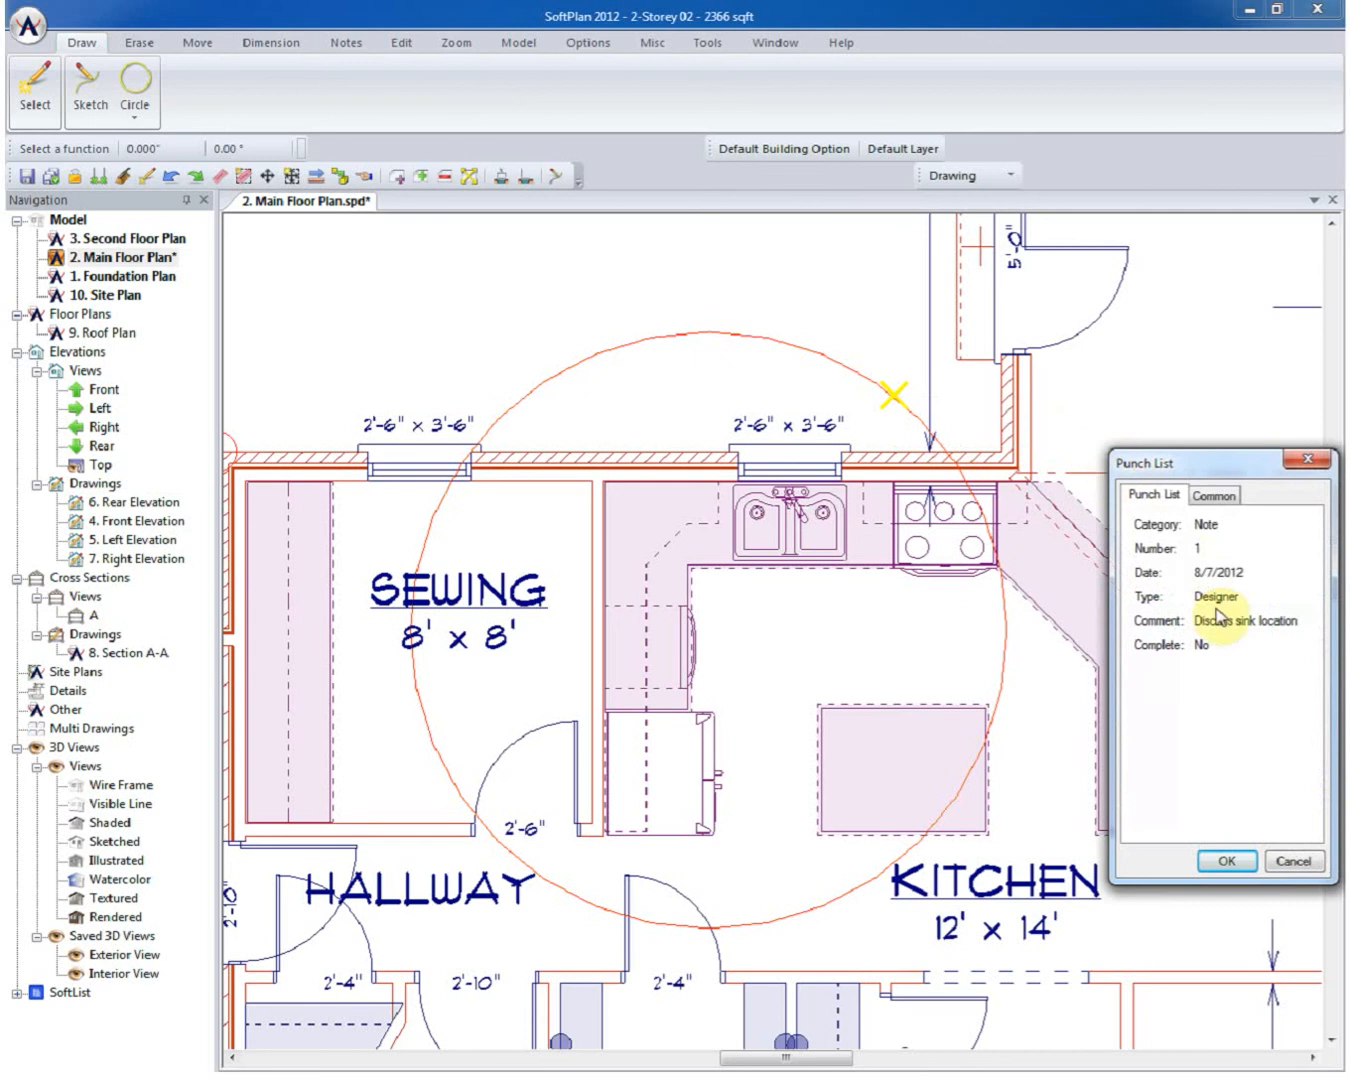
mouse_move(1190, 664)
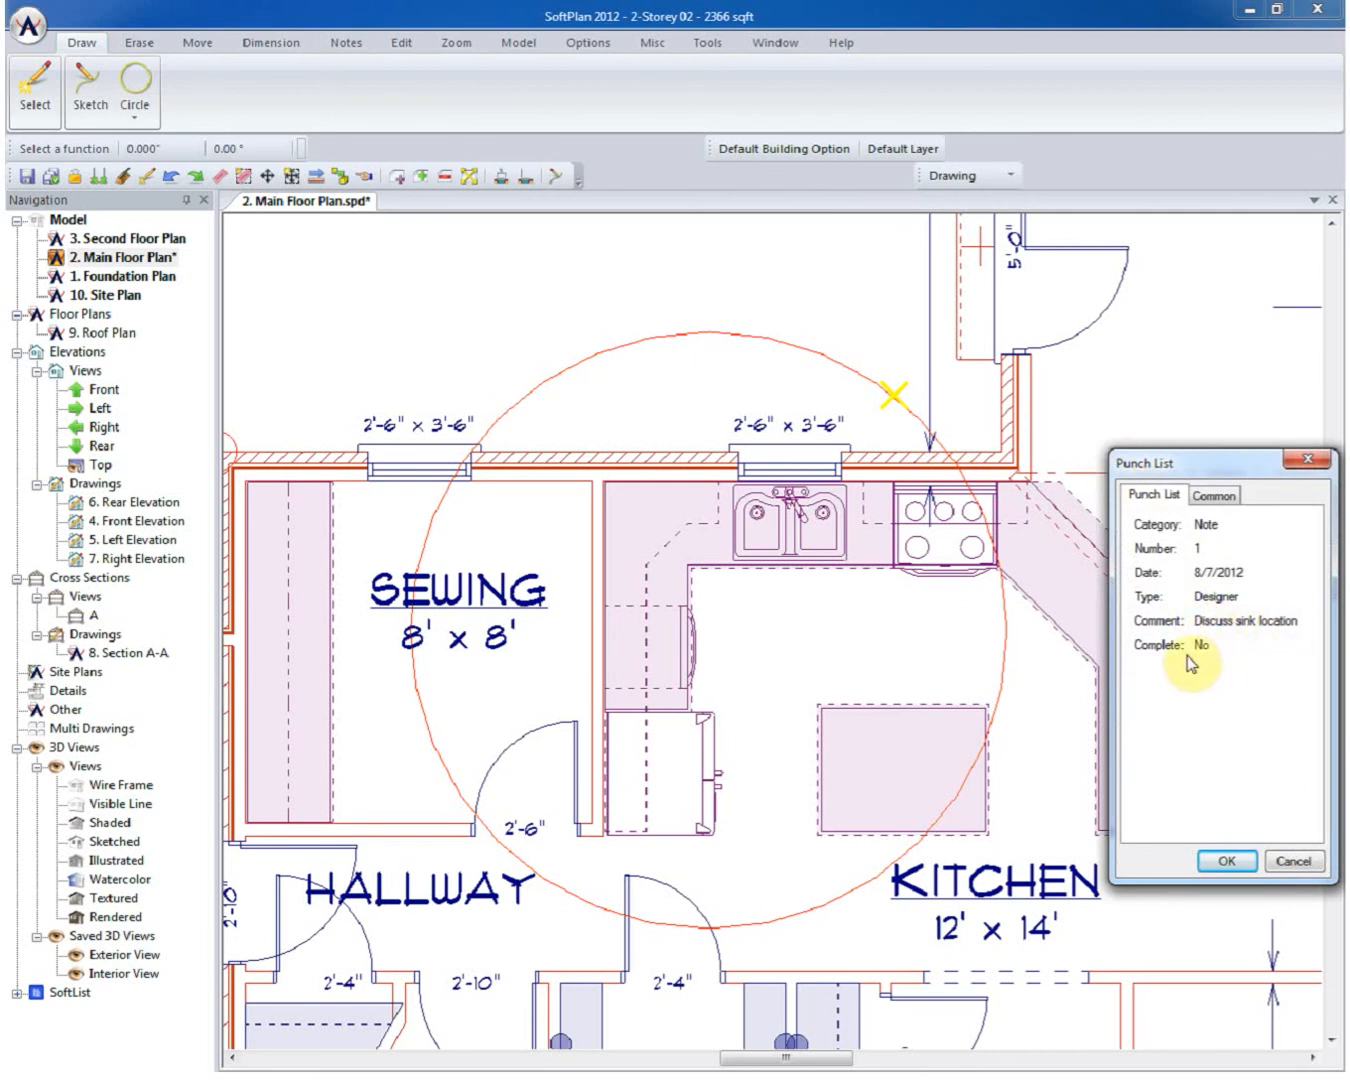